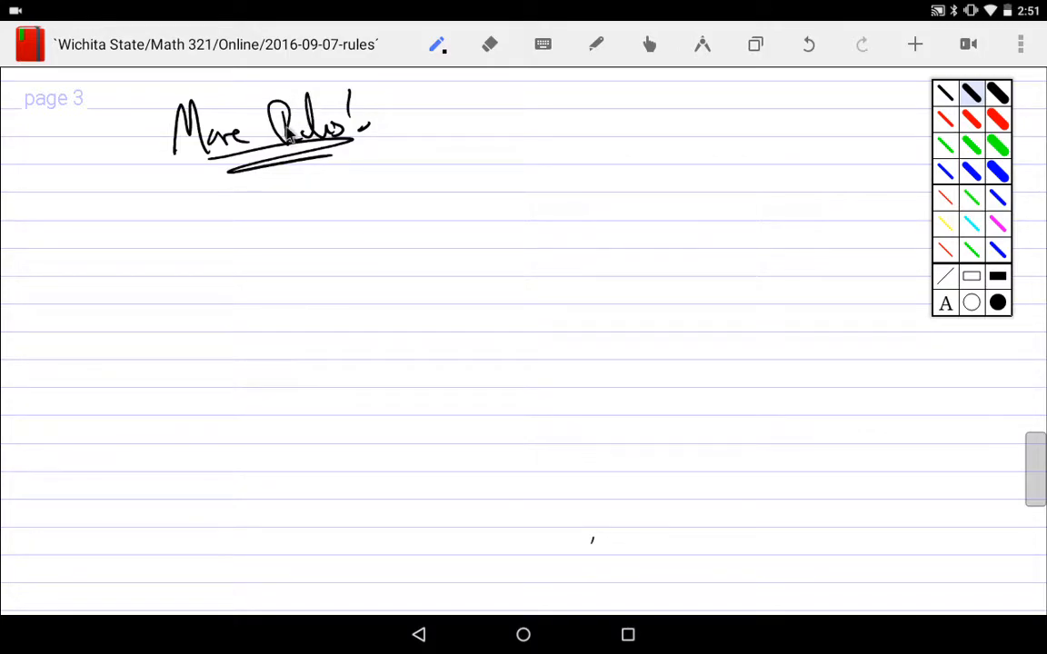
mouse_move(295, 204)
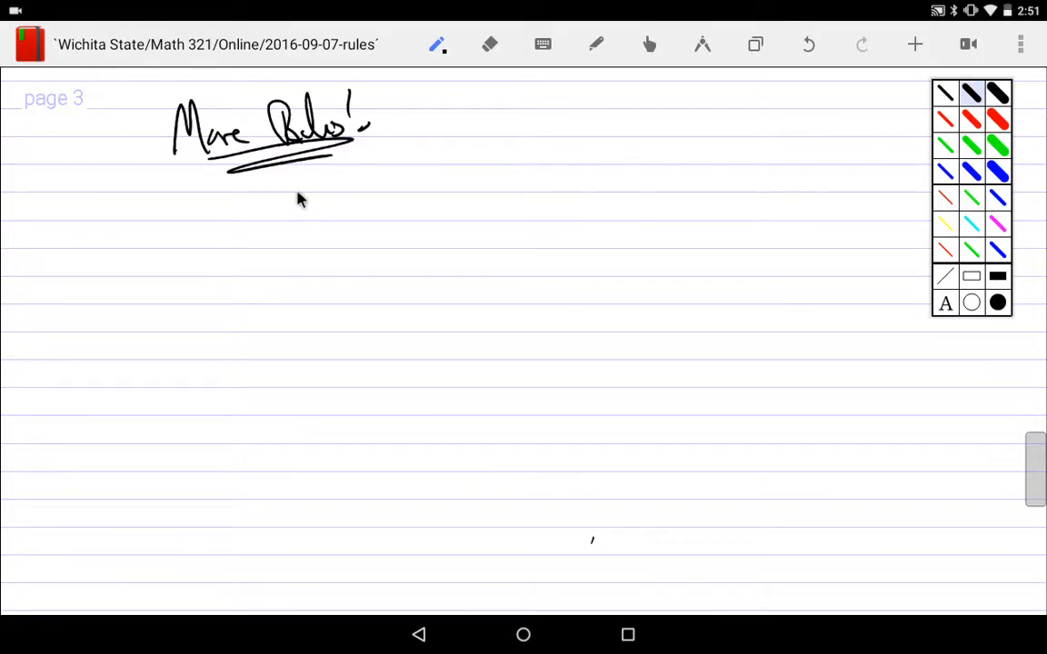
mouse_move(306, 207)
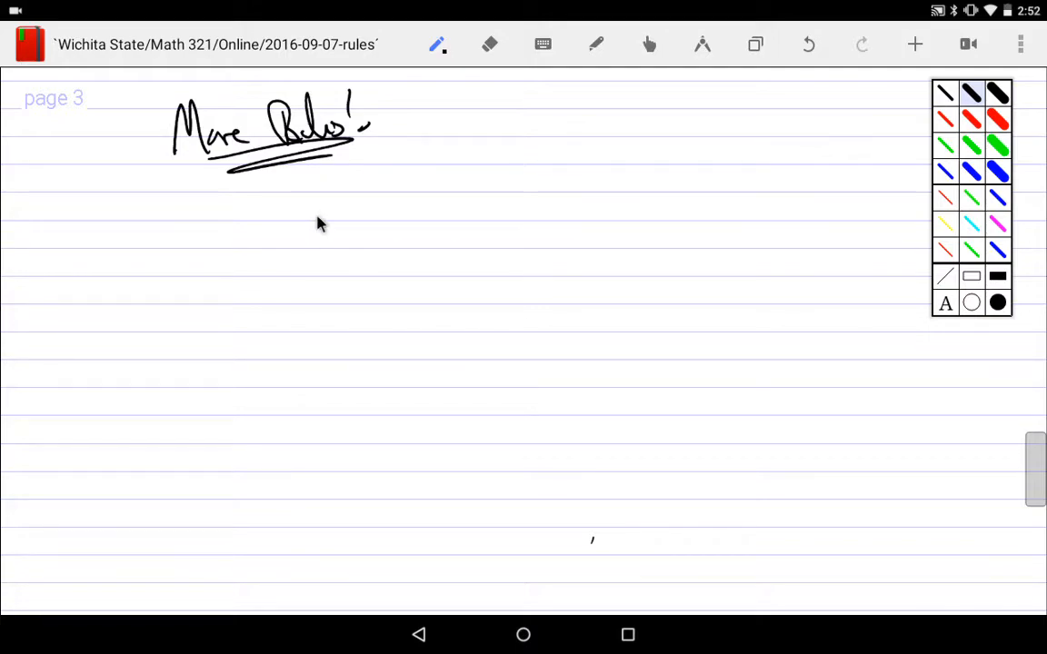
mouse_move(312, 222)
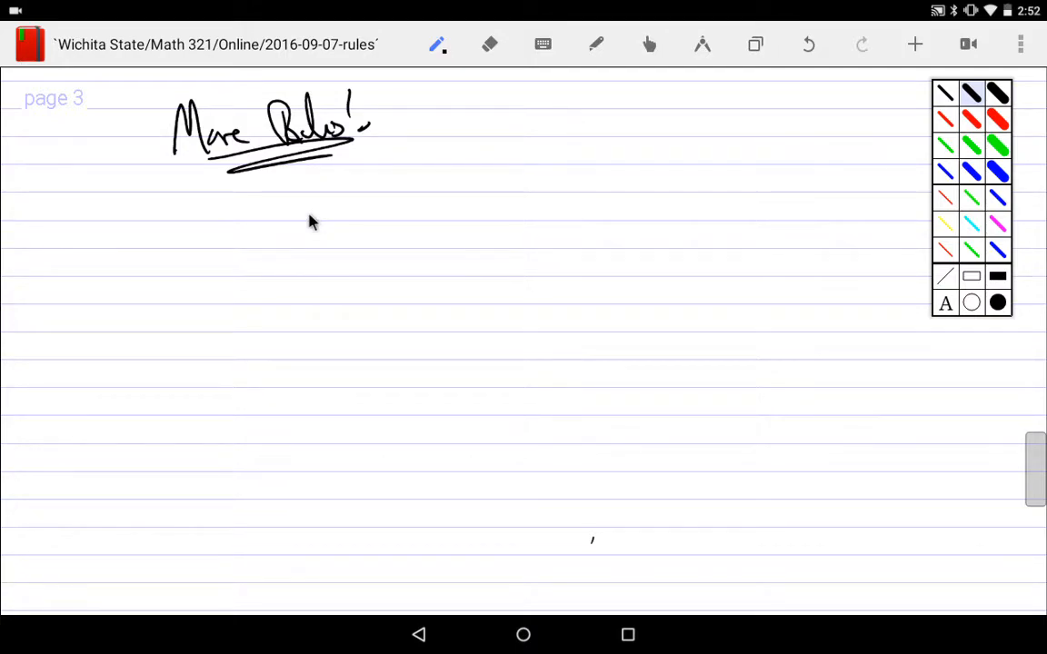
mouse_move(464, 212)
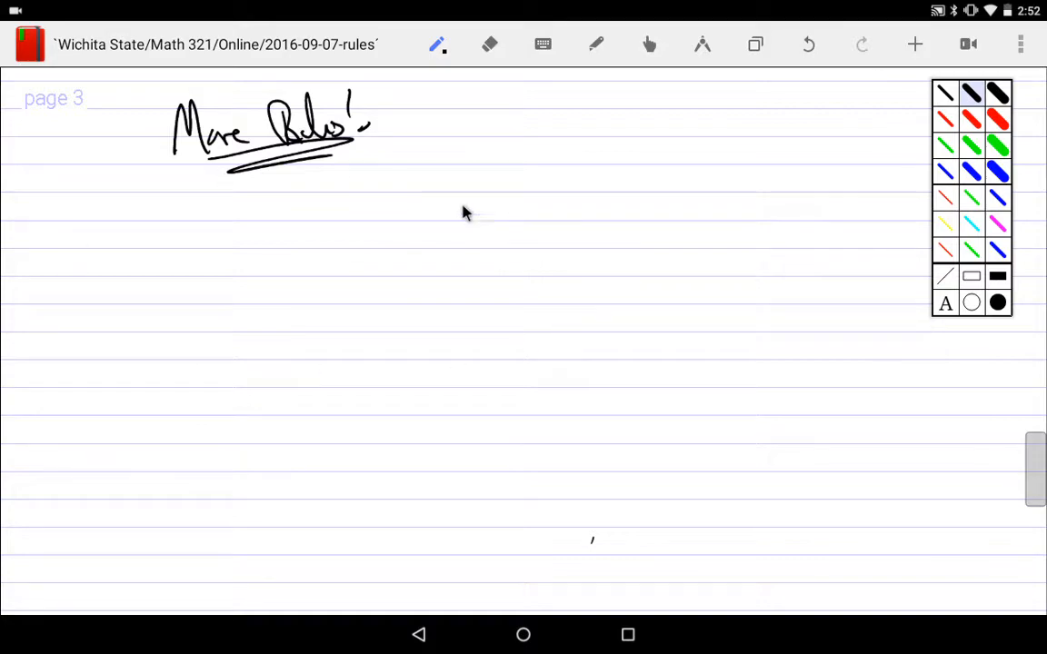
mouse_move(471, 264)
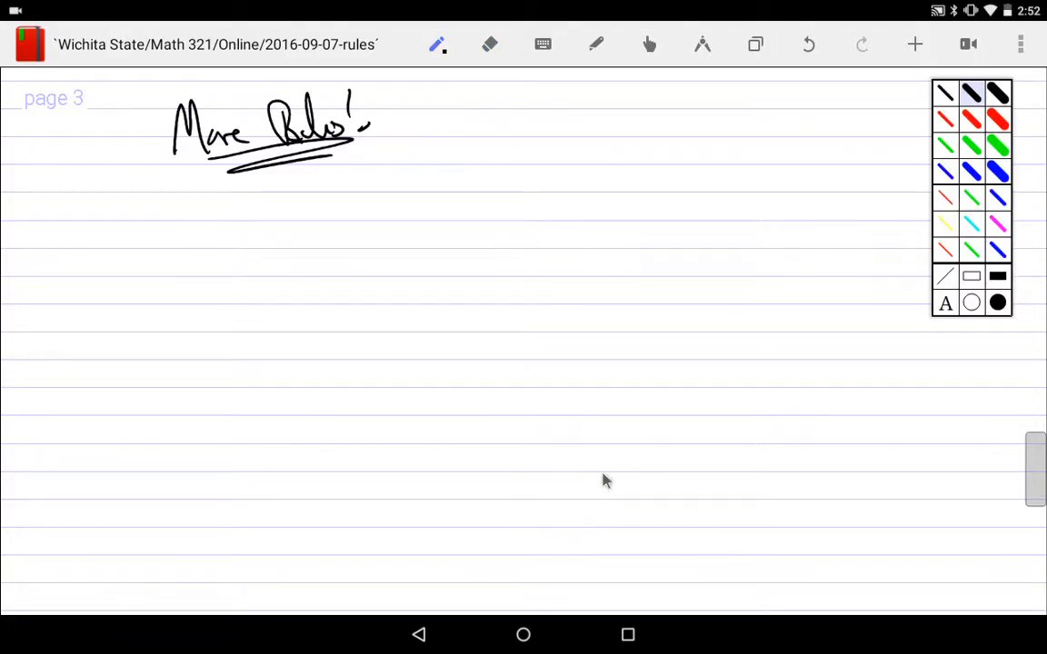
mouse_move(225, 230)
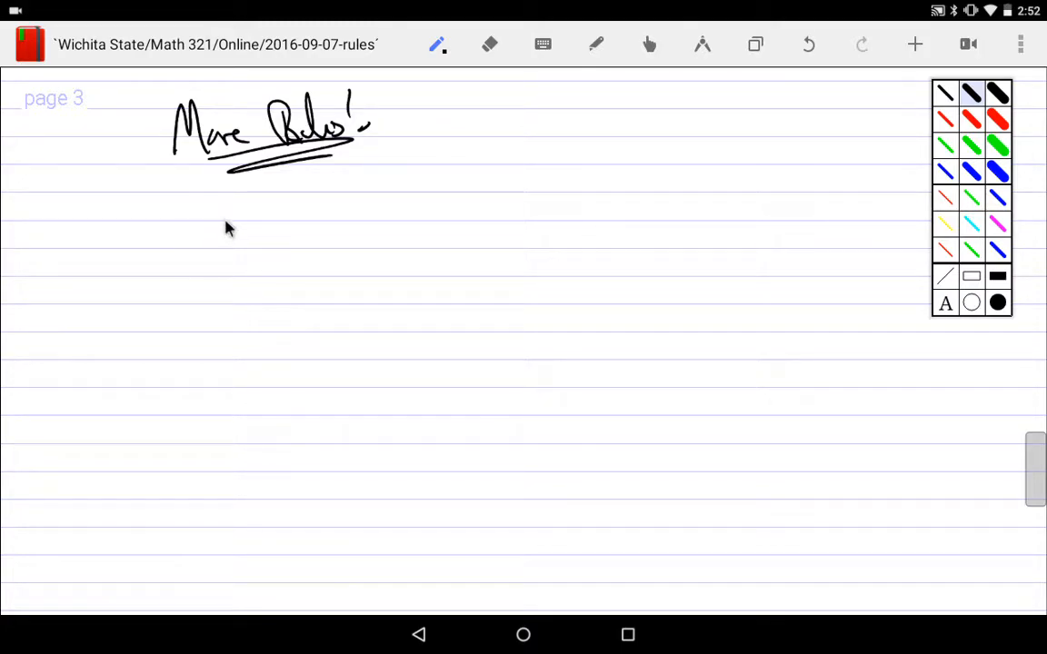
- Write square→triangle and triangle→circle, underline them, and conclude ∴ square→circle
drag(145, 195, 141, 227)
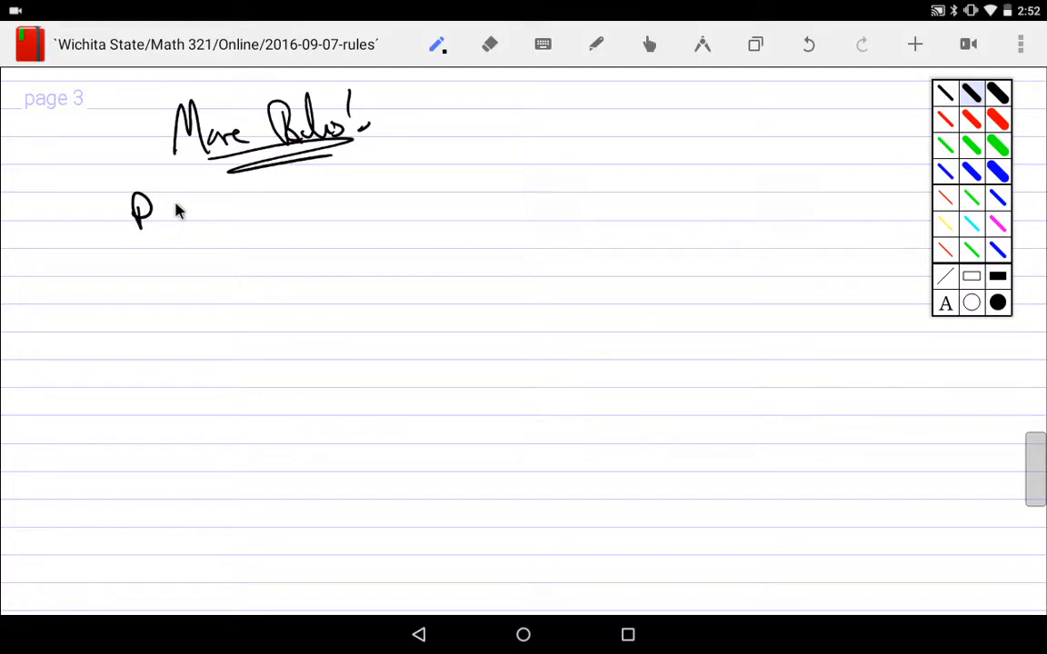
mouse_move(714, 47)
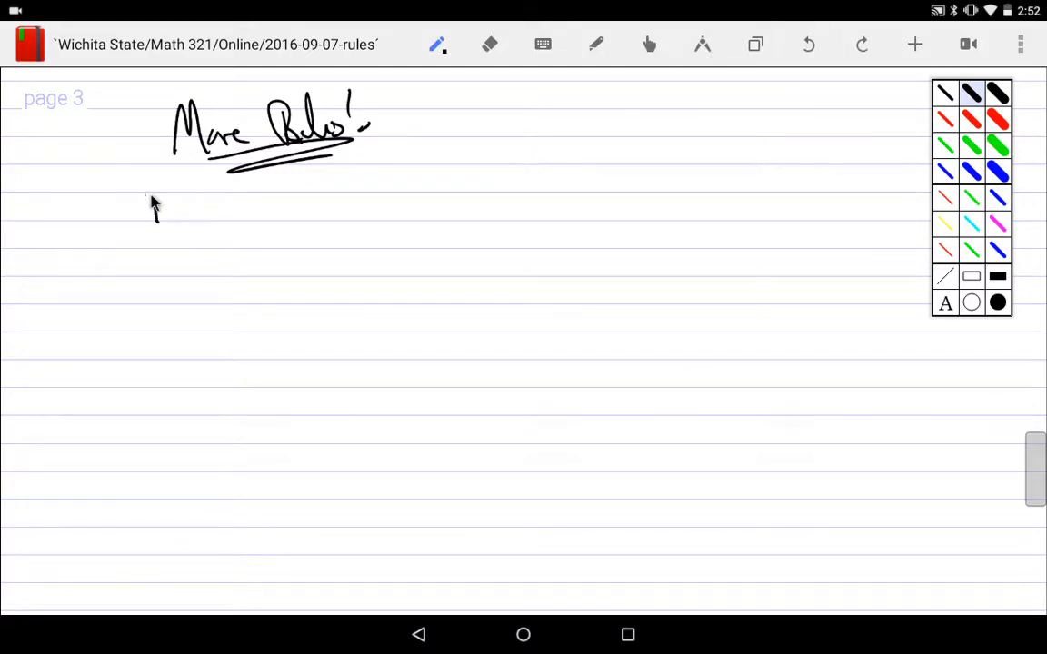
drag(150, 191, 273, 223)
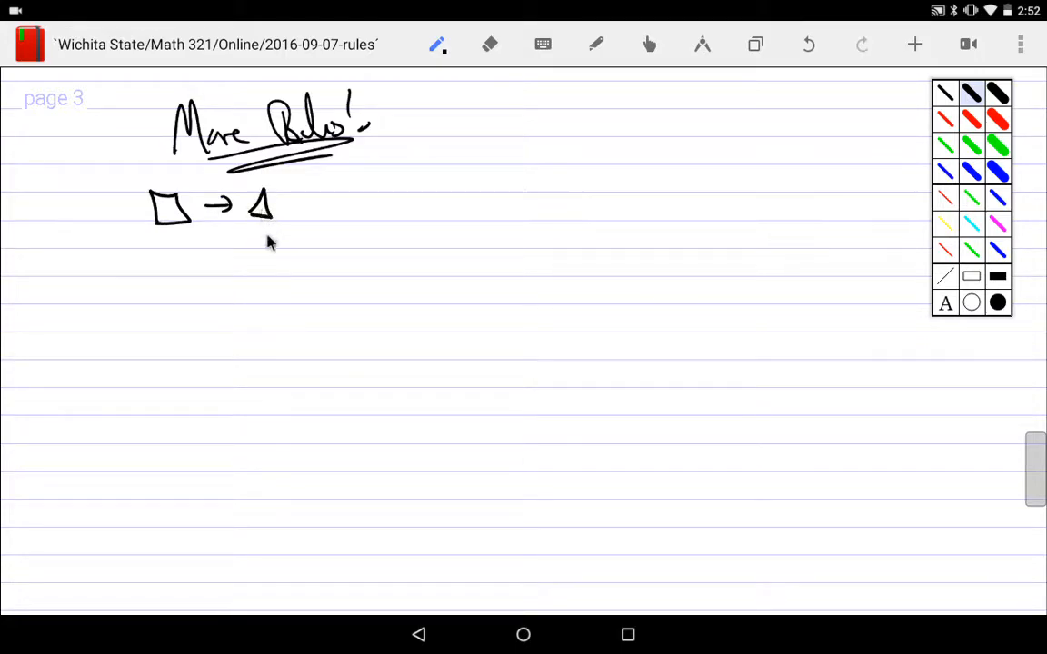
drag(163, 263, 232, 264)
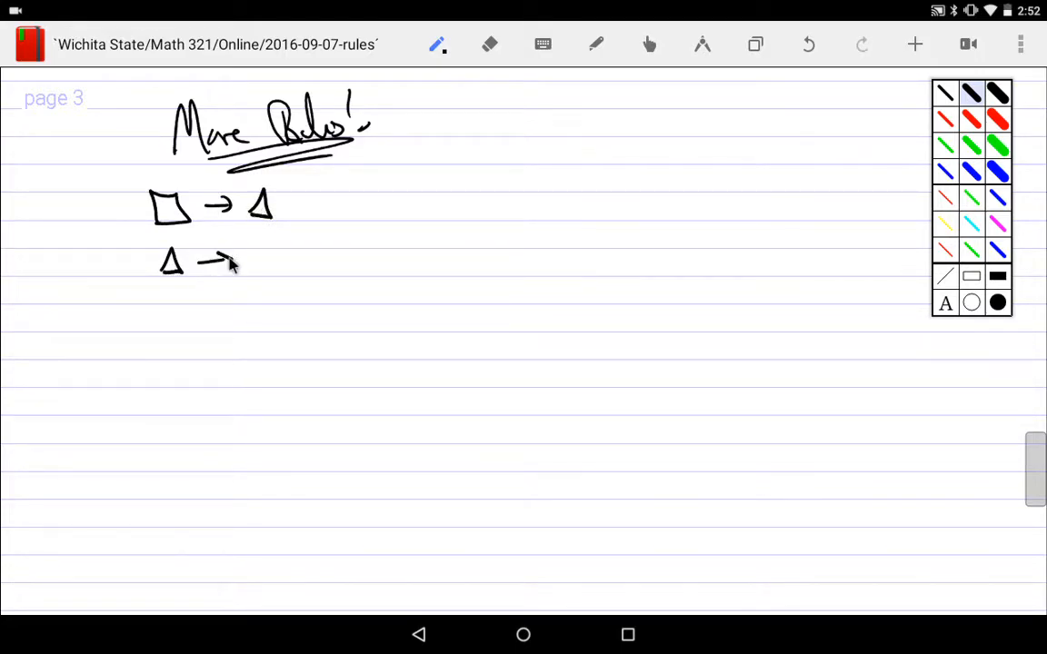
drag(254, 263, 282, 263)
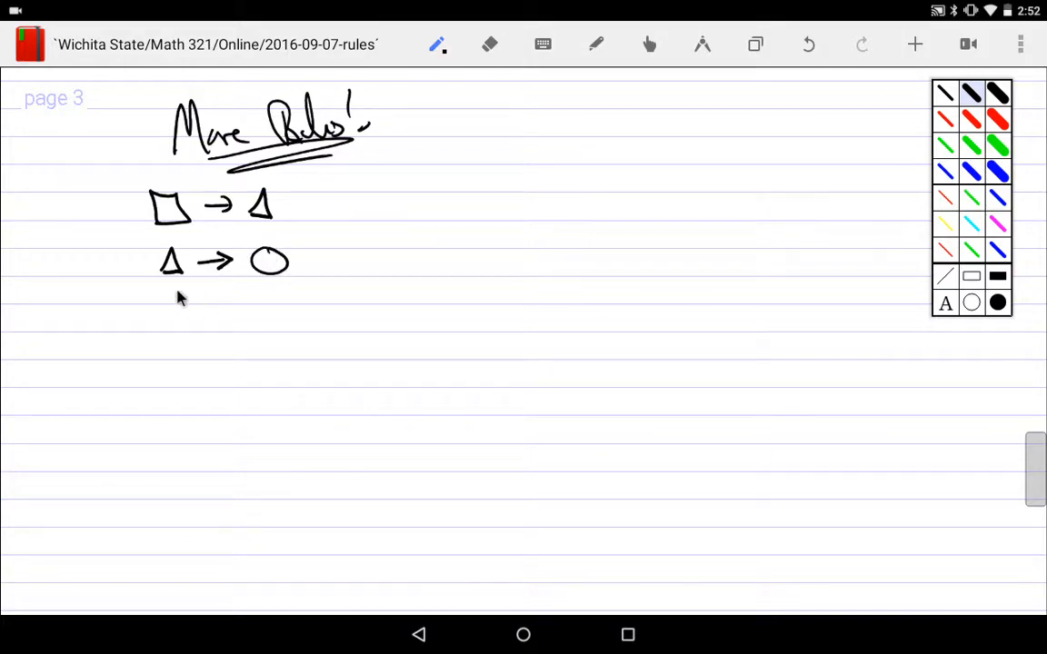
drag(157, 290, 275, 291)
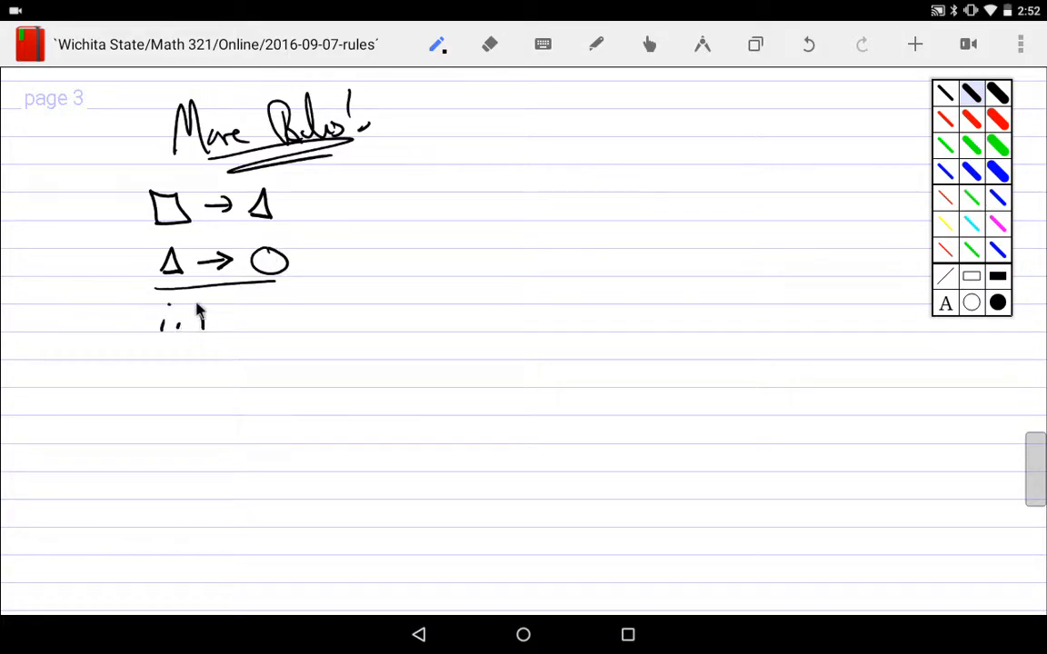
drag(195, 314, 305, 318)
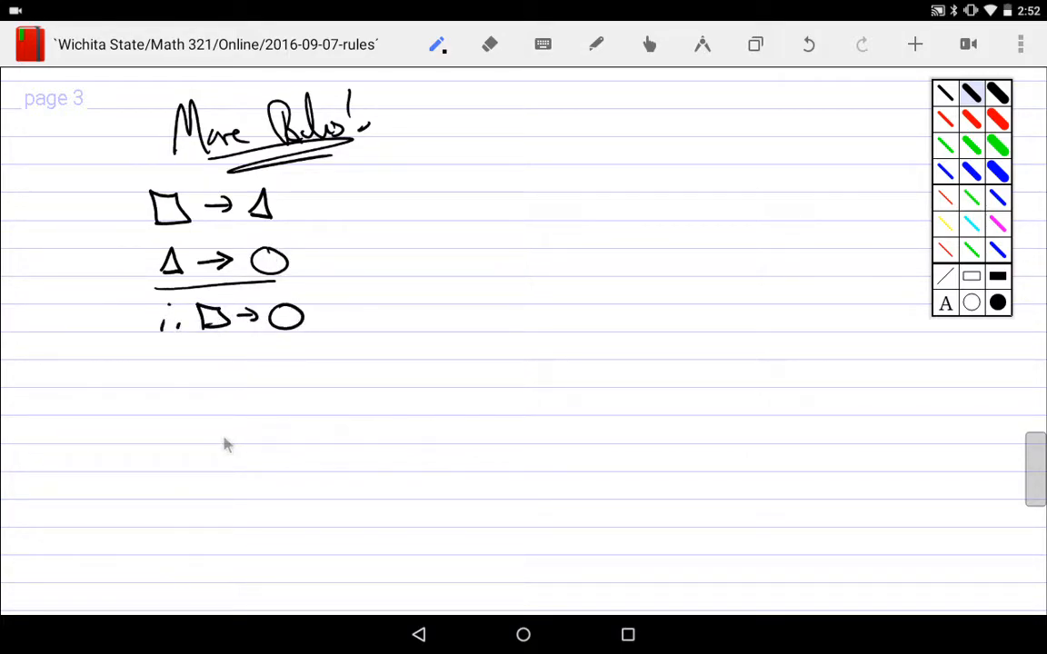
- Label the argument 'hyp. syllogism' to its right
drag(400, 191, 441, 227)
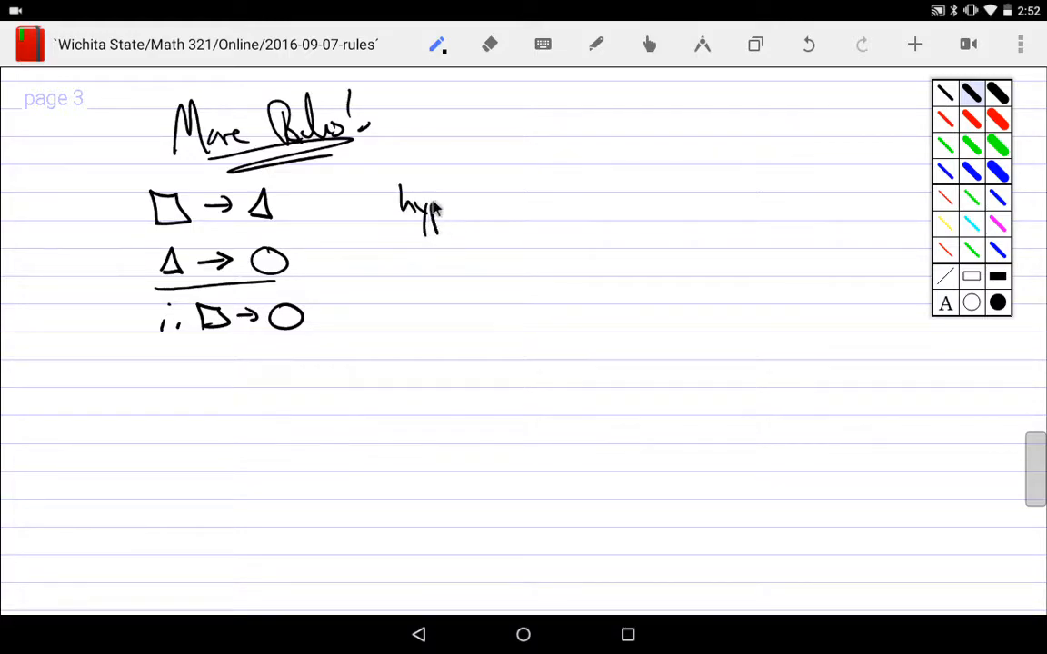
drag(481, 209, 555, 209)
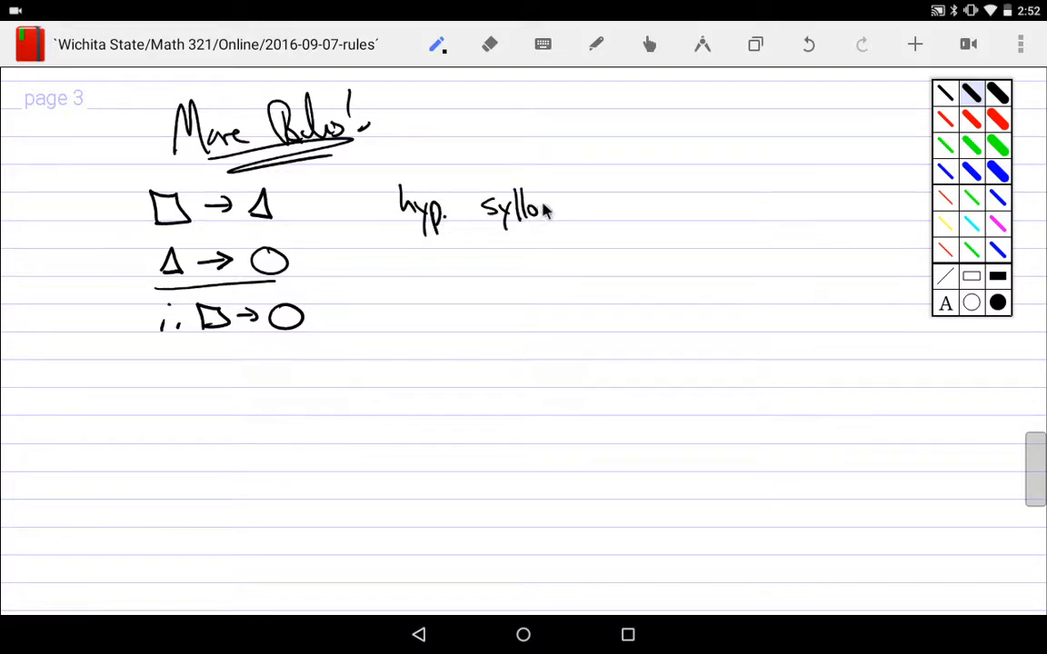
drag(545, 209, 586, 219)
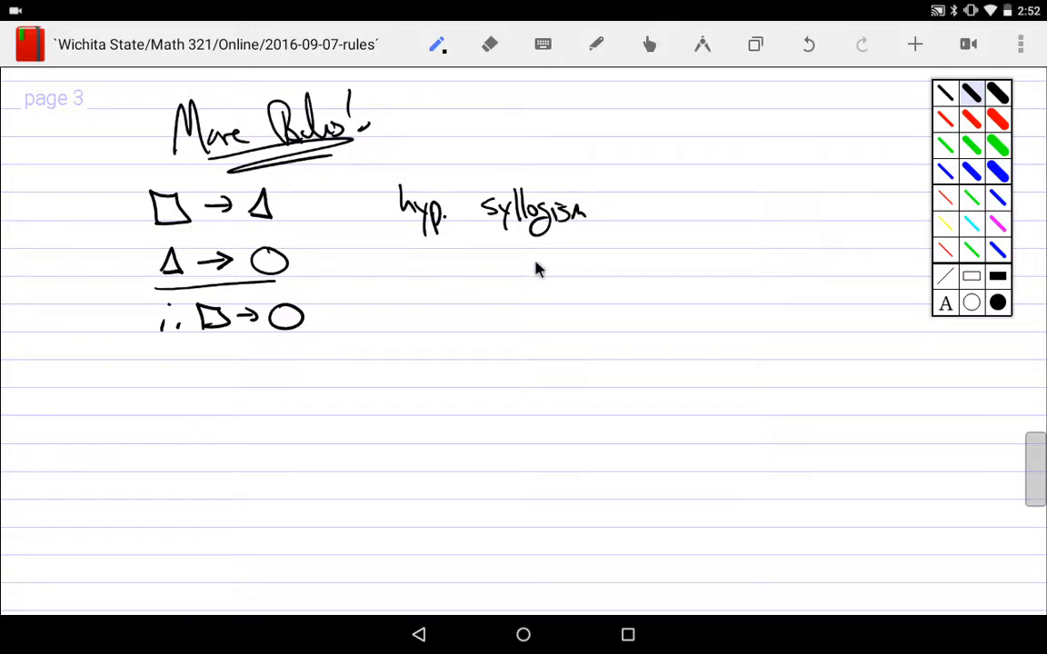
mouse_move(509, 300)
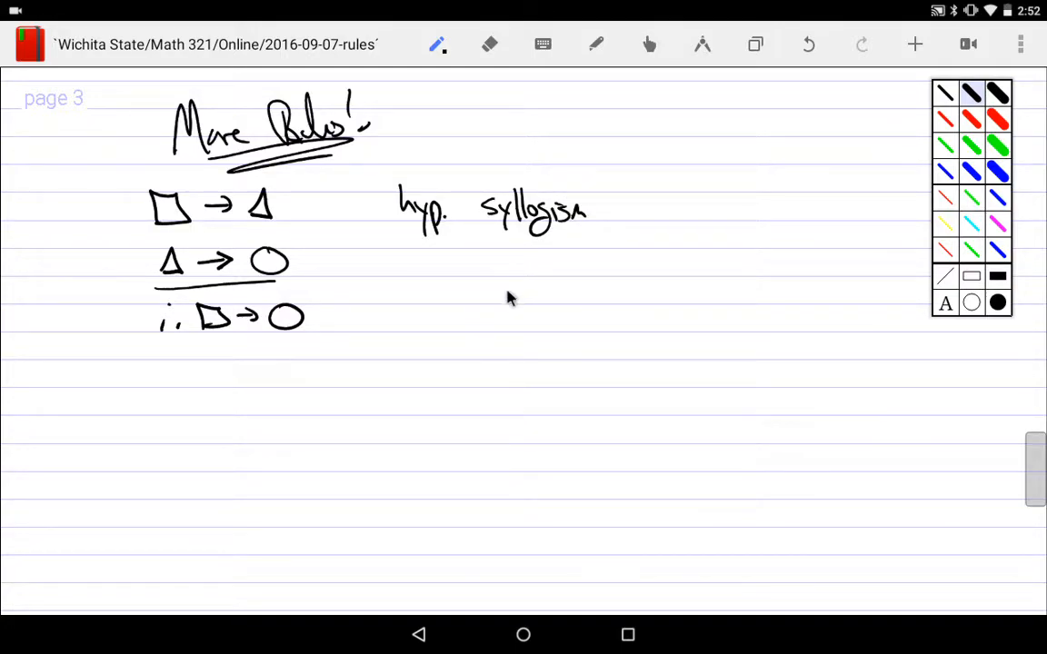
mouse_move(378, 298)
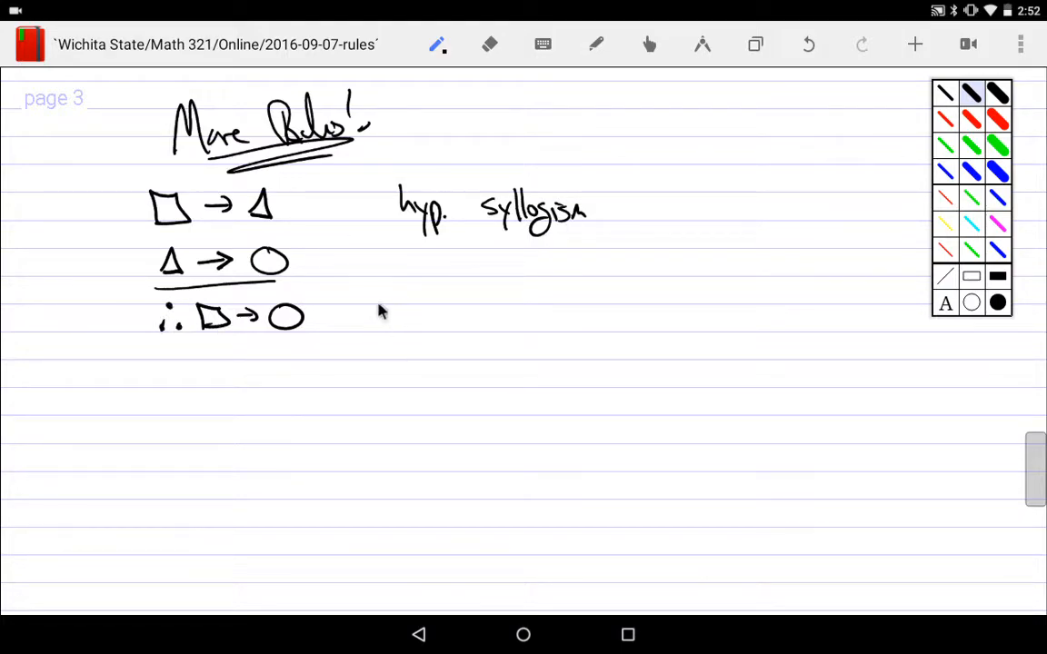
mouse_move(215, 232)
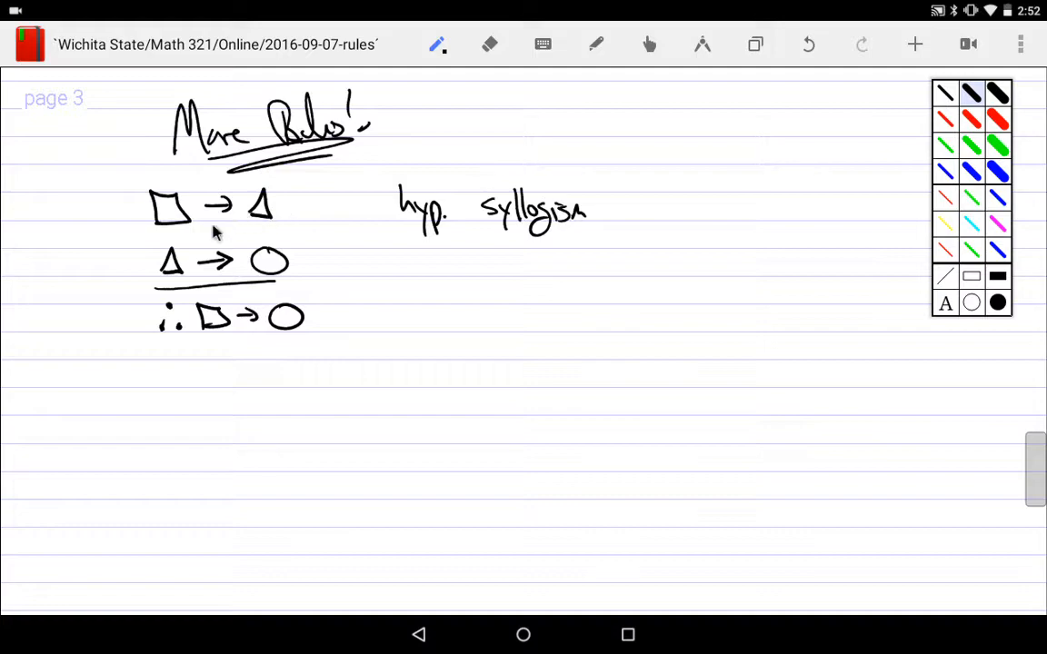
mouse_move(291, 259)
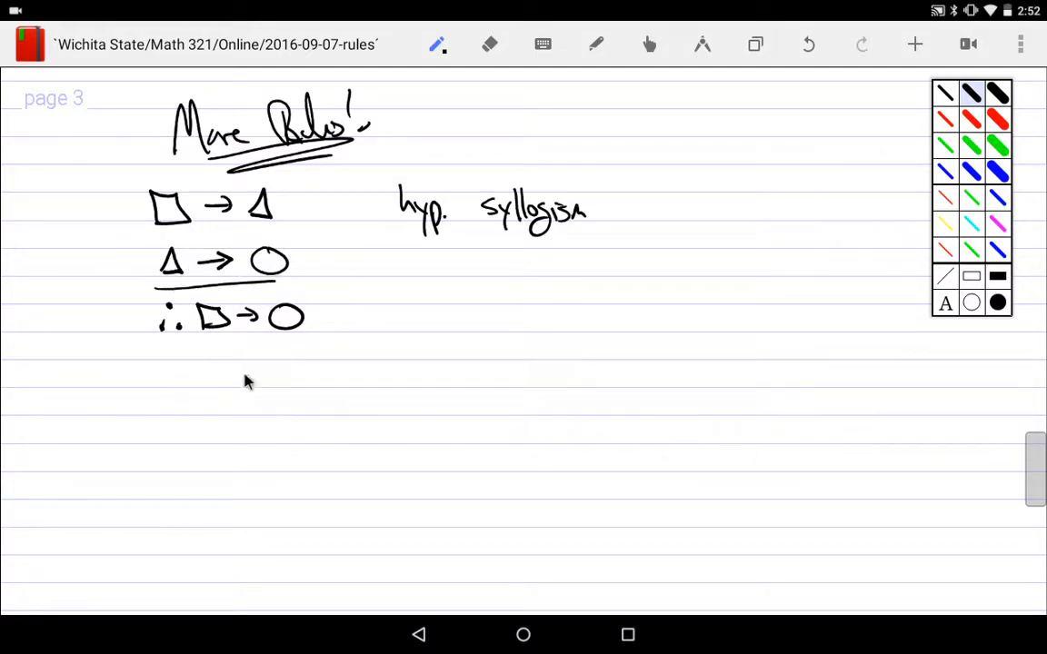
mouse_move(232, 285)
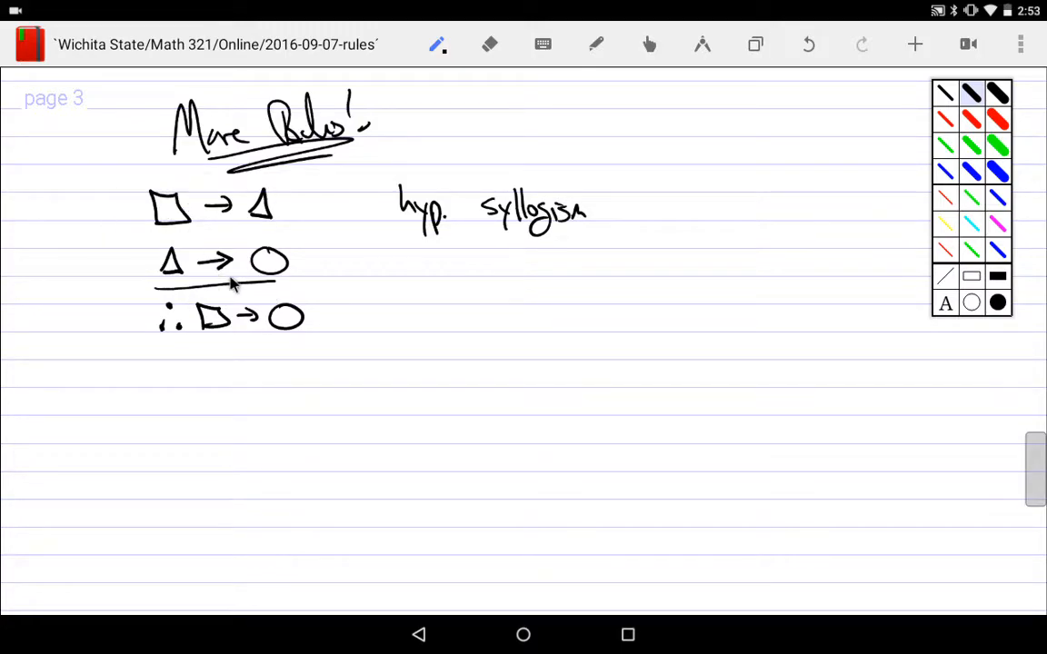
mouse_move(251, 381)
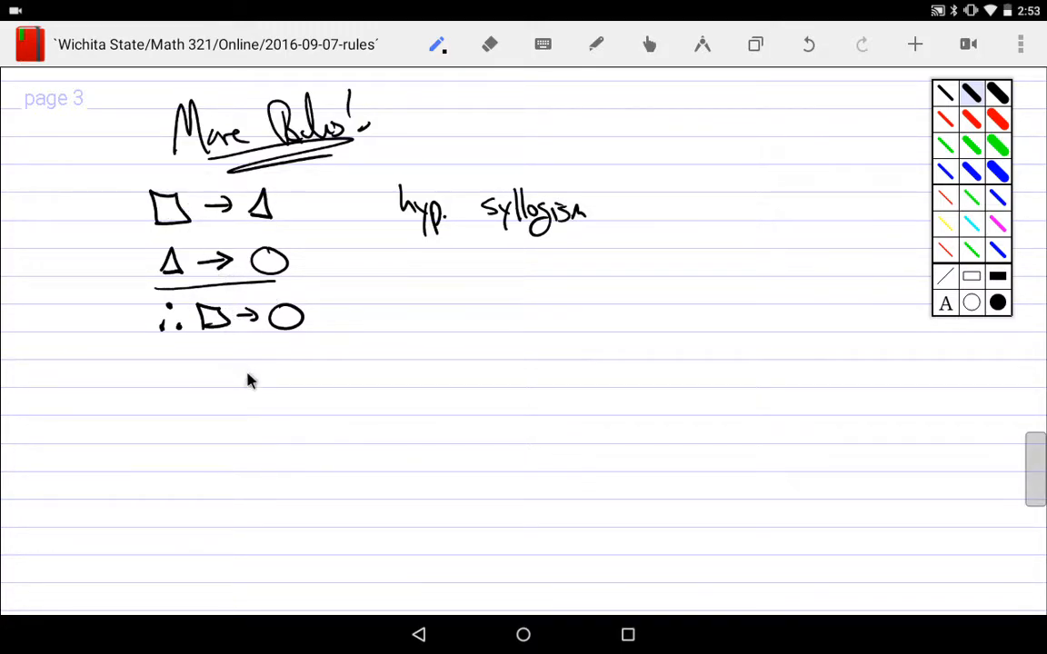
mouse_move(202, 404)
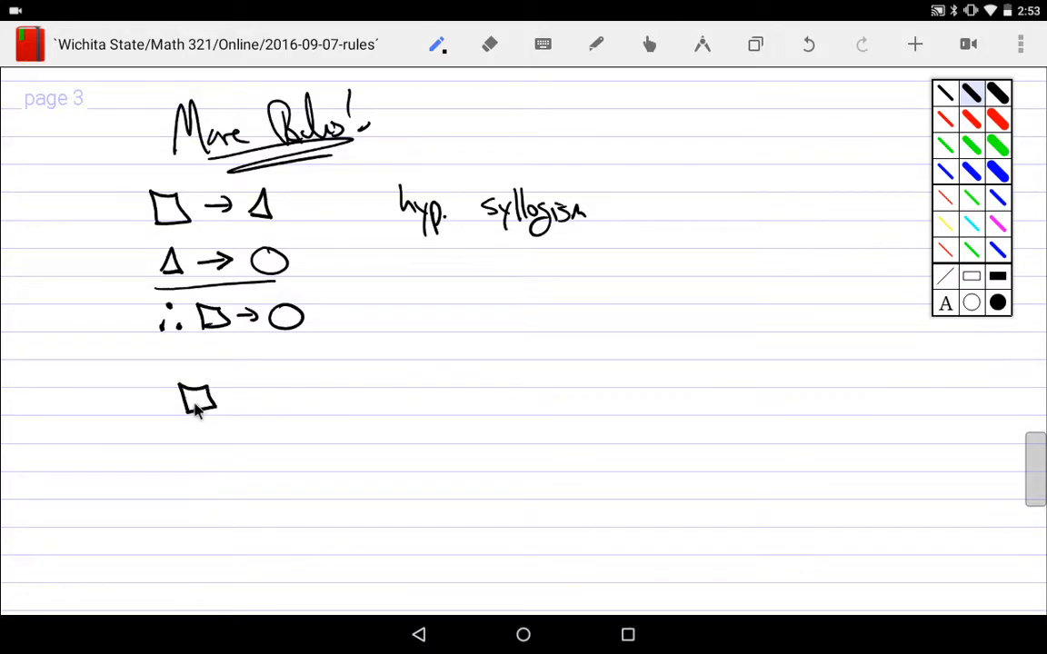
- Write square ∨ triangle, ¬square, underline, ∴ triangle, and label it 'disj. syllogism'
drag(231, 400, 305, 400)
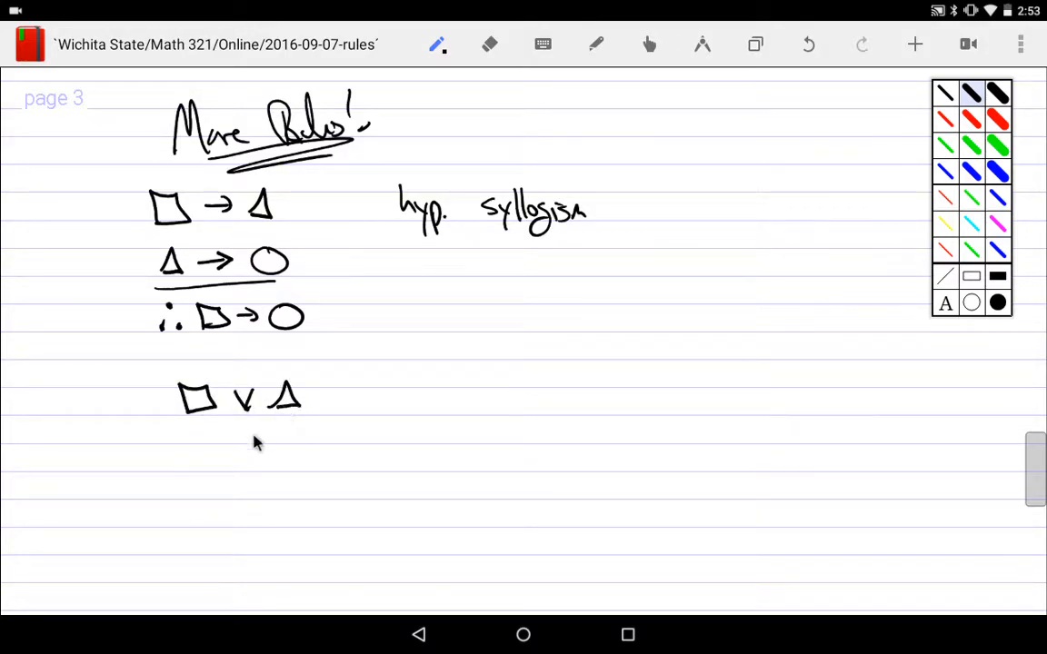
drag(214, 435, 245, 432)
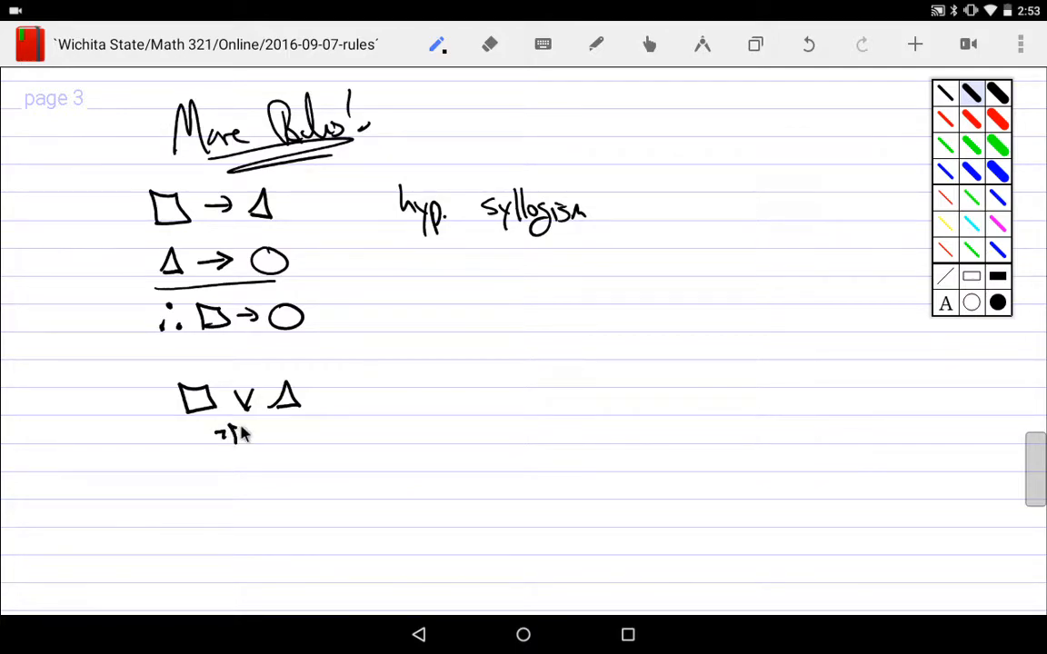
drag(213, 445, 281, 436)
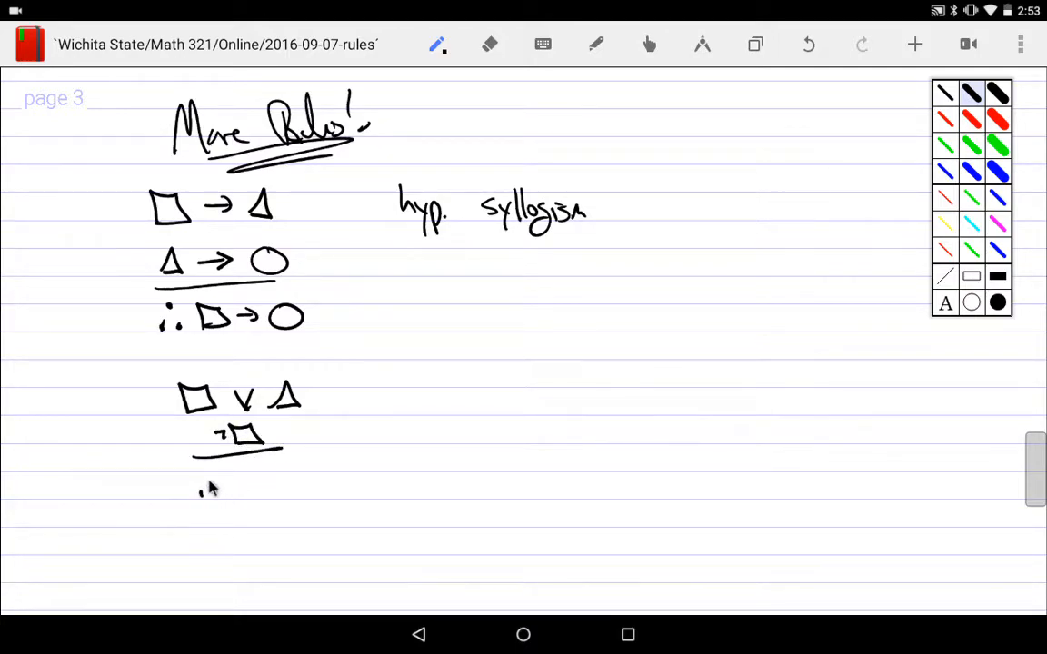
drag(195, 491, 273, 477)
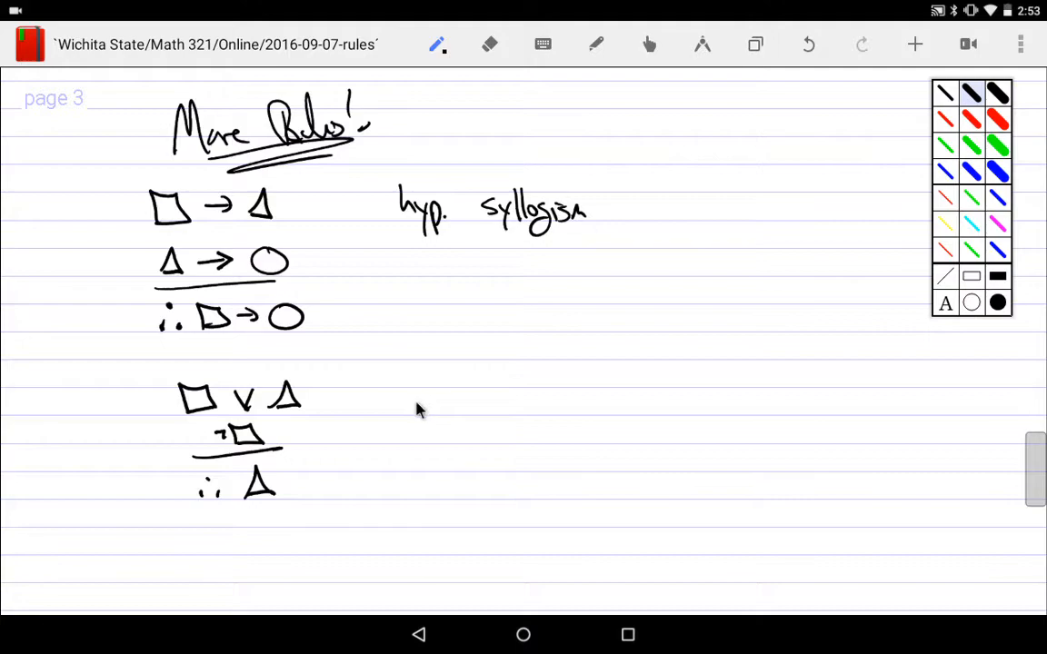
drag(400, 405, 464, 414)
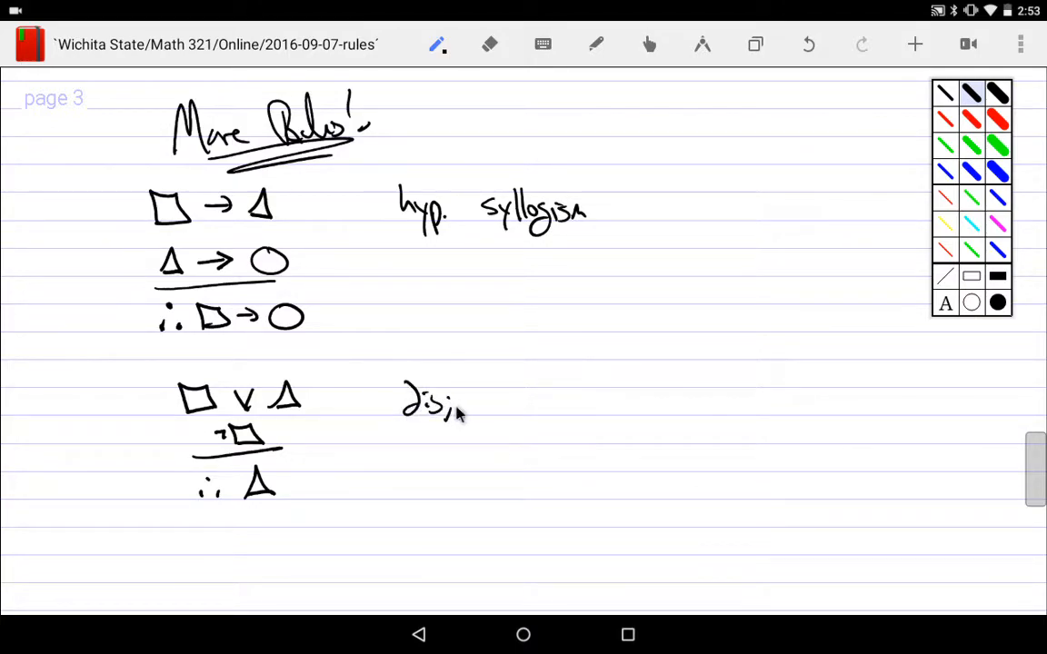
drag(500, 400, 559, 409)
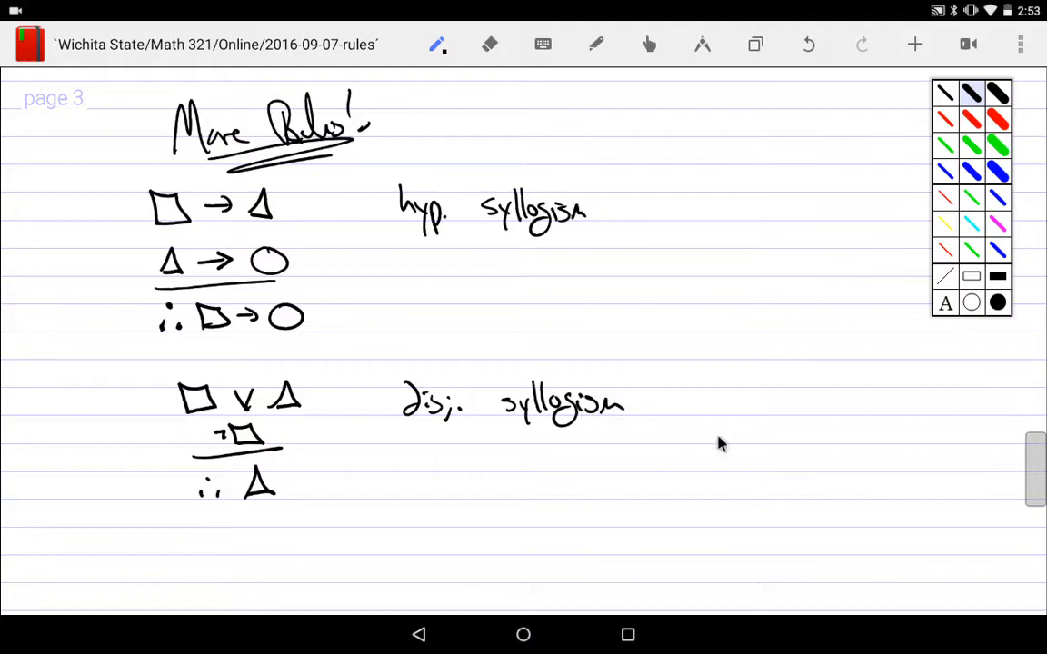
scroll(down, 3)
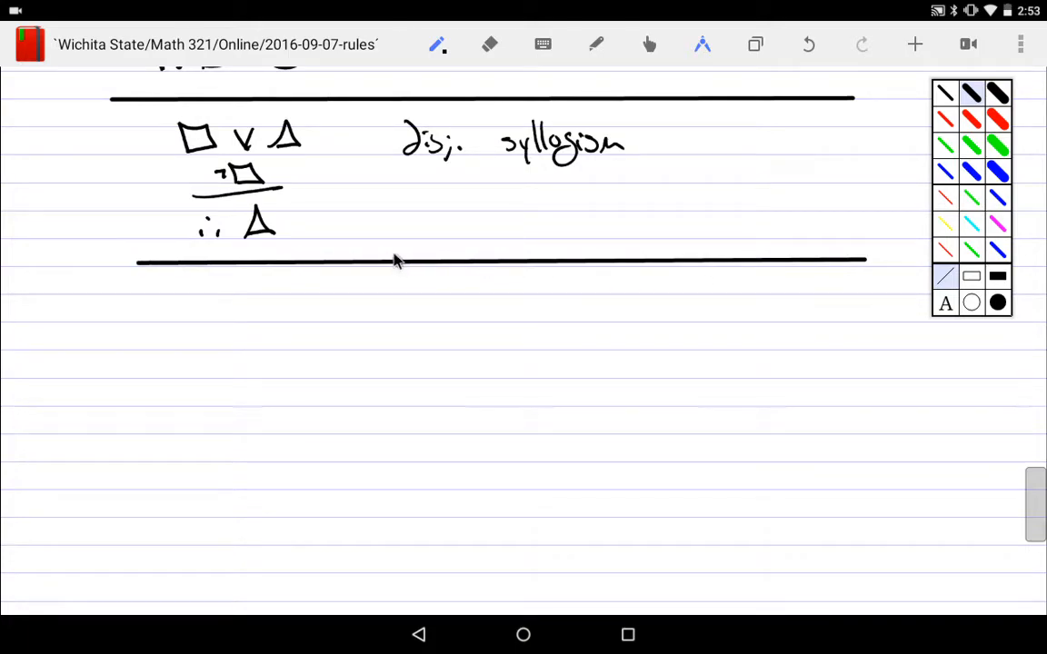
mouse_move(455, 318)
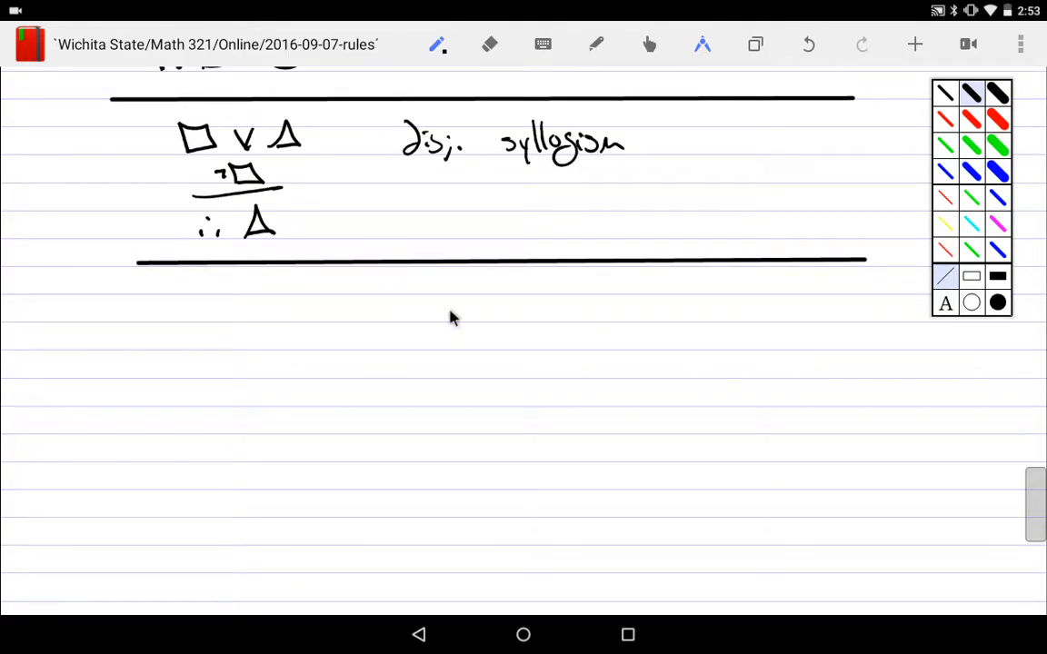
mouse_move(399, 268)
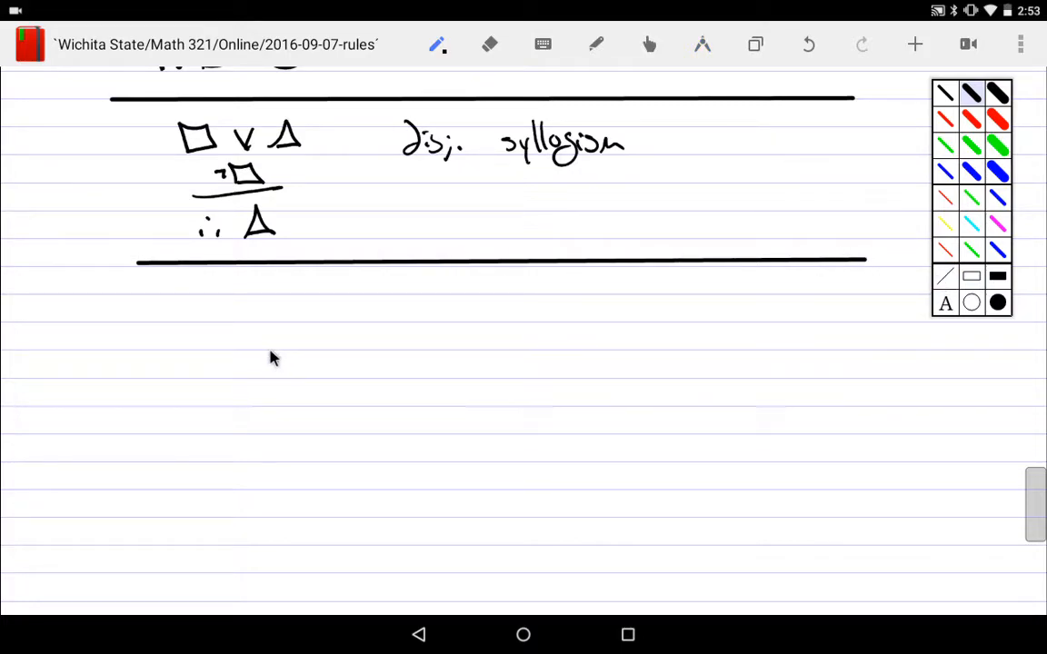
mouse_move(282, 361)
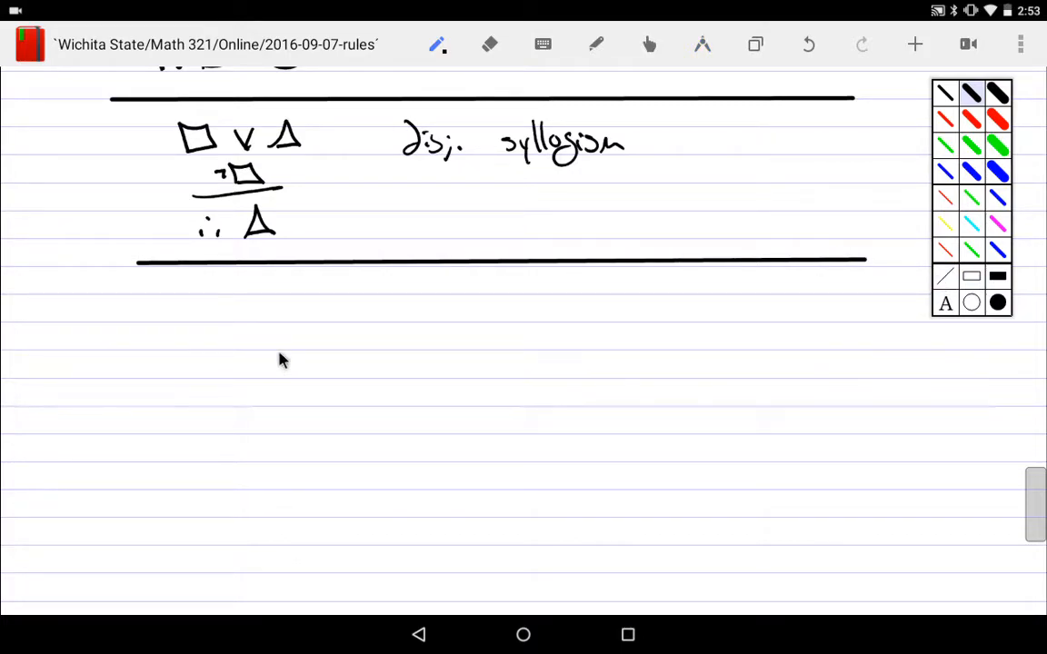
mouse_move(236, 309)
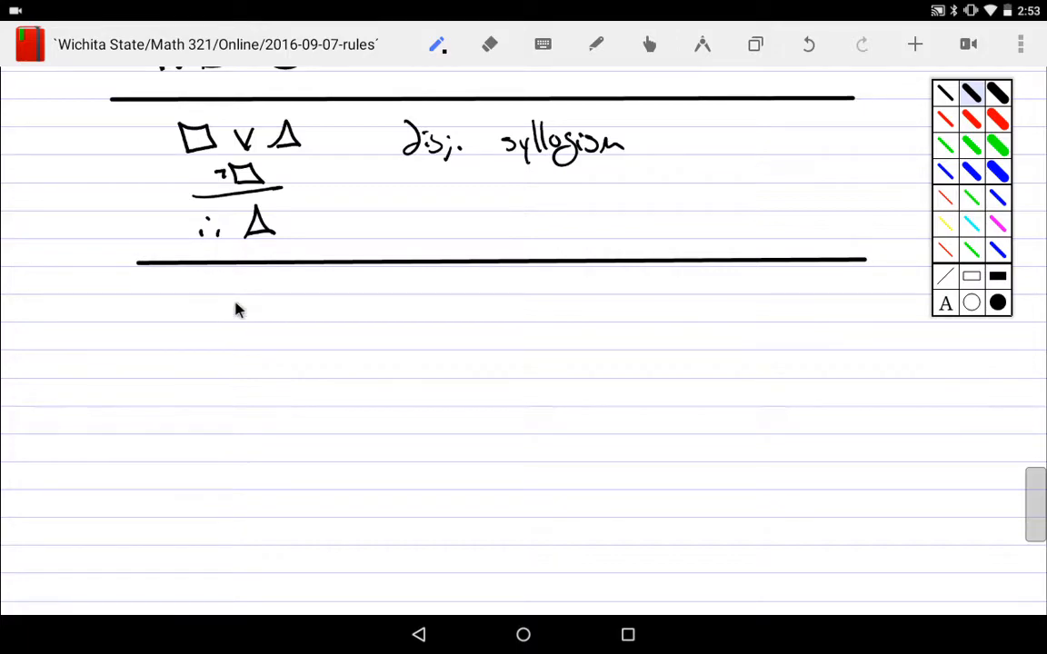
- Write premise p over an inference line with conclusion ∴ p∨q
drag(245, 291, 246, 322)
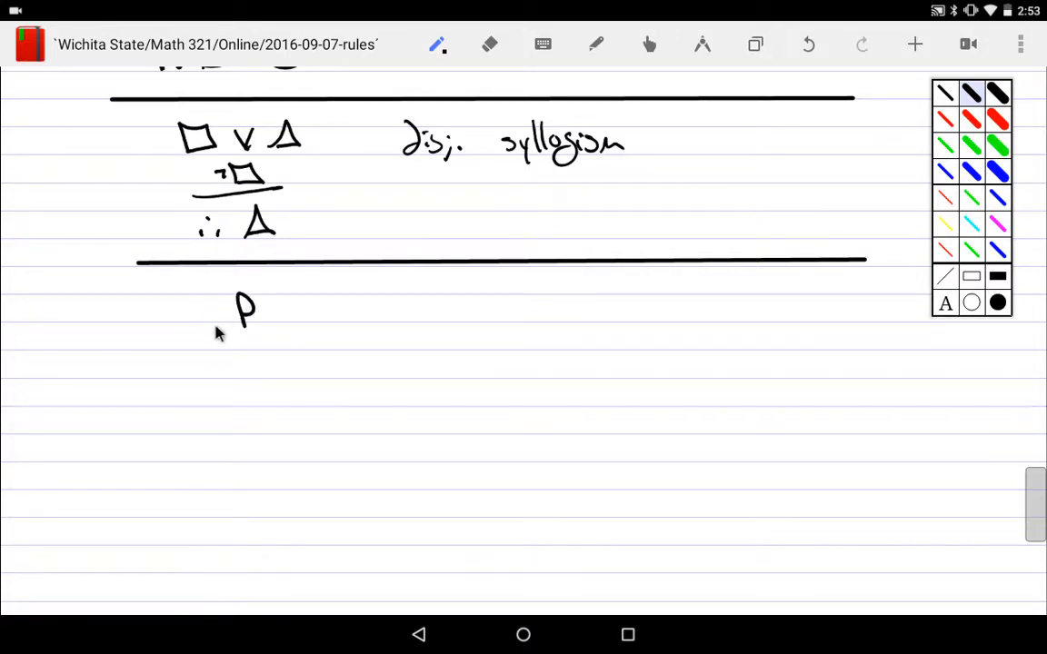
drag(198, 327, 275, 328)
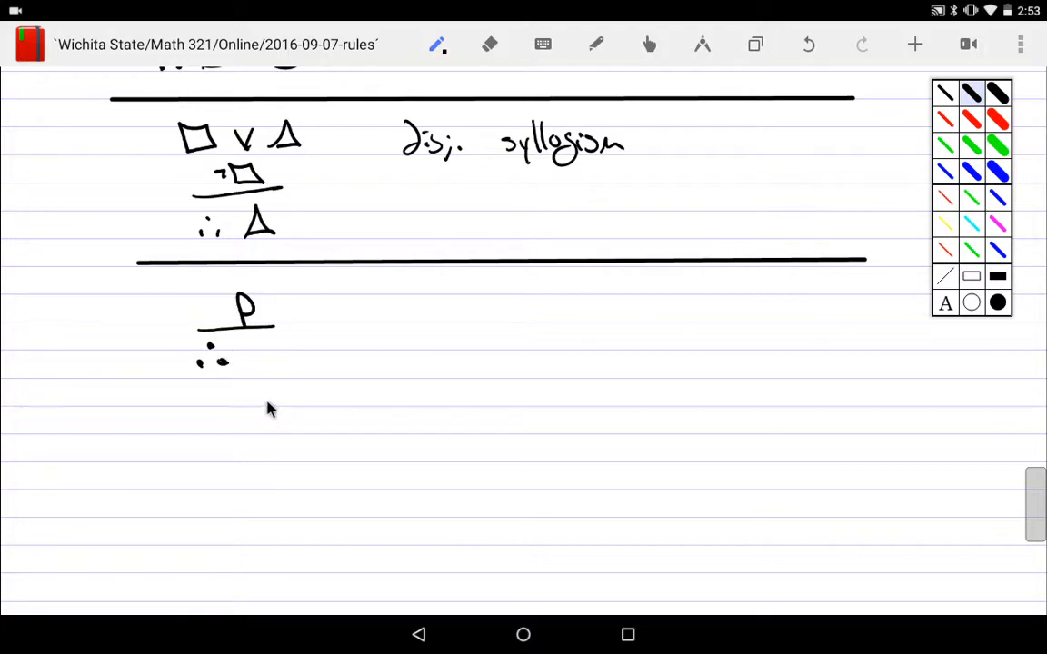
drag(257, 355, 257, 382)
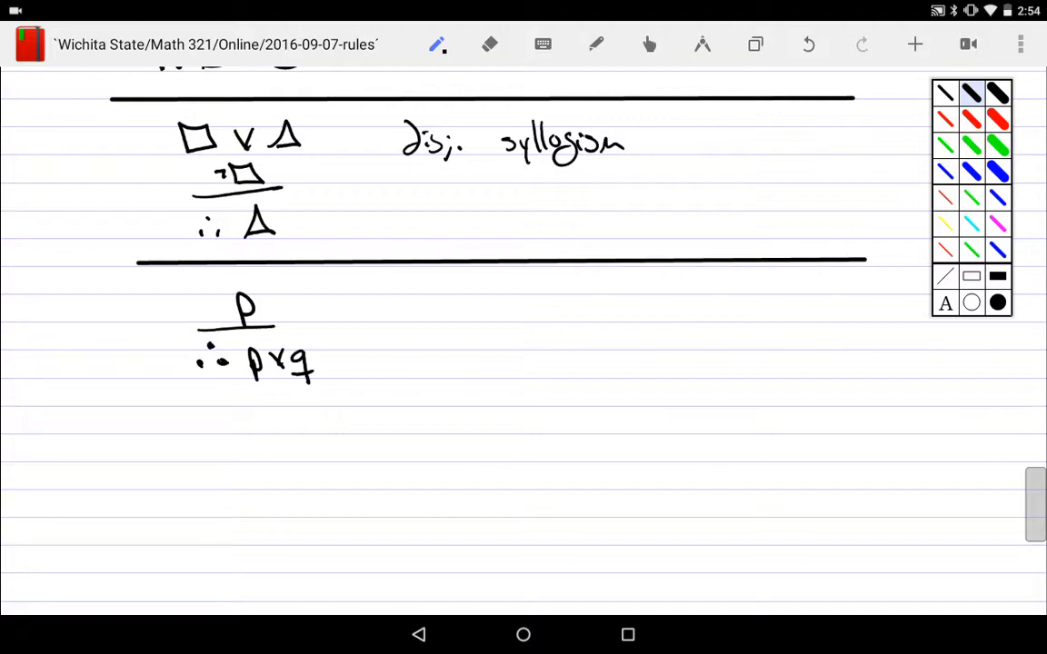
mouse_move(380, 375)
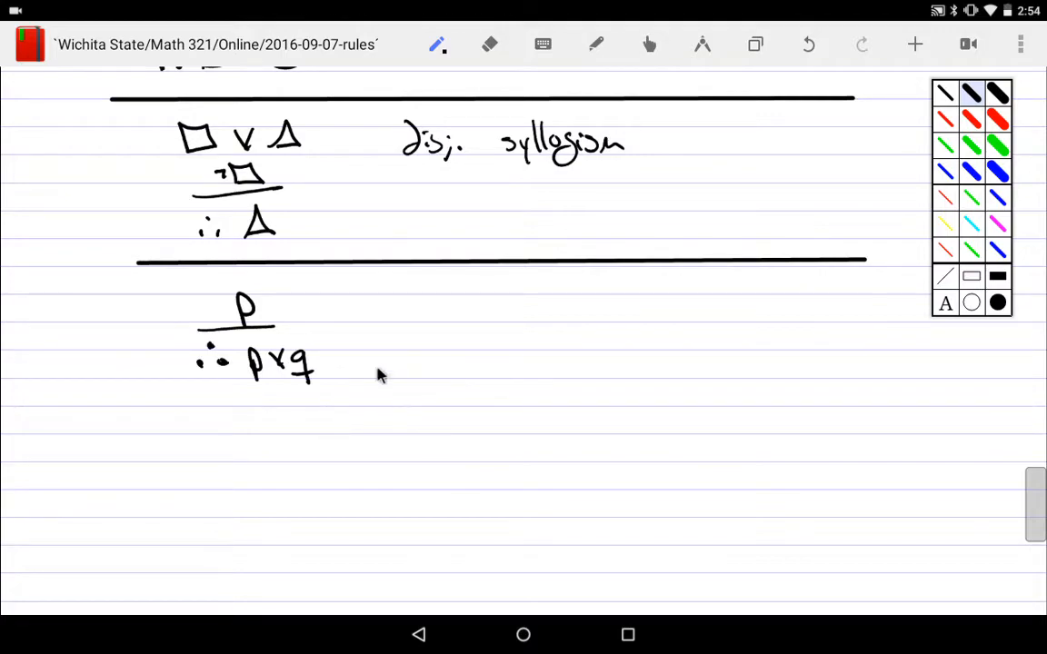
mouse_move(257, 323)
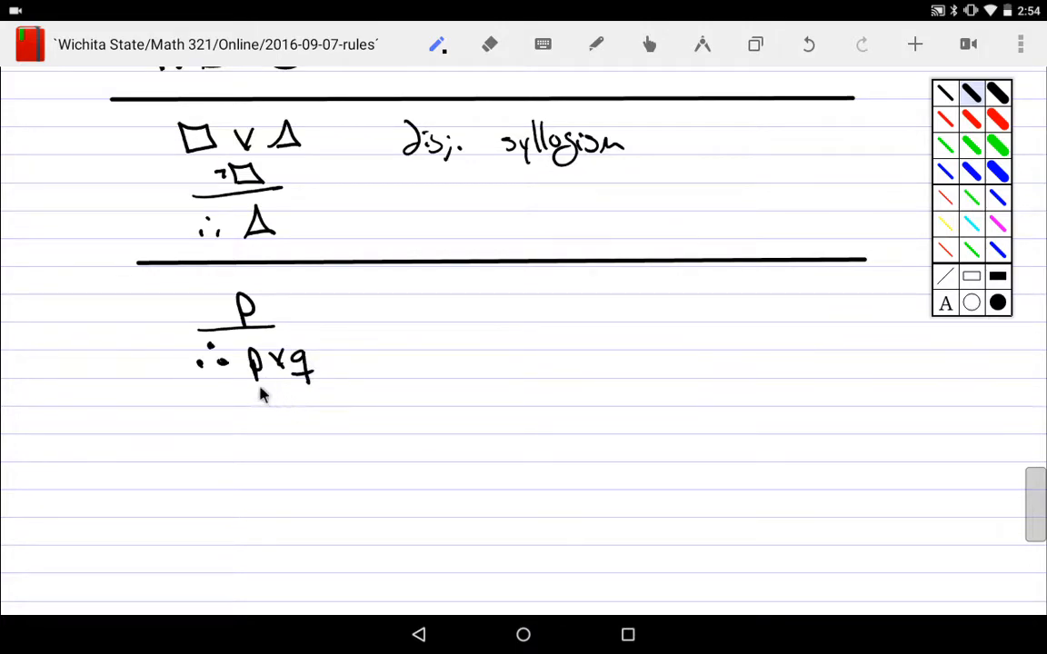
mouse_move(307, 406)
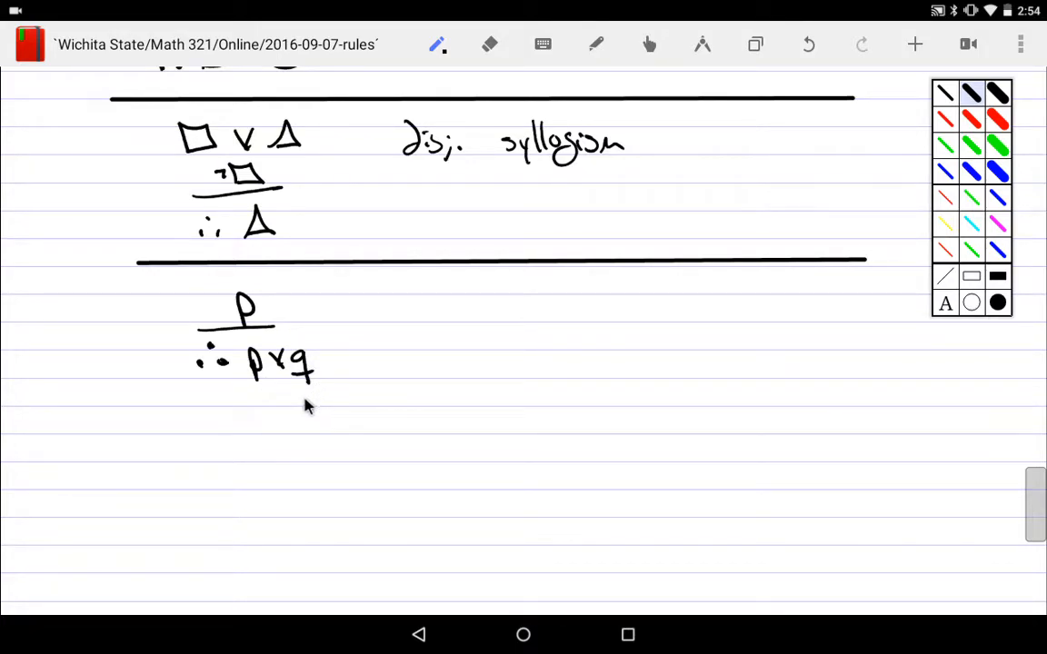
- Circle q, undo the circle, and label the rule 'addition'
drag(282, 350, 332, 382)
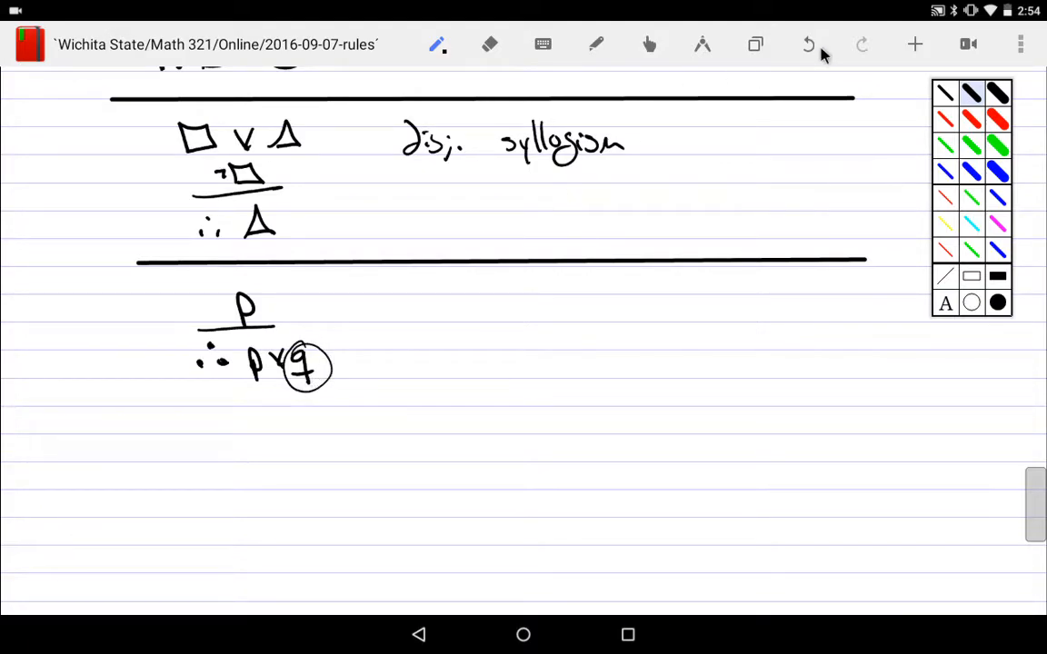
click(807, 45)
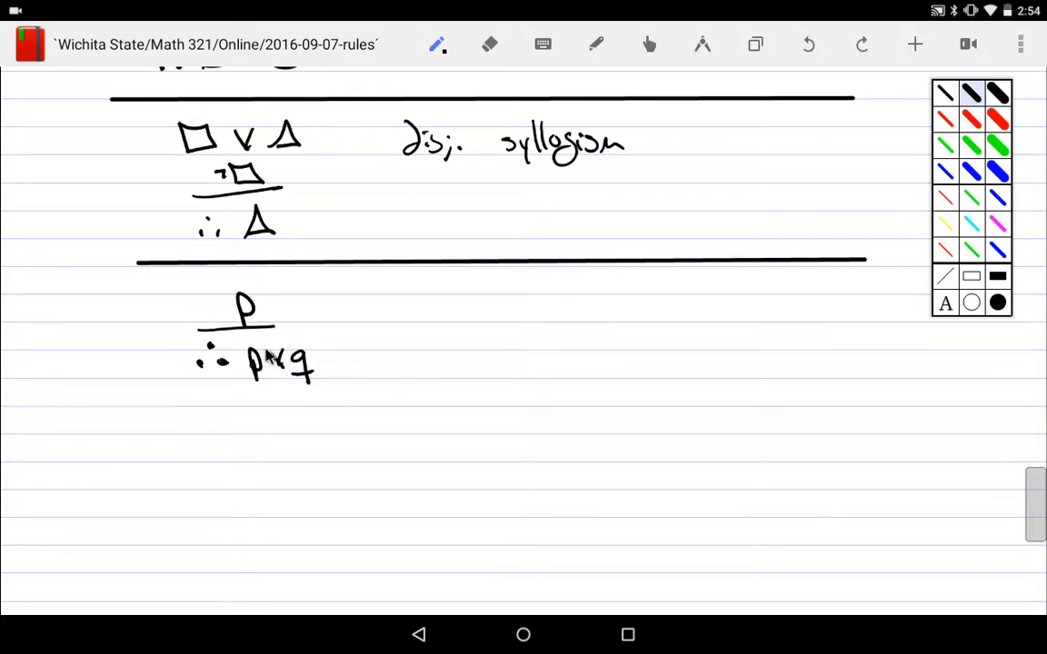
click(480, 318)
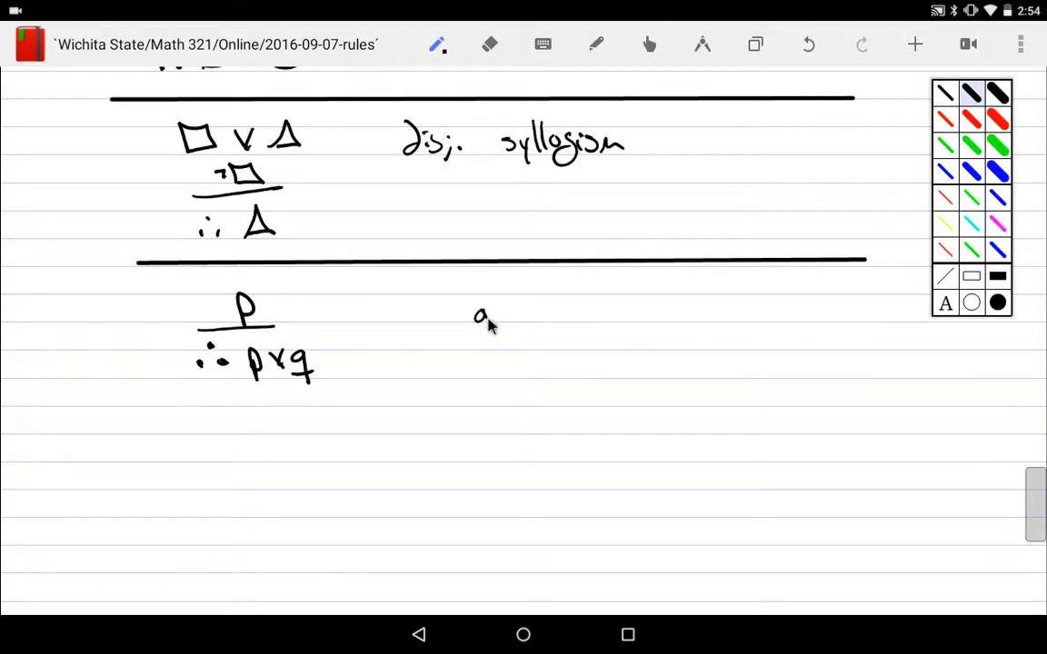
drag(473, 313, 568, 314)
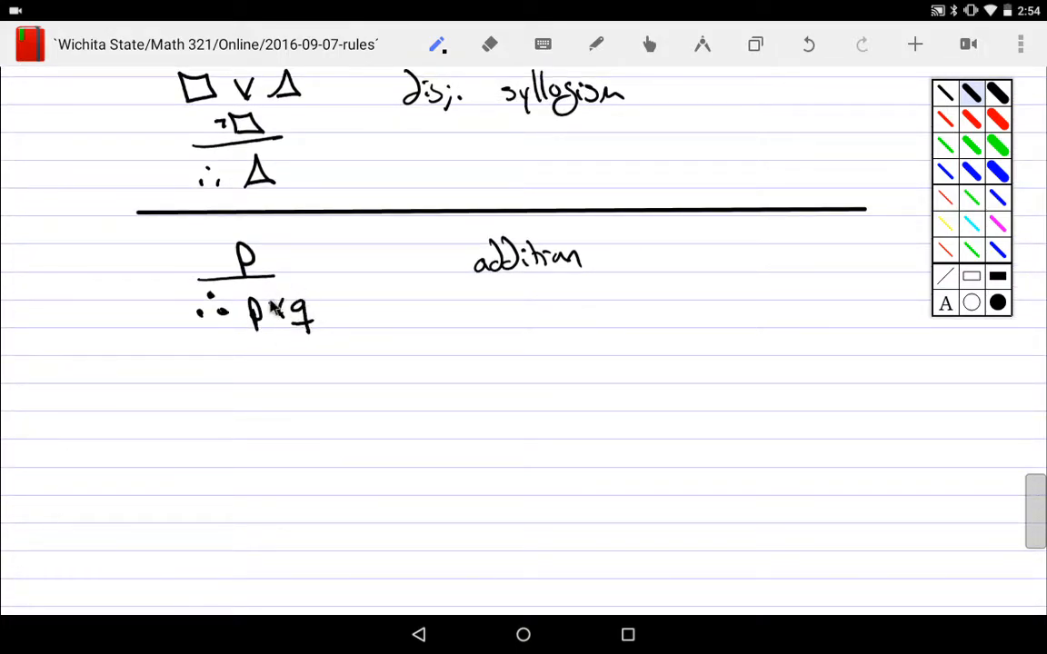
mouse_move(275, 334)
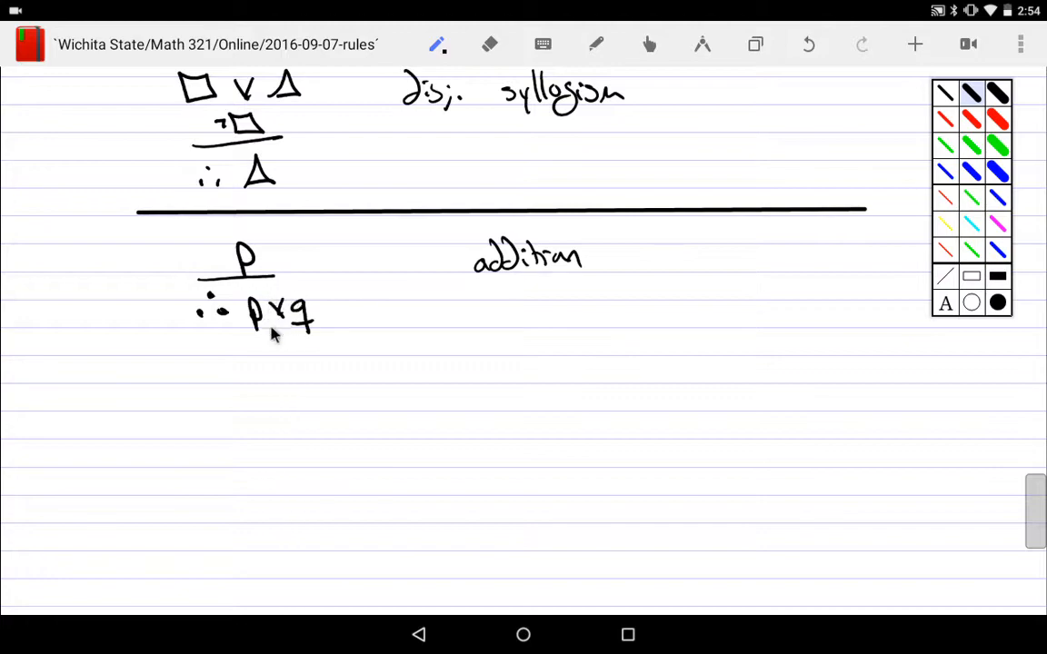
mouse_move(268, 401)
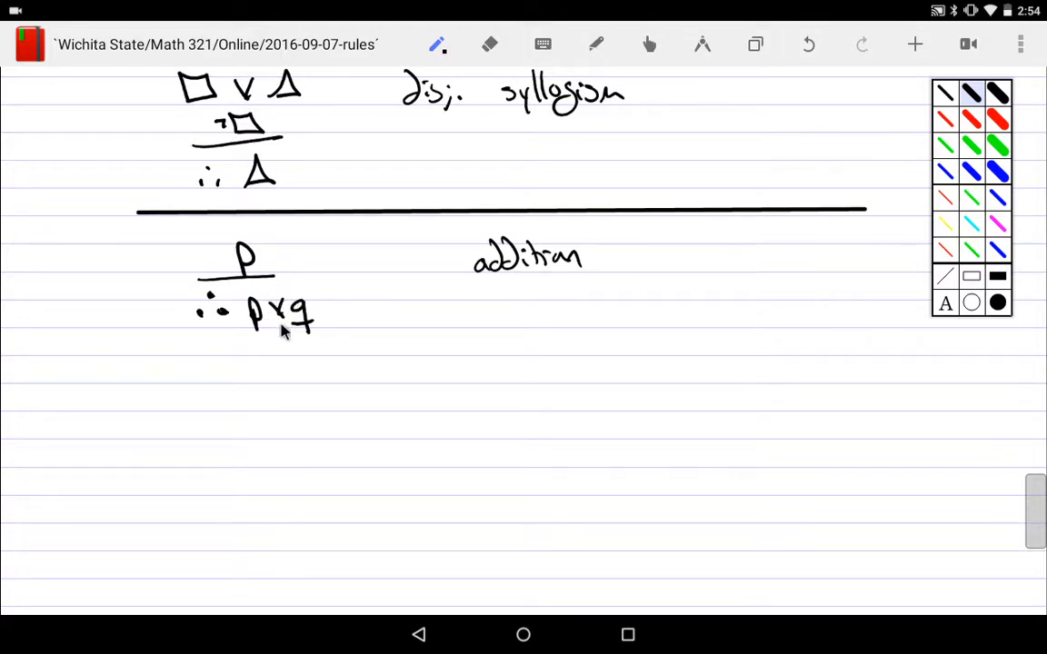
mouse_move(277, 359)
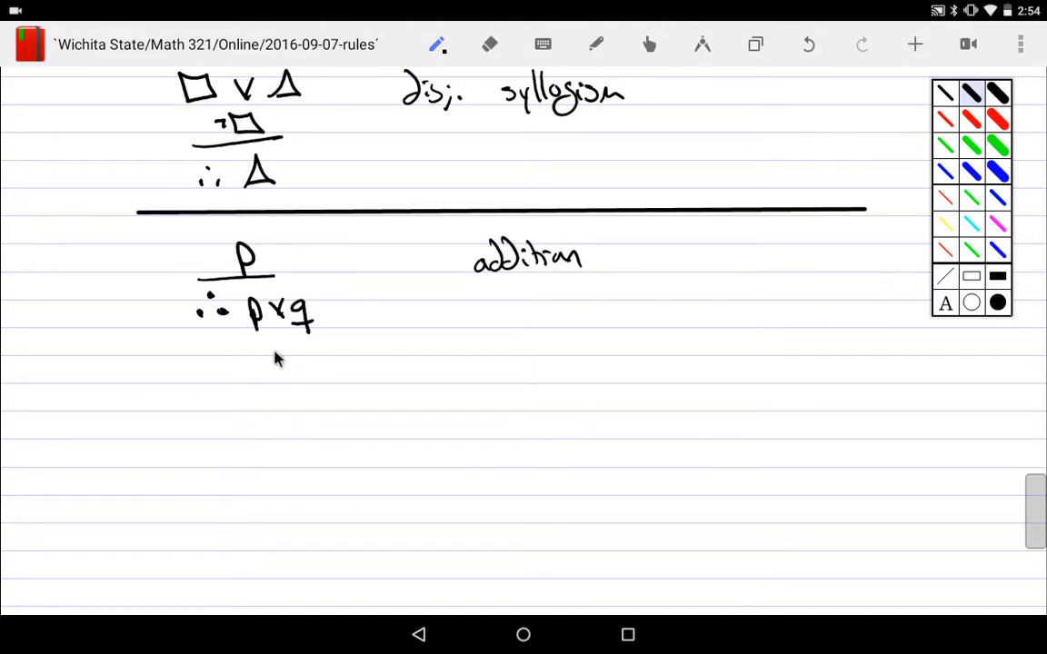
mouse_move(282, 350)
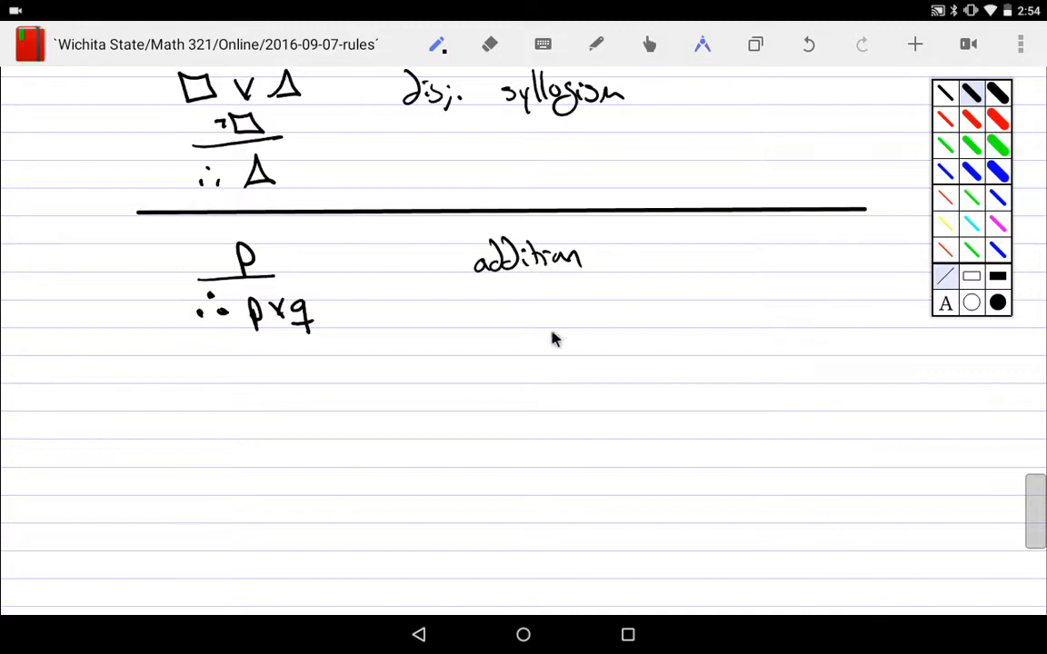
- Draw a divider, write a ∧ o ∴ a, and label it 'subtraction / simplification'
drag(153, 350, 877, 357)
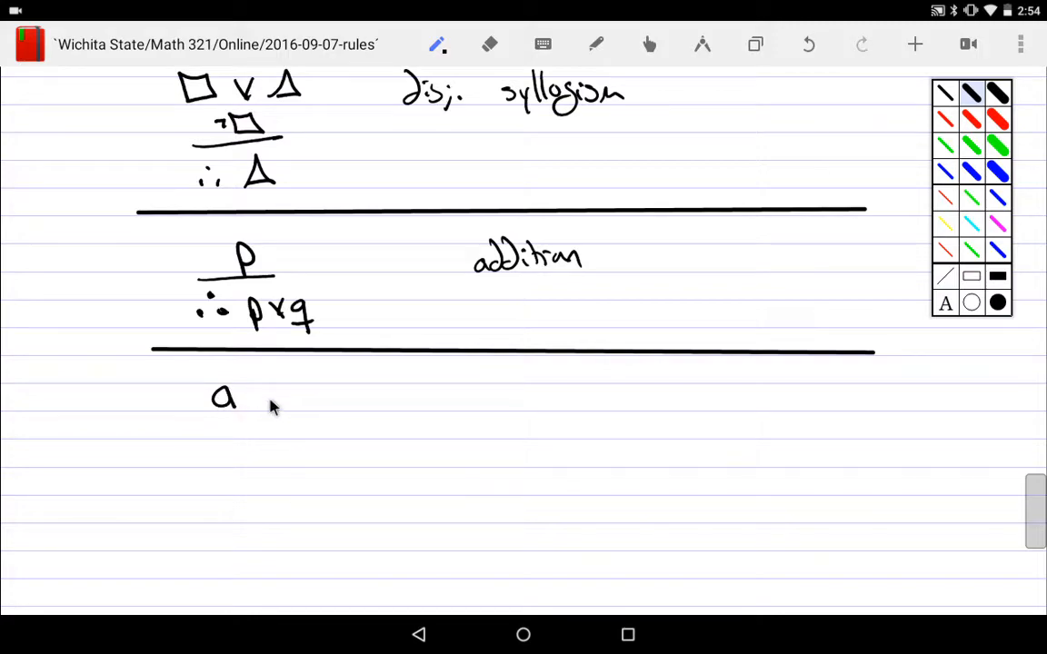
drag(263, 391, 314, 404)
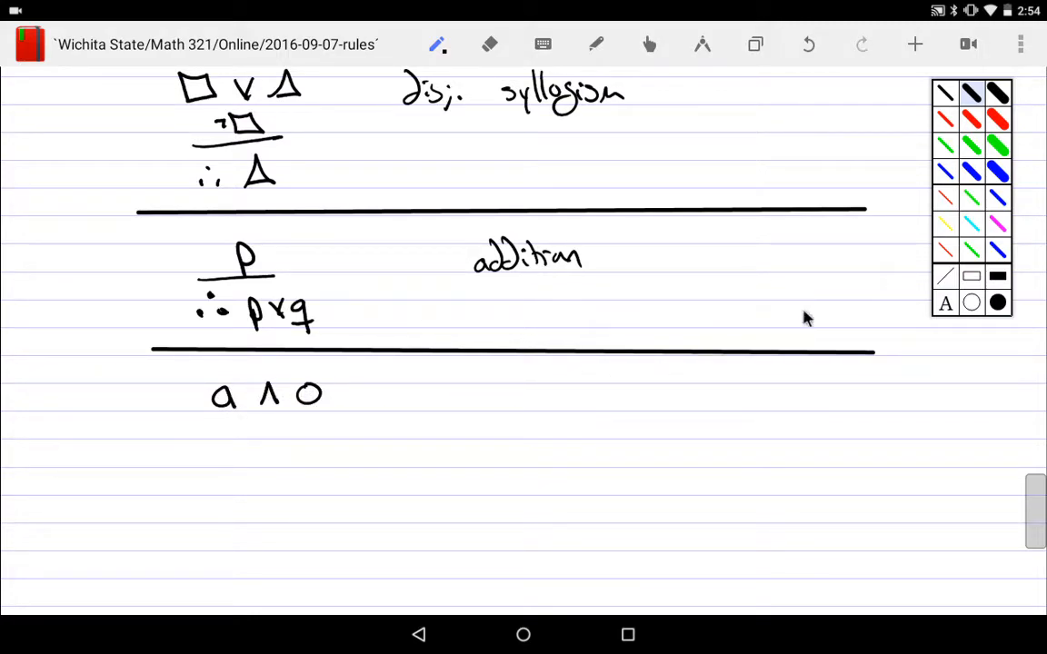
drag(200, 423, 334, 418)
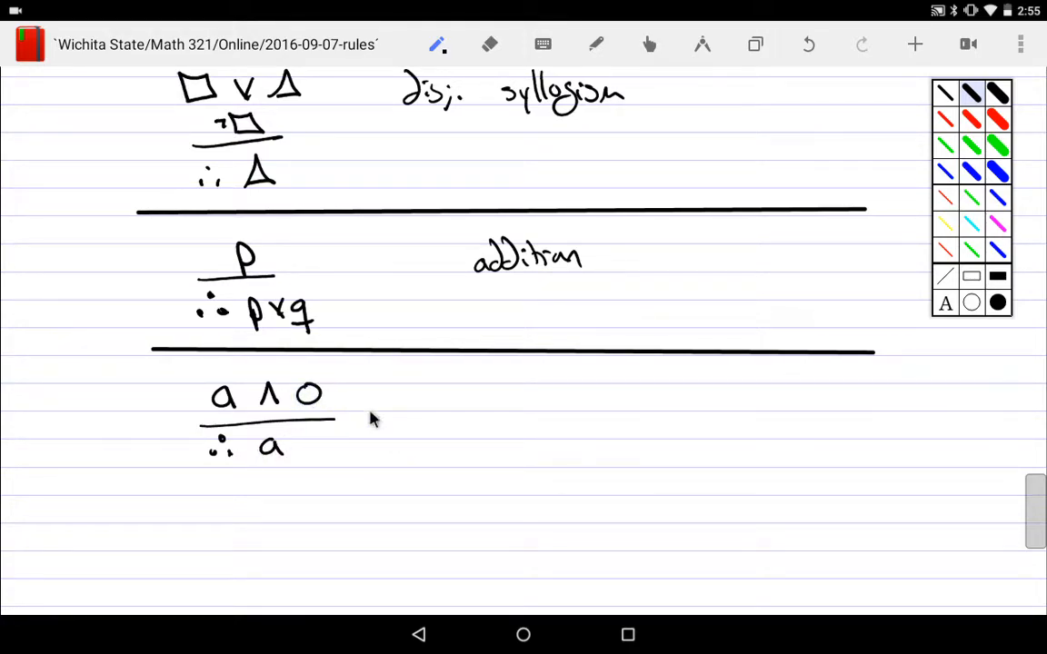
mouse_move(314, 441)
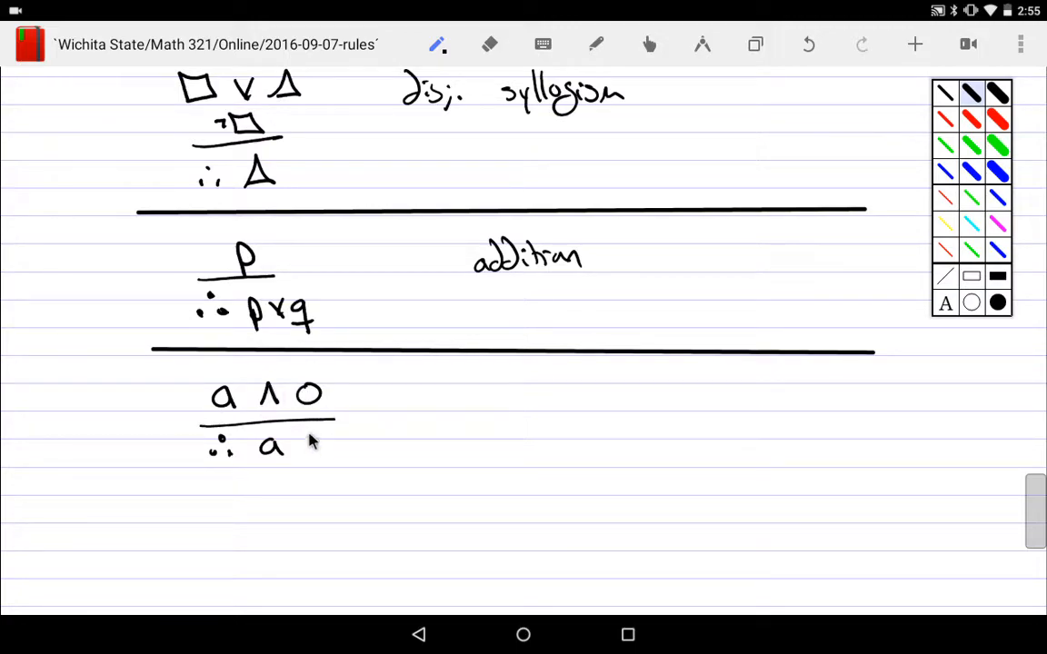
mouse_move(276, 471)
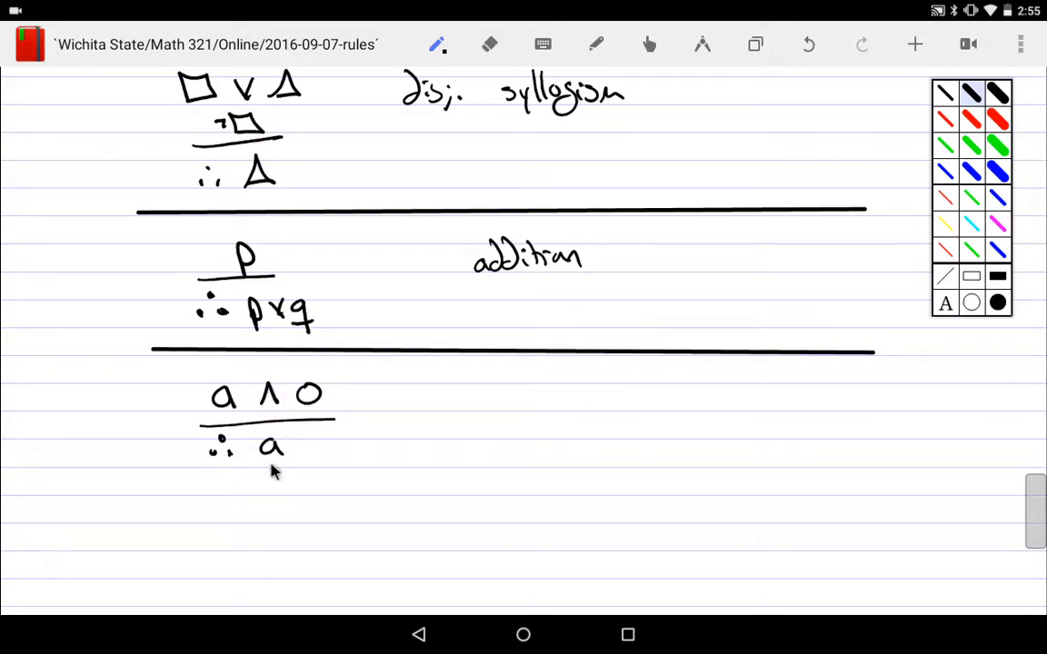
mouse_move(279, 476)
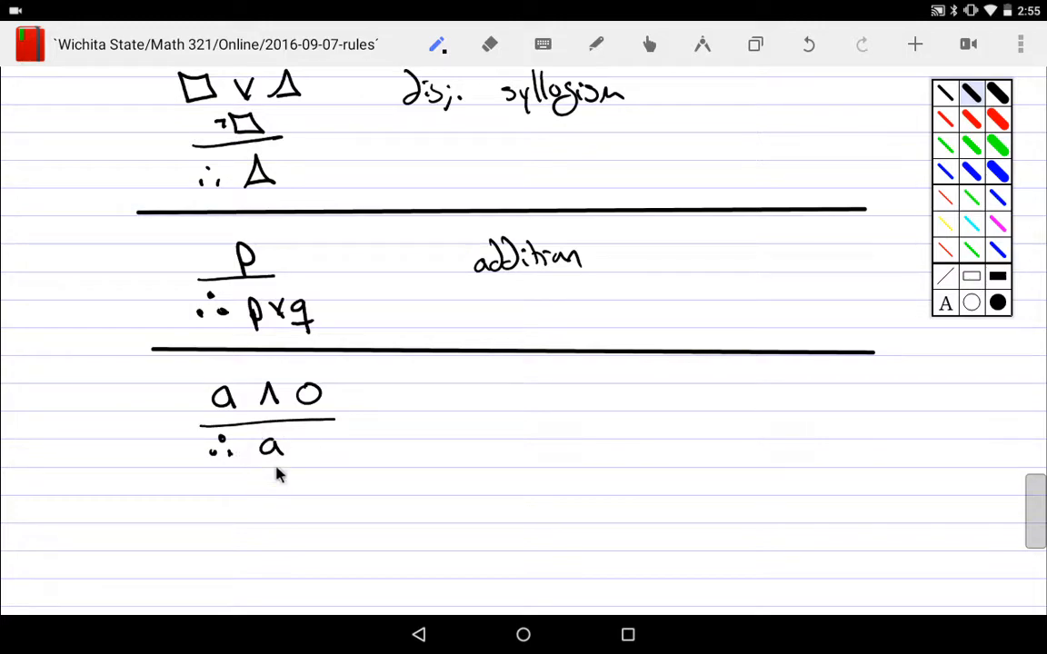
mouse_move(334, 454)
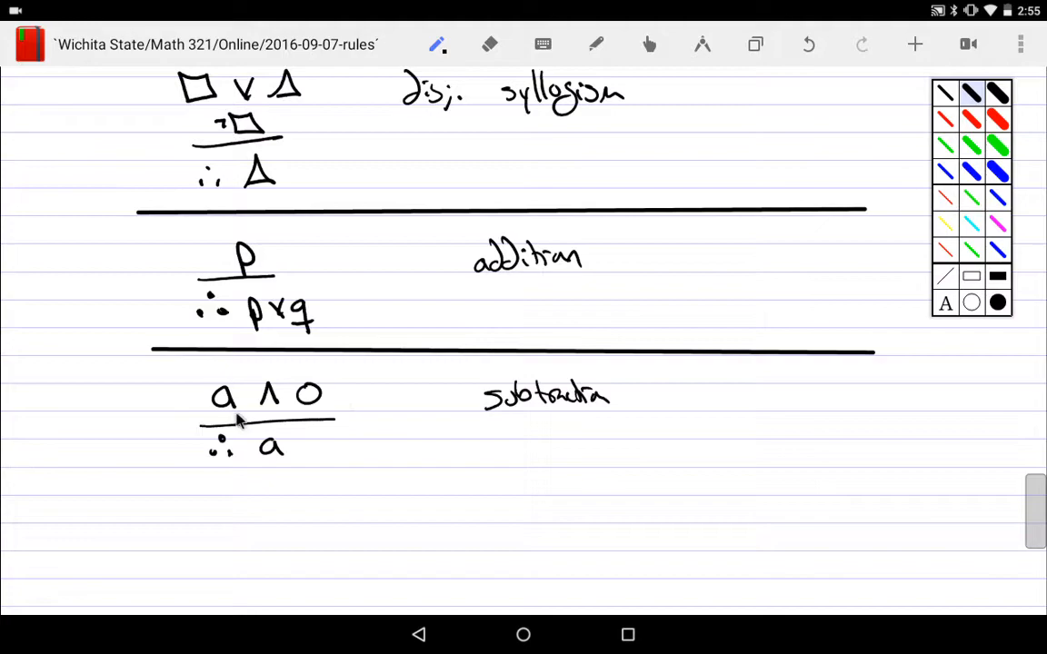
mouse_move(268, 484)
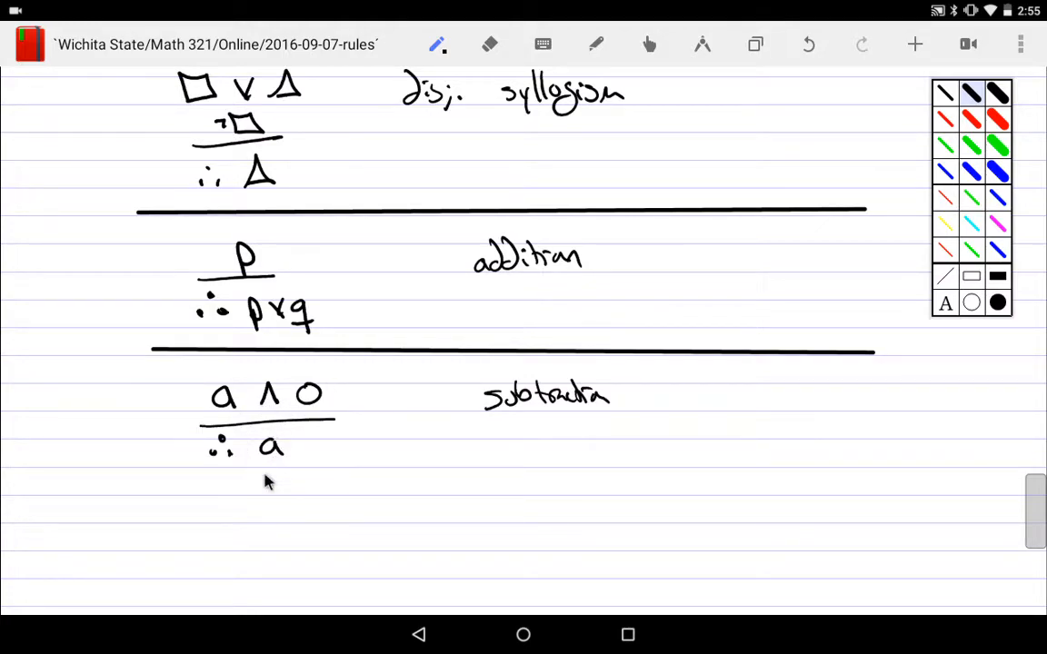
mouse_move(275, 266)
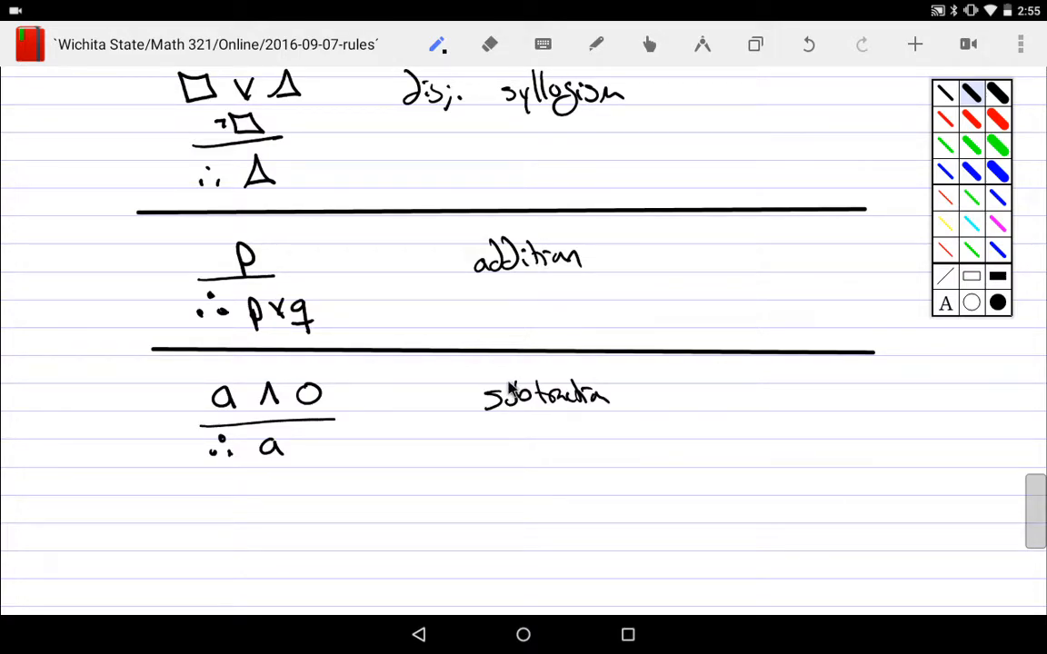
drag(640, 377, 640, 419)
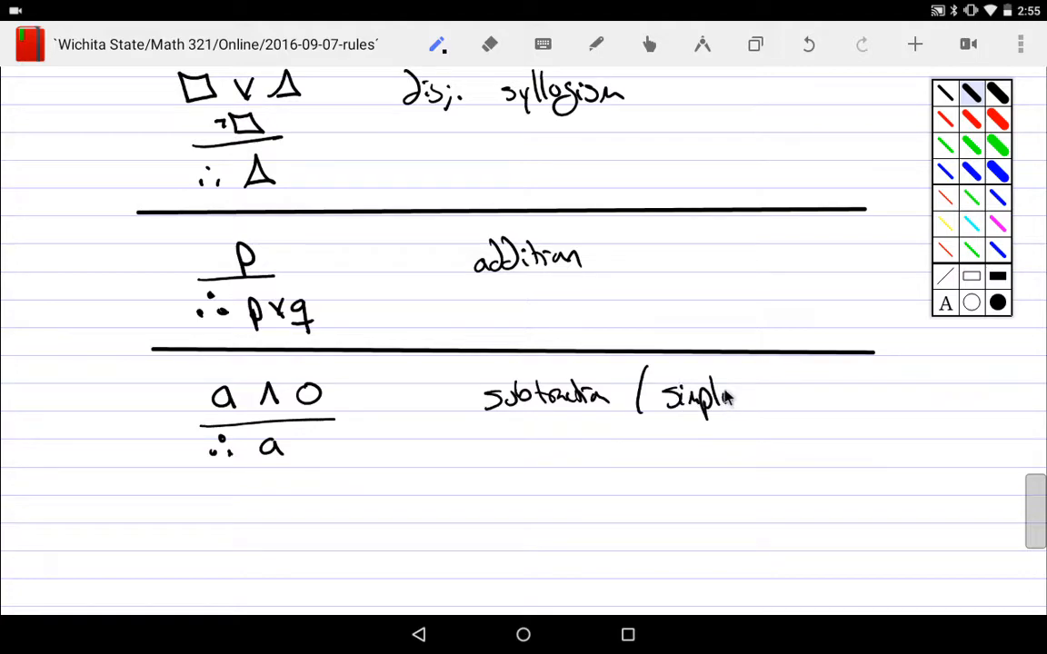
drag(736, 398, 804, 398)
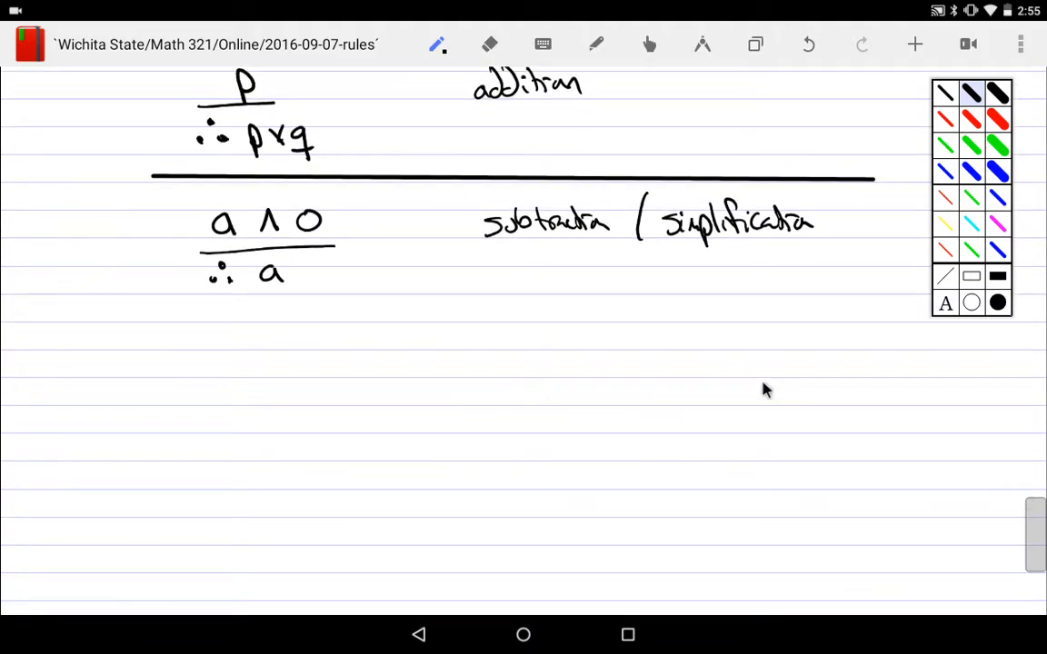
- Write p∨q, ¬p∨r ∴ q∨r, label it 'resolution', and draw a long divider below
click(703, 44)
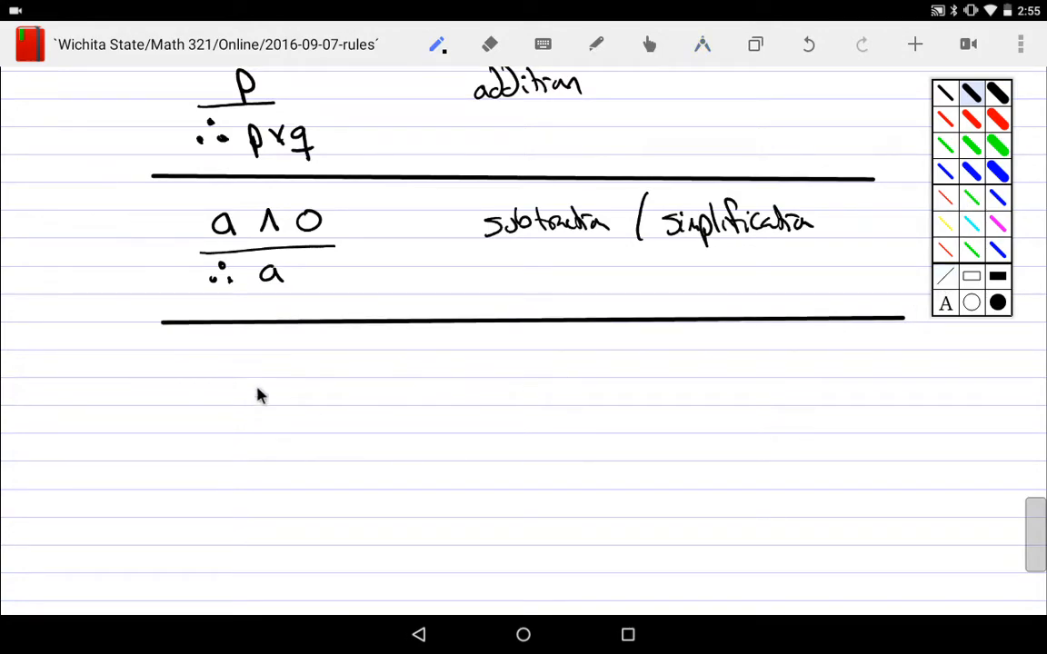
mouse_move(225, 368)
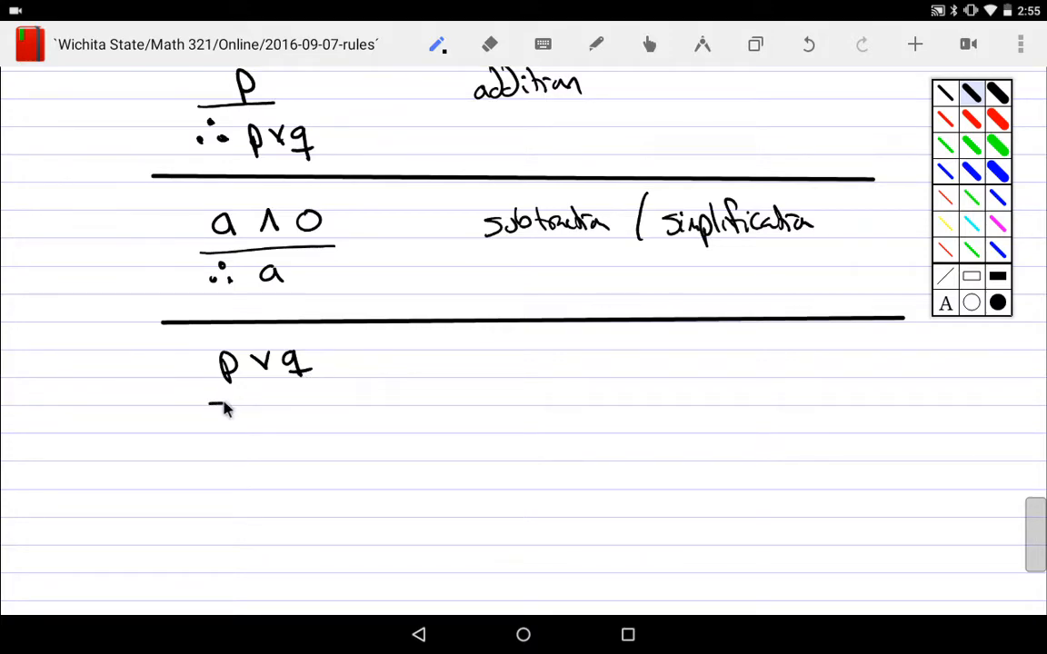
drag(213, 409, 300, 414)
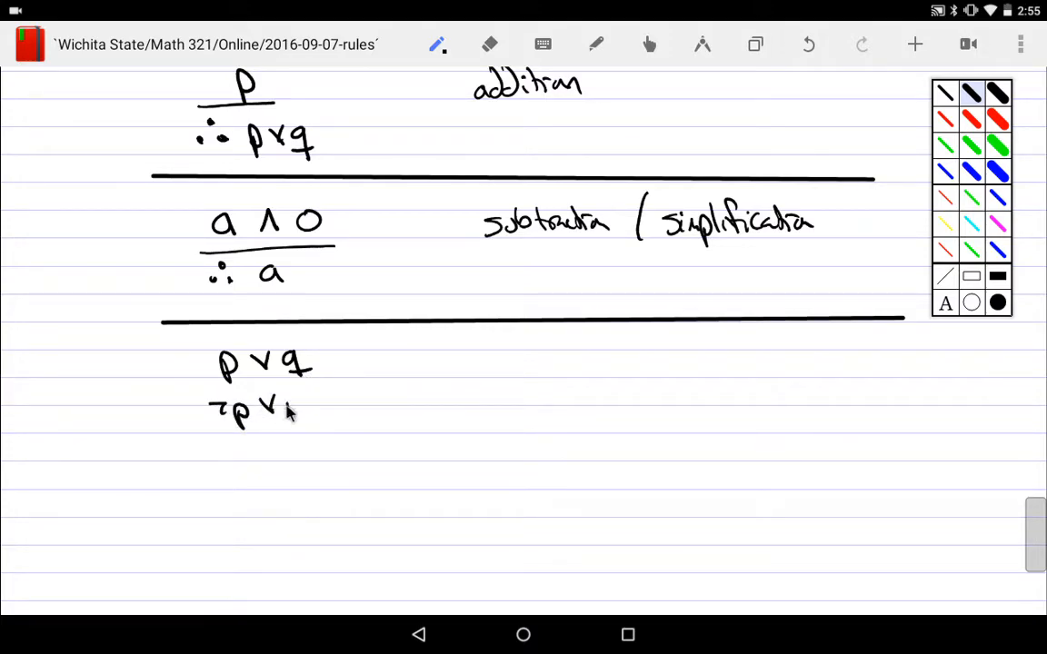
drag(291, 414, 323, 436)
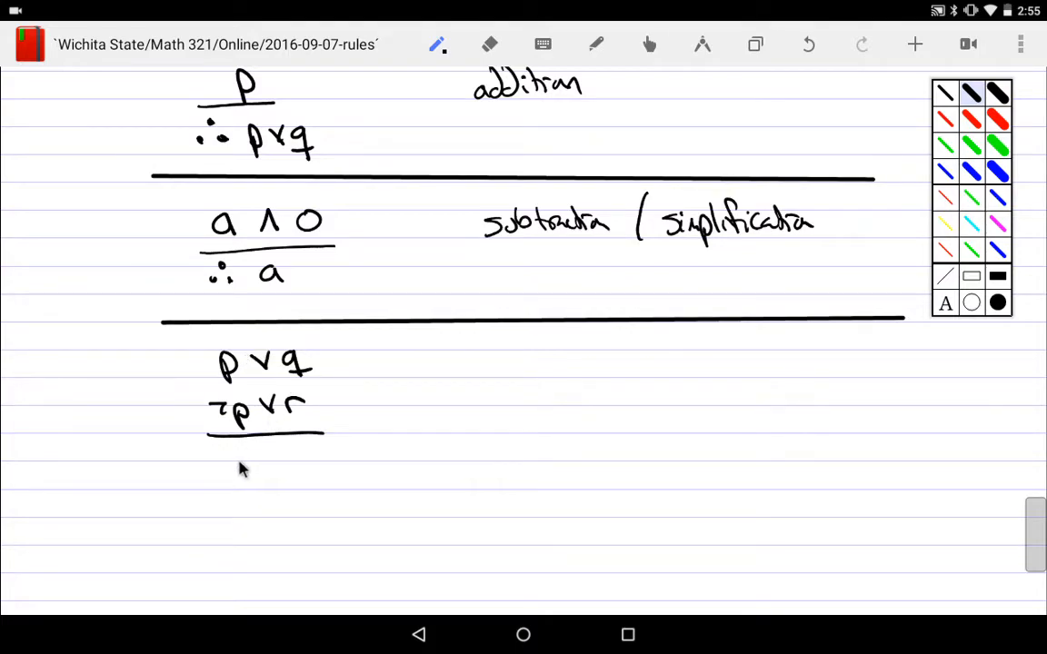
drag(214, 468, 291, 468)
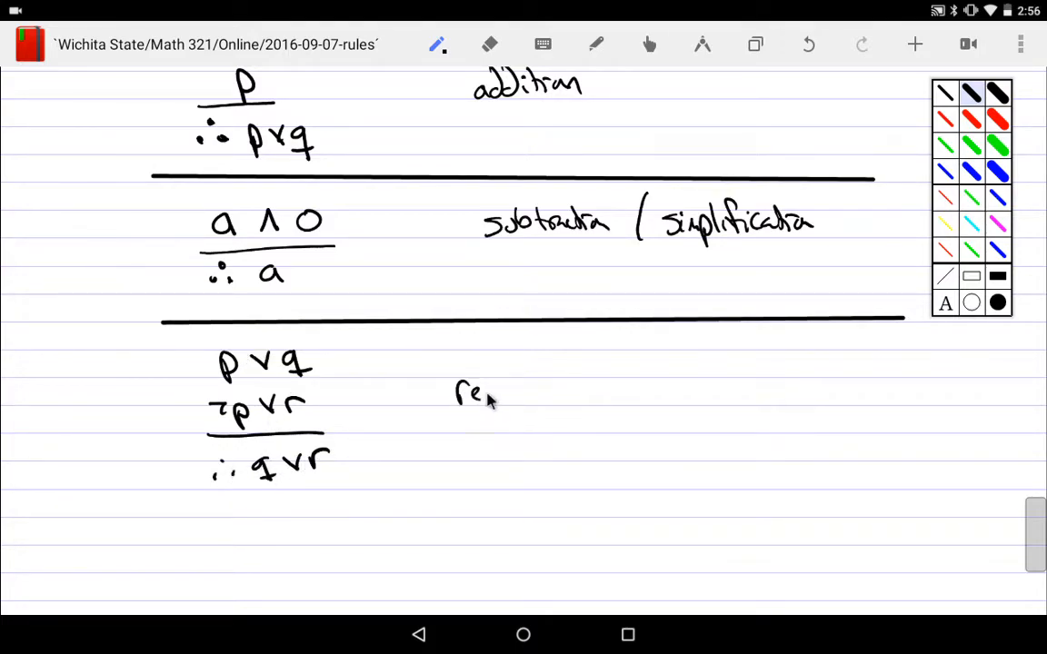
drag(473, 391, 577, 395)
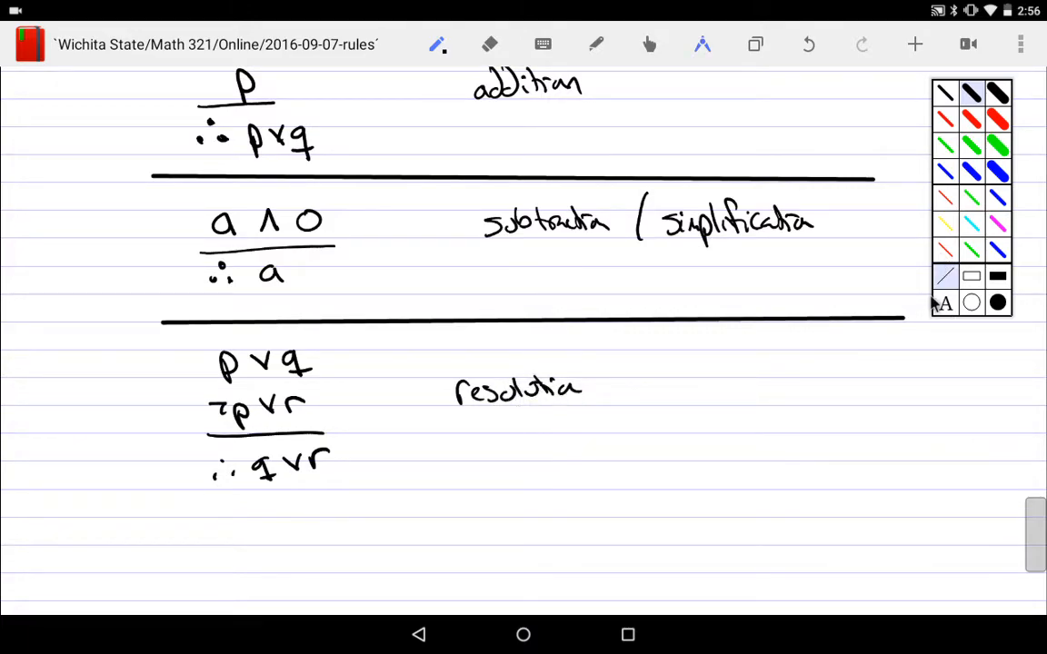
drag(77, 525, 1004, 529)
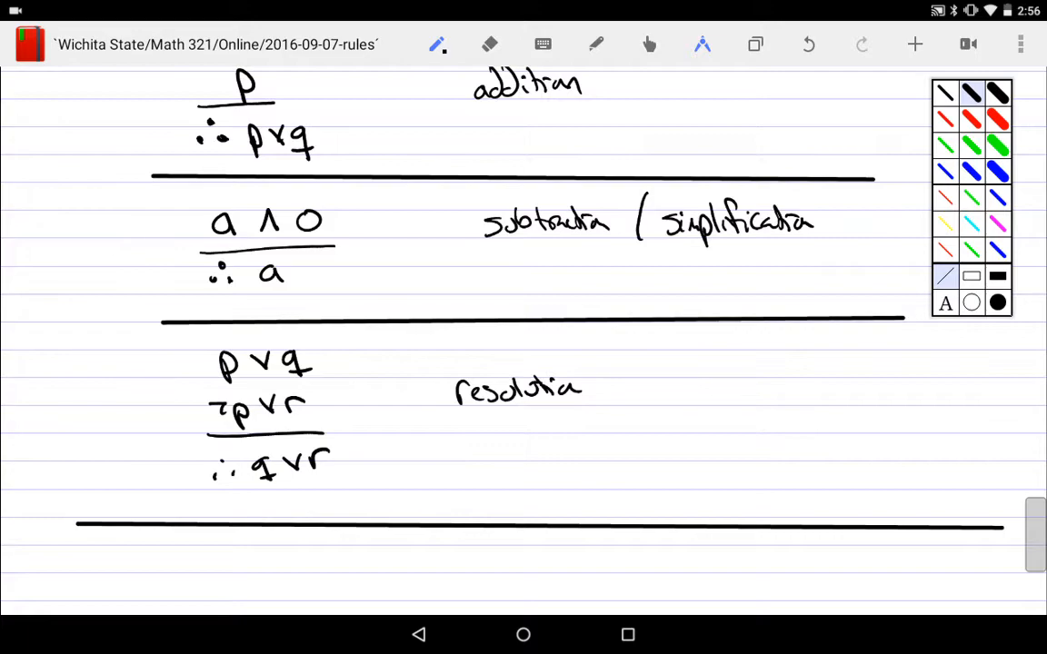
mouse_move(712, 343)
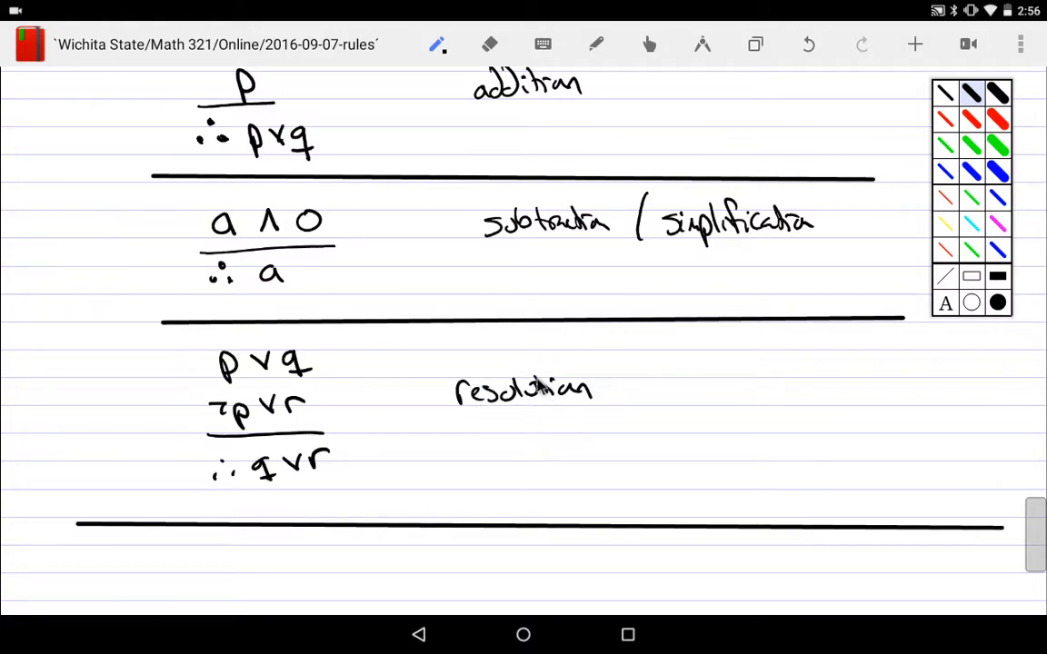
mouse_move(1032, 463)
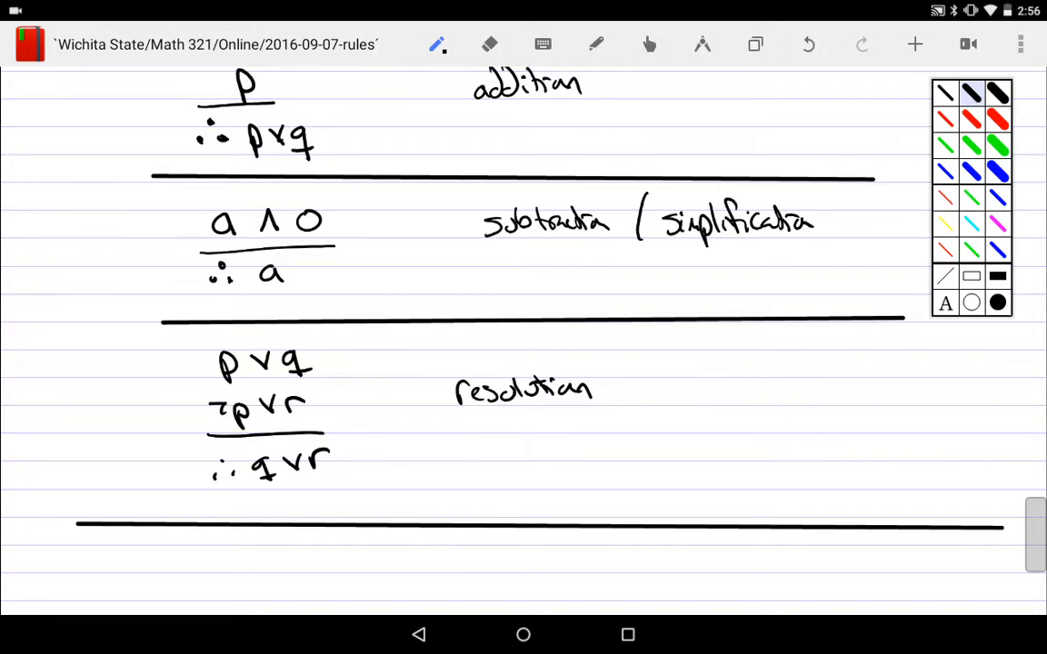
- Scroll down to the blank lined space on page 3 under the resolution rule
scroll(down, 3)
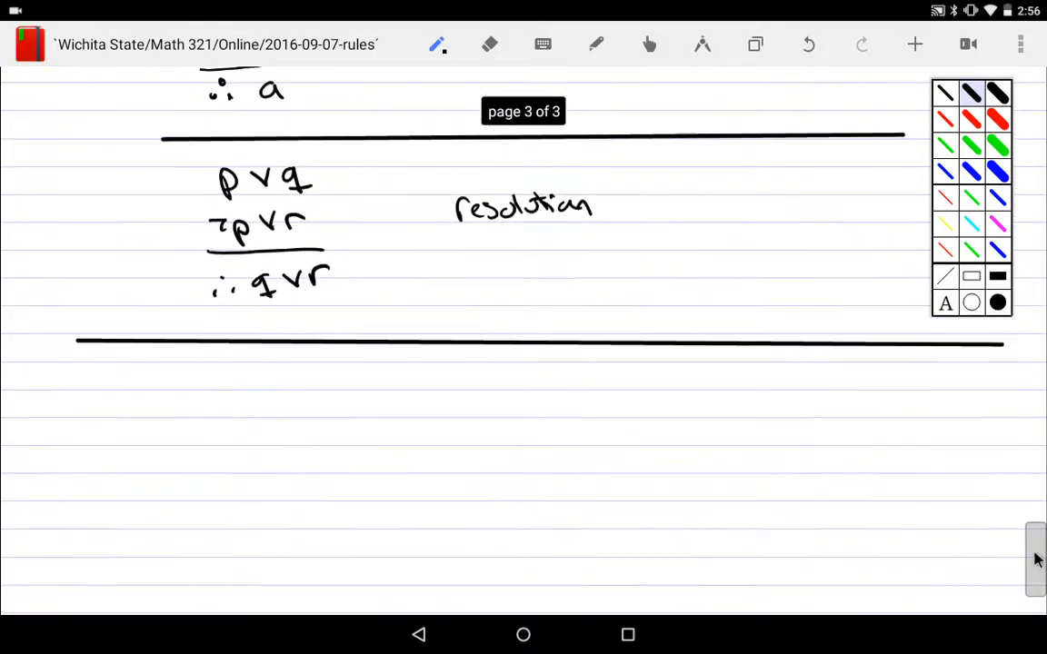
scroll(down, 3)
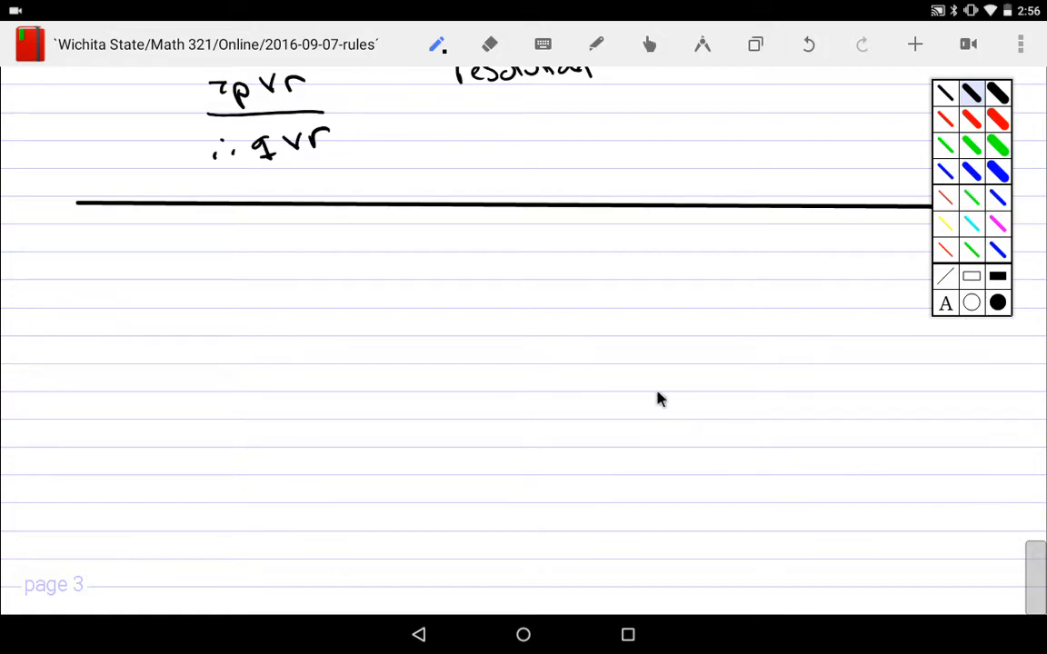
mouse_move(545, 289)
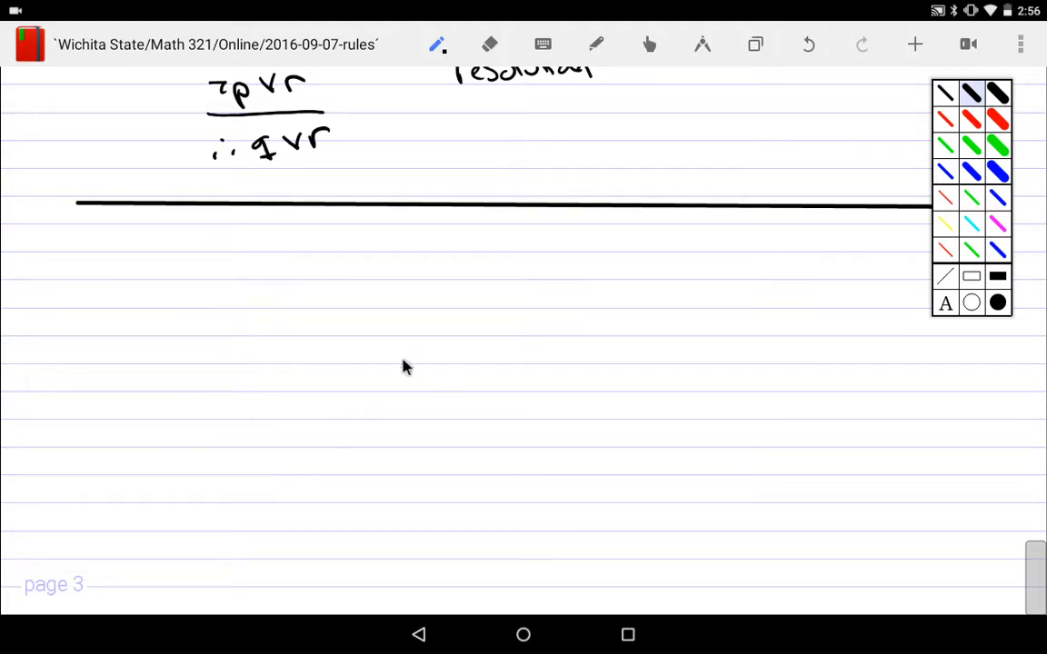
mouse_move(454, 335)
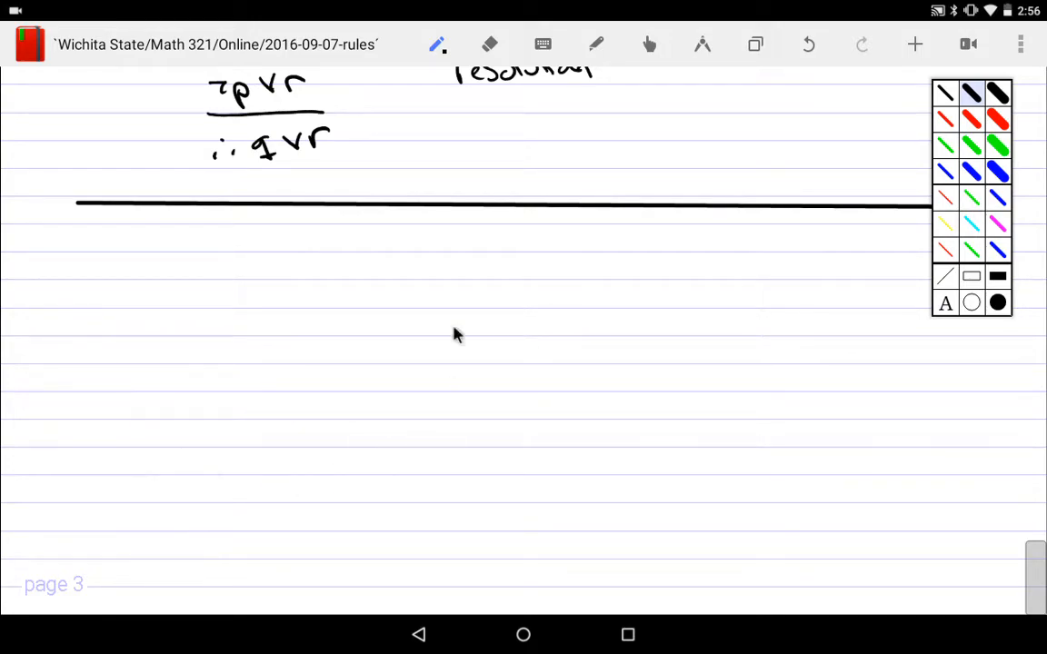
mouse_move(302, 389)
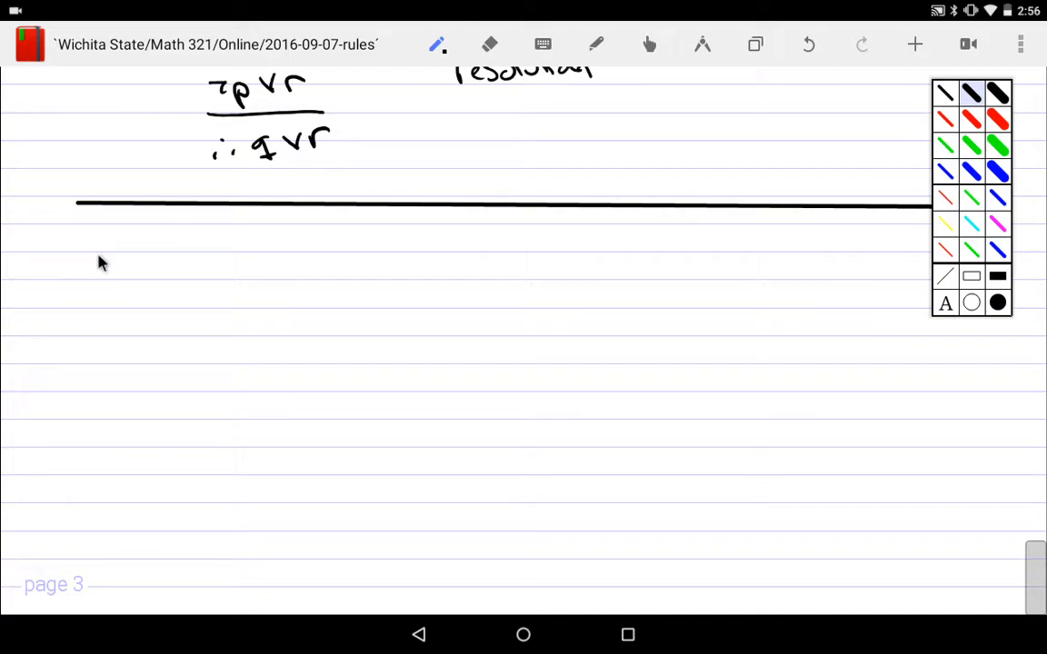
mouse_move(90, 252)
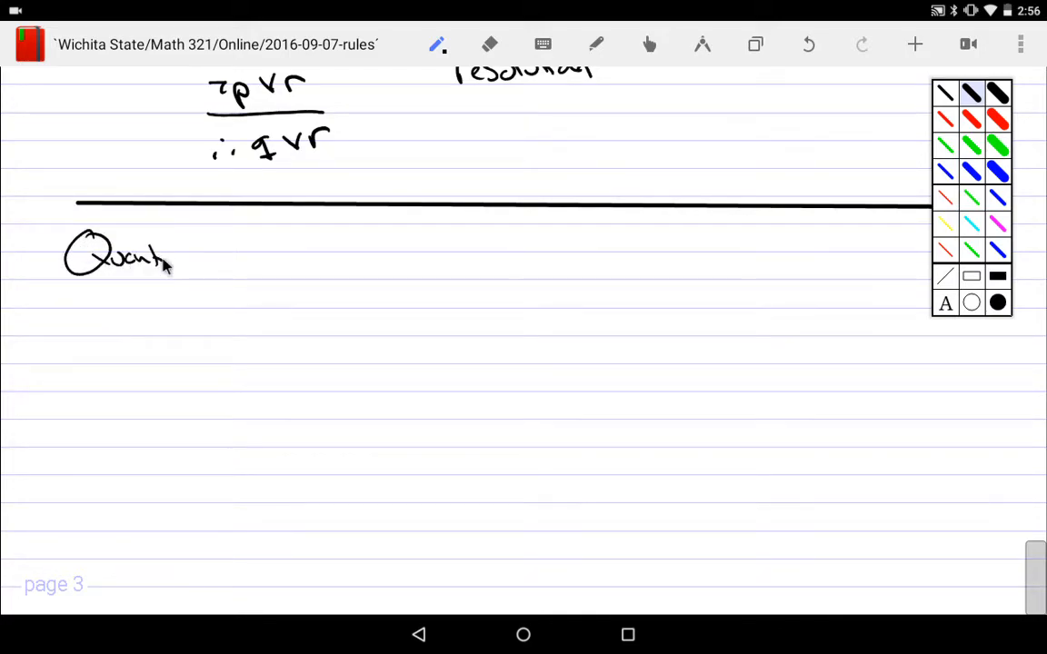
- Write underlined 'Quantification', then 'specific examples' ⇄ 'general statement' with double arrows
drag(168, 259, 236, 259)
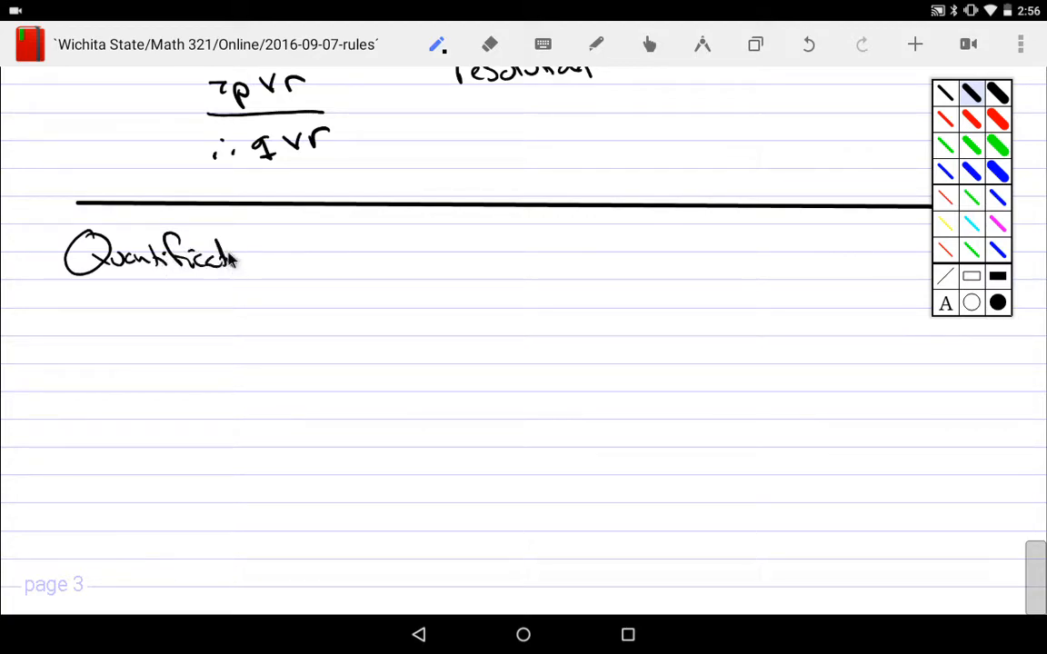
drag(78, 295, 245, 286)
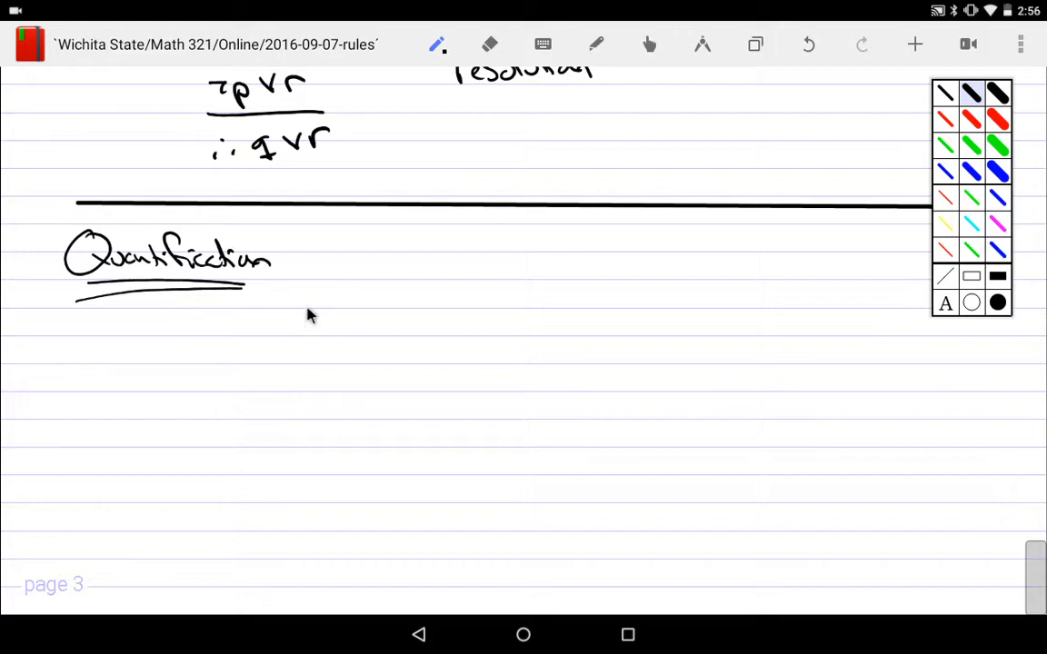
mouse_move(395, 250)
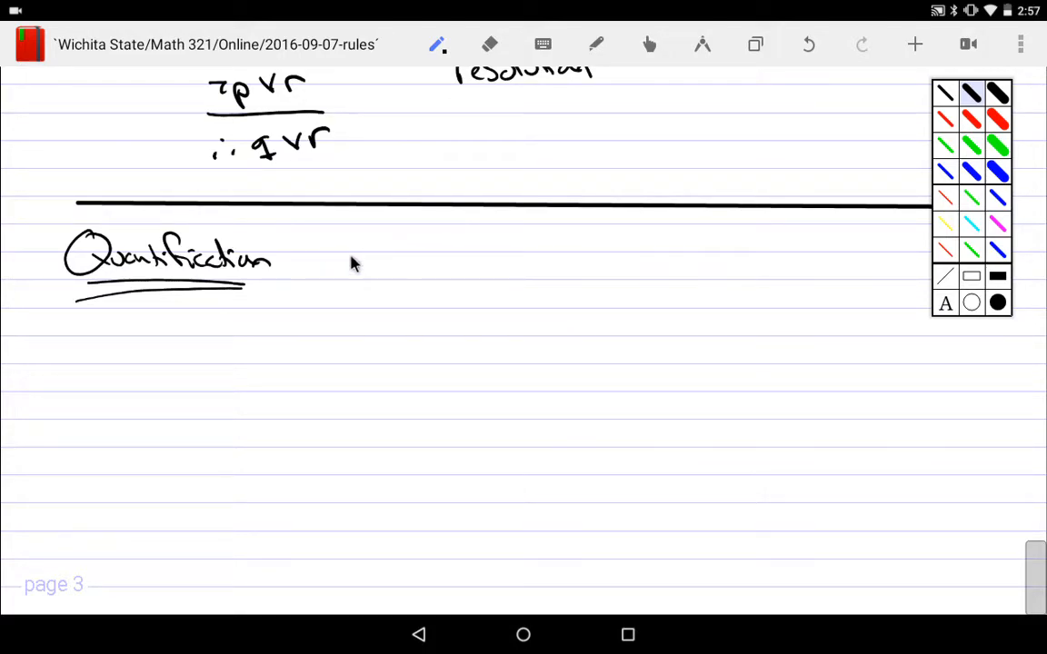
mouse_move(289, 323)
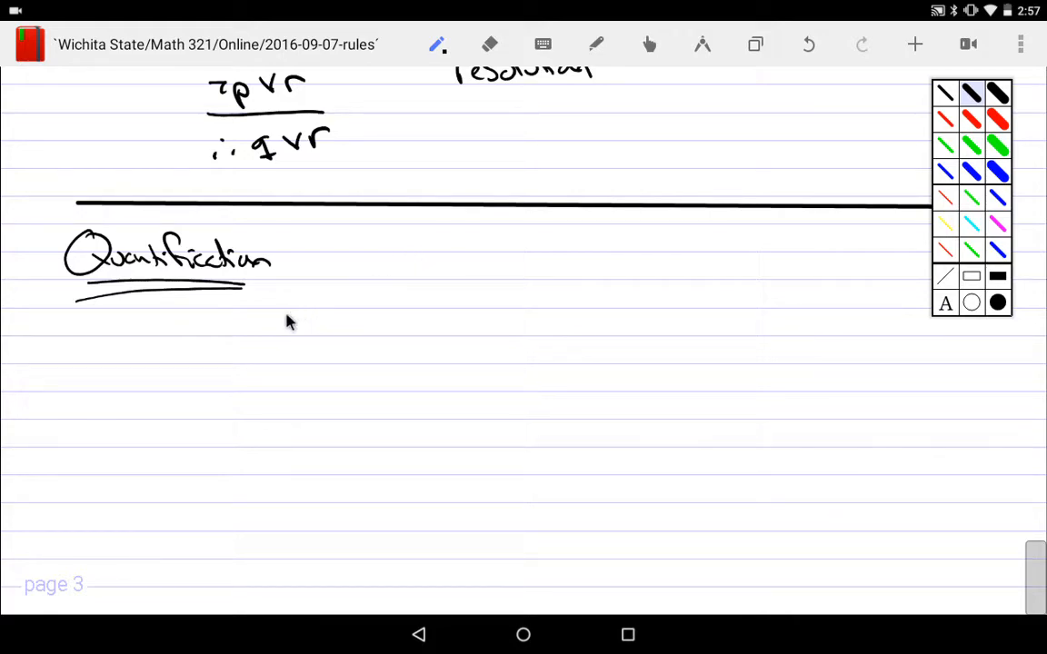
drag(272, 327, 354, 327)
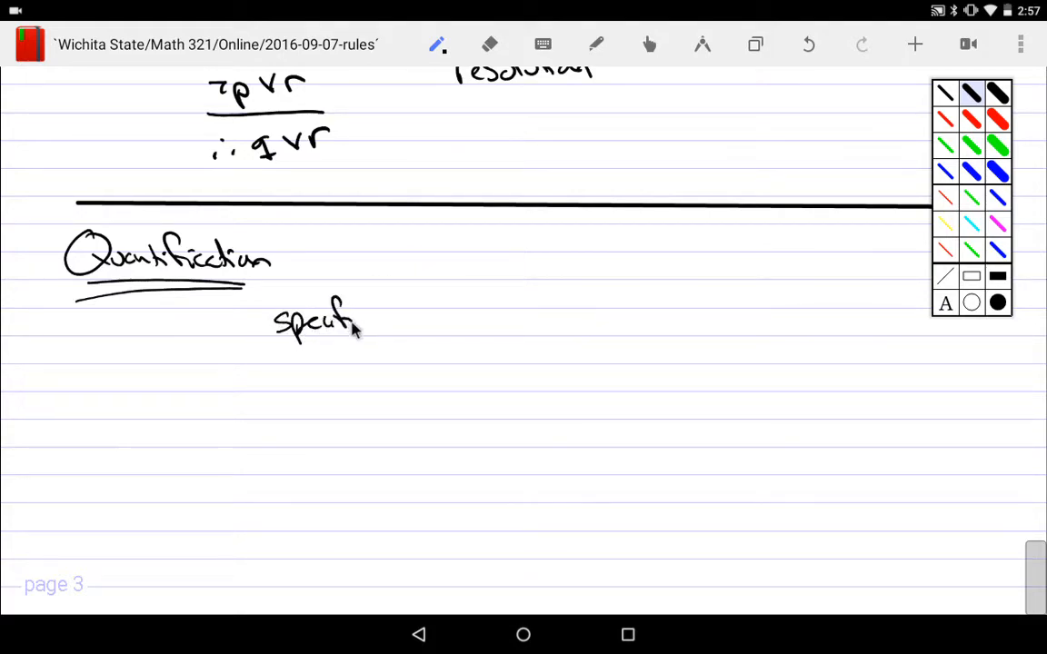
drag(363, 322, 446, 327)
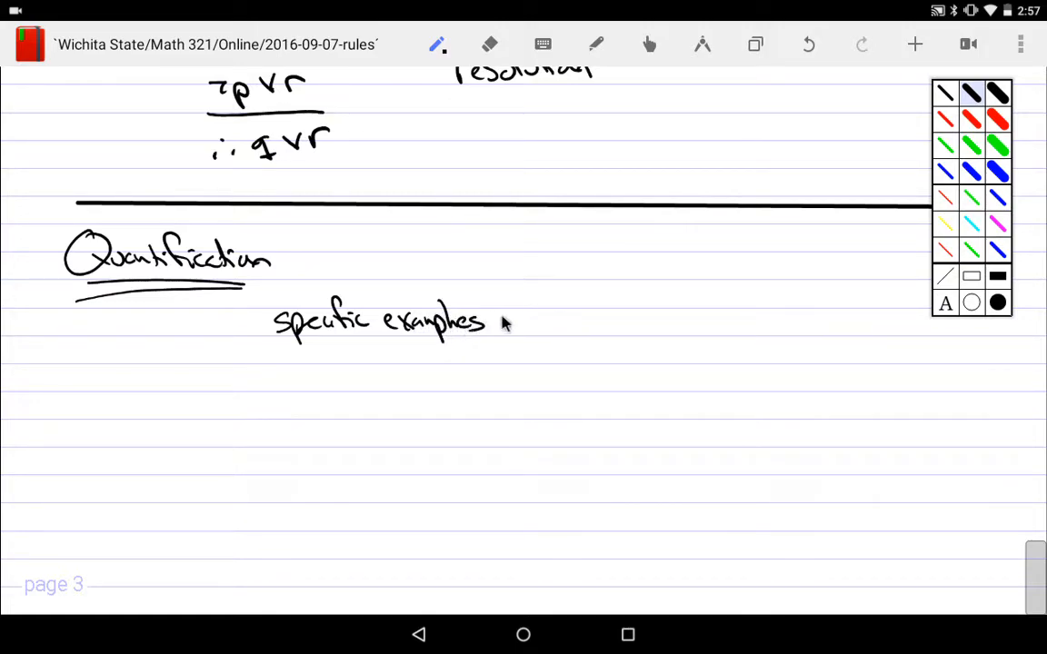
drag(500, 323, 691, 327)
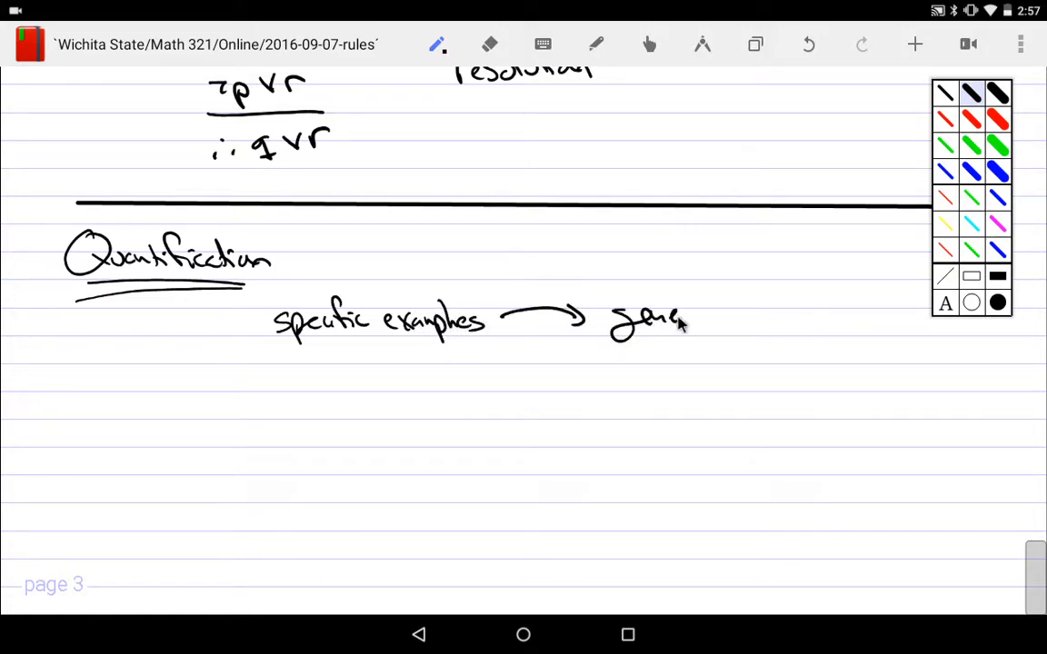
drag(691, 322, 782, 327)
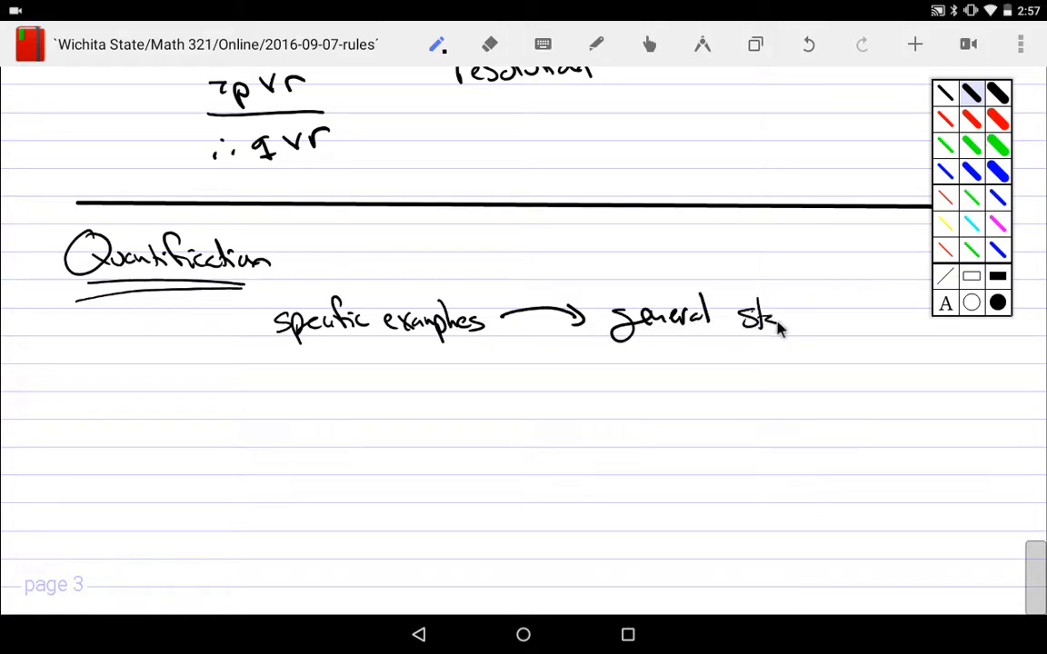
drag(763, 318, 841, 322)
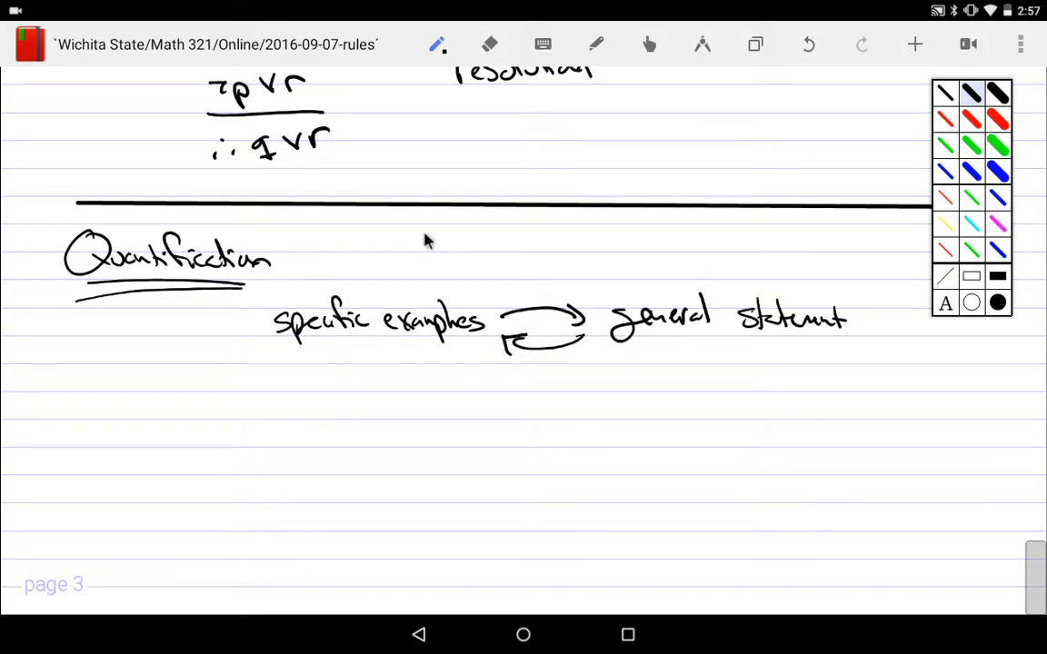
mouse_move(496, 309)
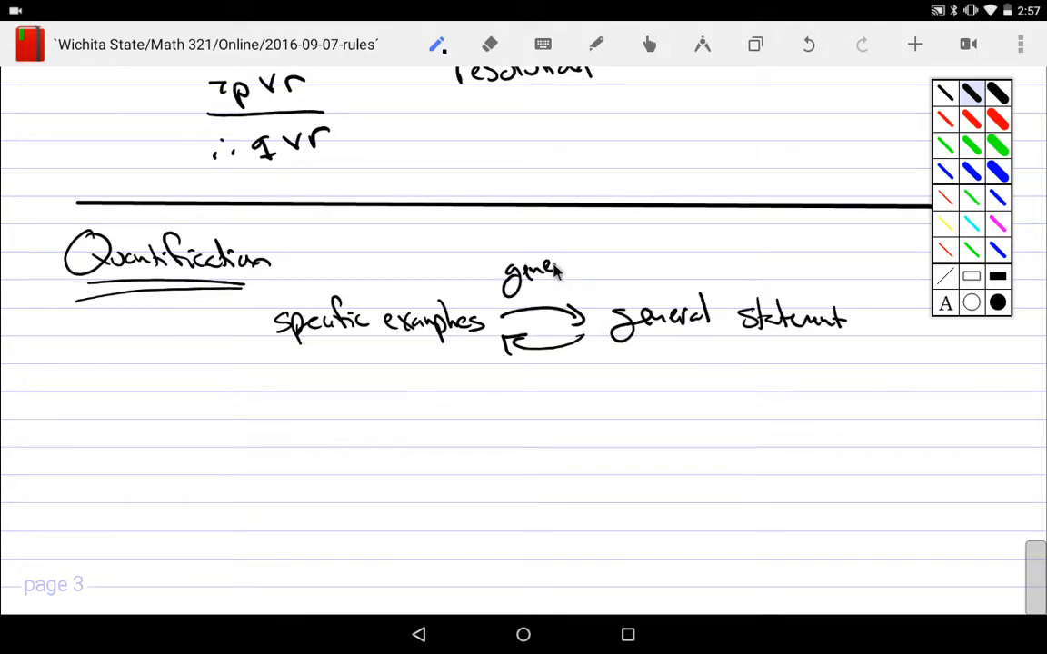
- Label the top arrow 'generalization' and the bottom arrow 'instantiation'
drag(559, 277, 605, 254)
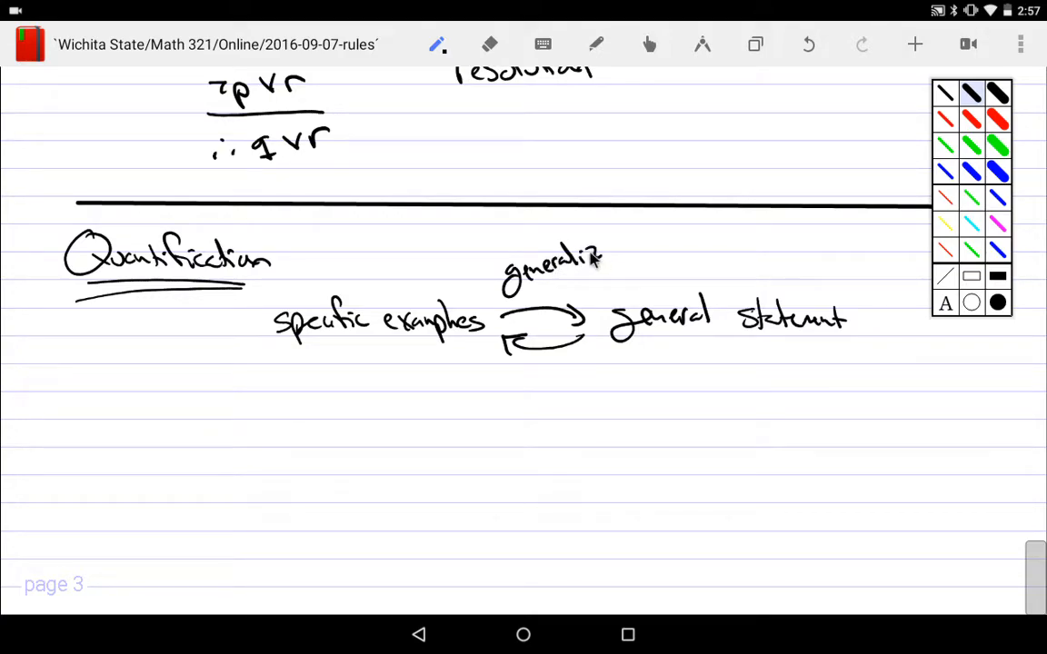
drag(600, 258, 645, 250)
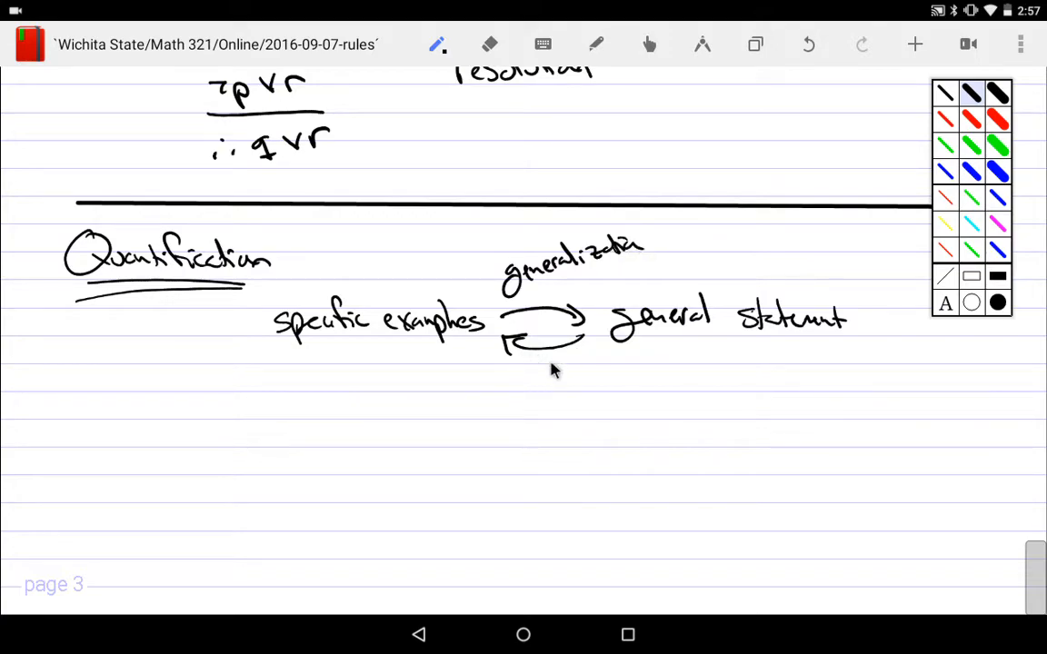
drag(527, 373, 577, 377)
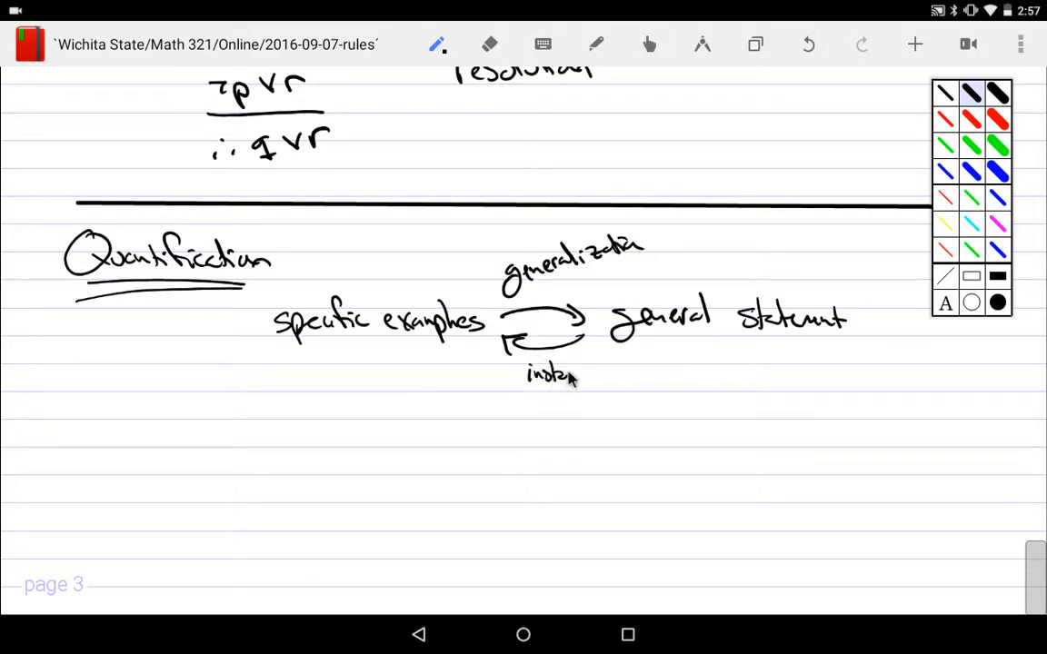
drag(577, 376, 622, 375)
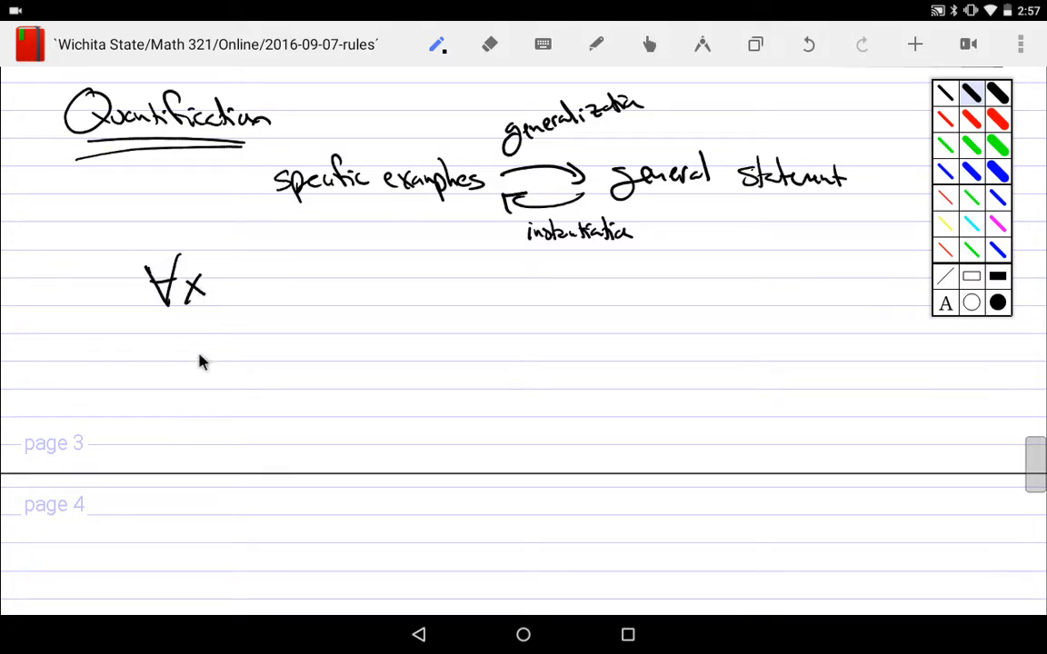
- Write ∀x P(x) over a line with conclusion ∴ P(c) for any c
drag(222, 264, 246, 299)
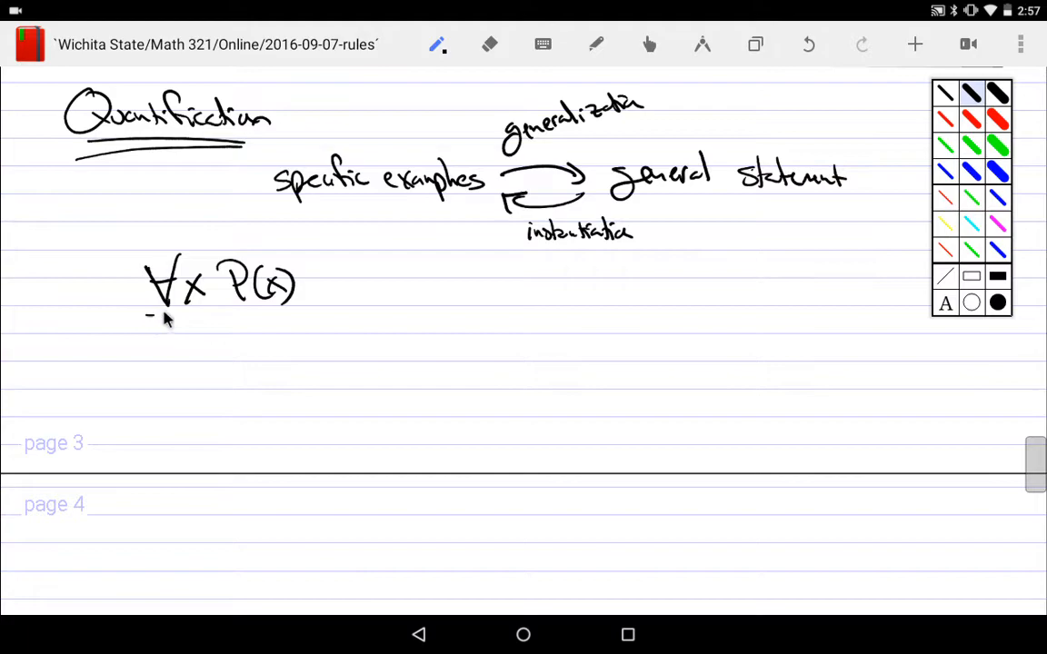
drag(155, 315, 294, 309)
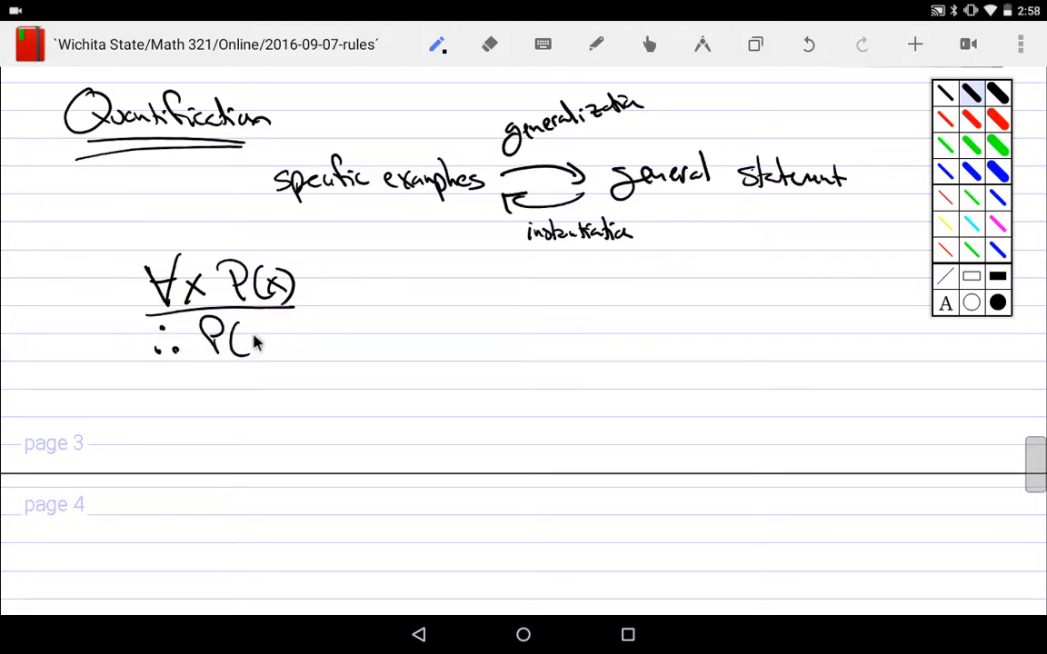
drag(255, 341, 277, 350)
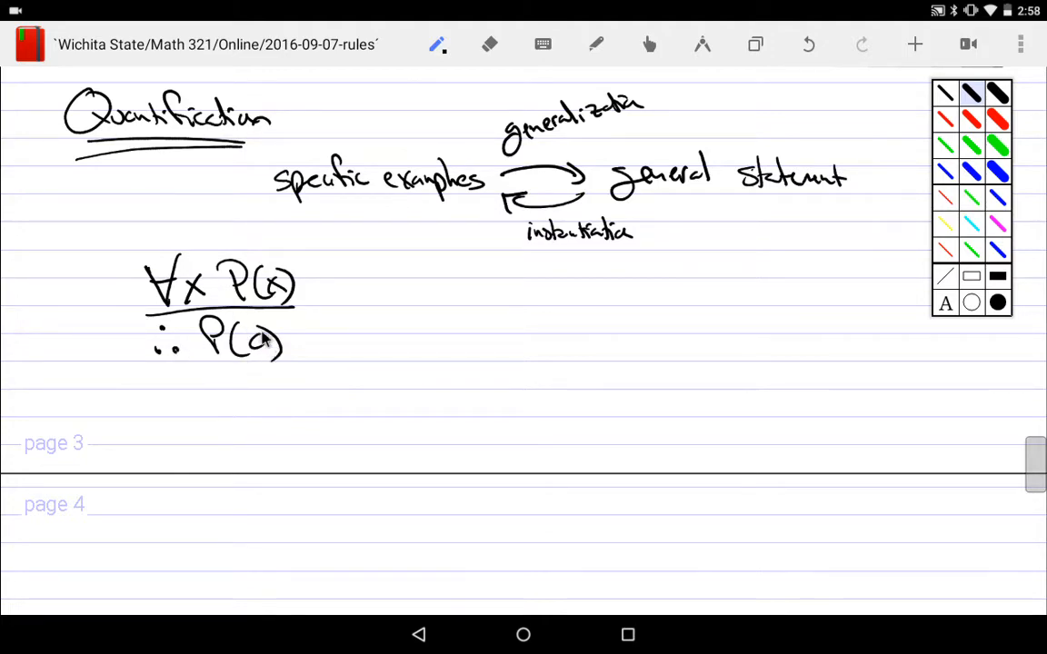
drag(300, 346, 337, 350)
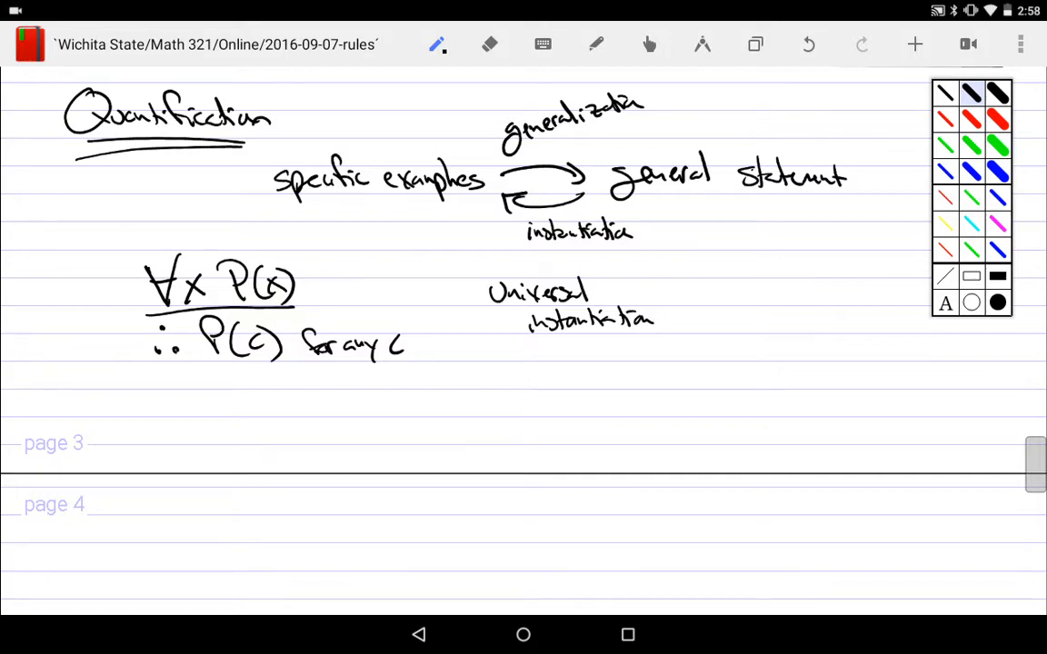
scroll(down, 3)
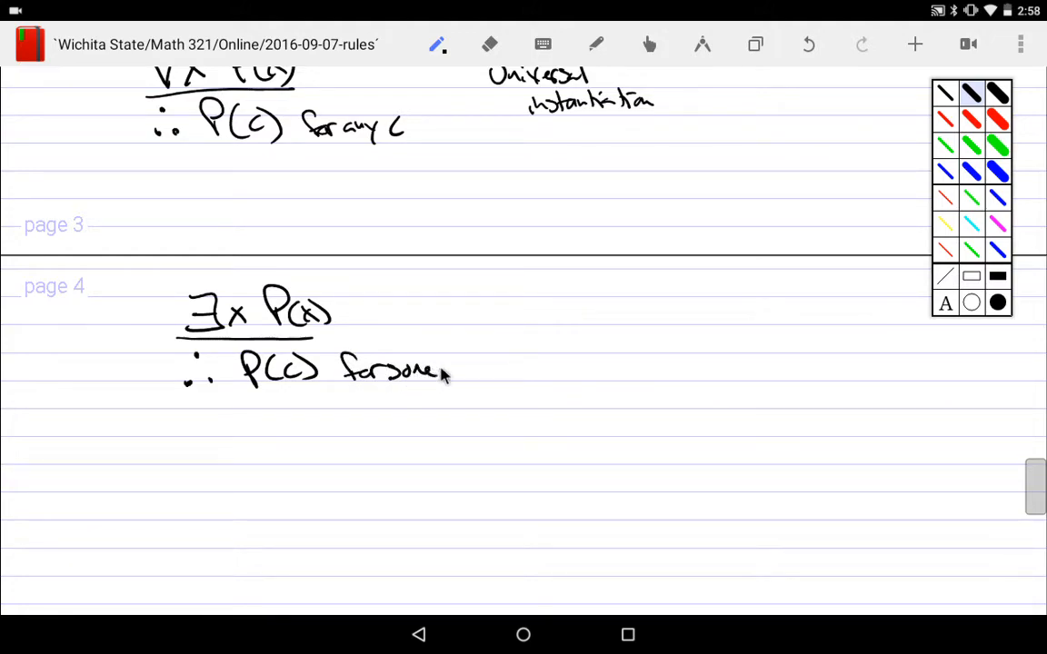
- Finish '∴ P(c) for some c' and label the rule 'Existential Instantiation'
drag(446, 373, 469, 373)
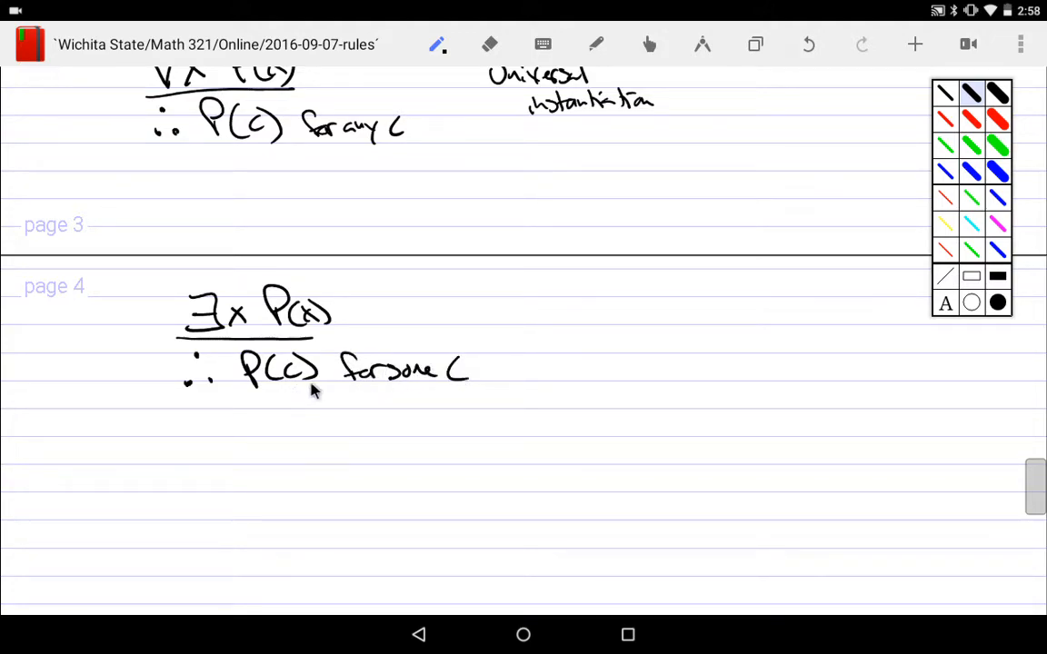
mouse_move(530, 309)
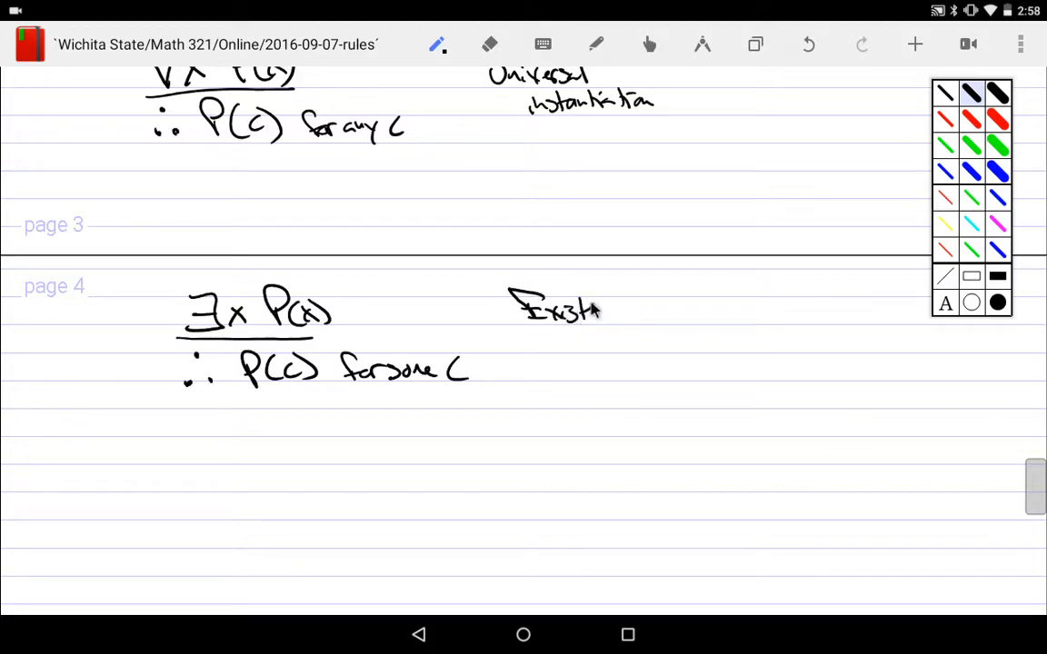
drag(595, 309, 650, 313)
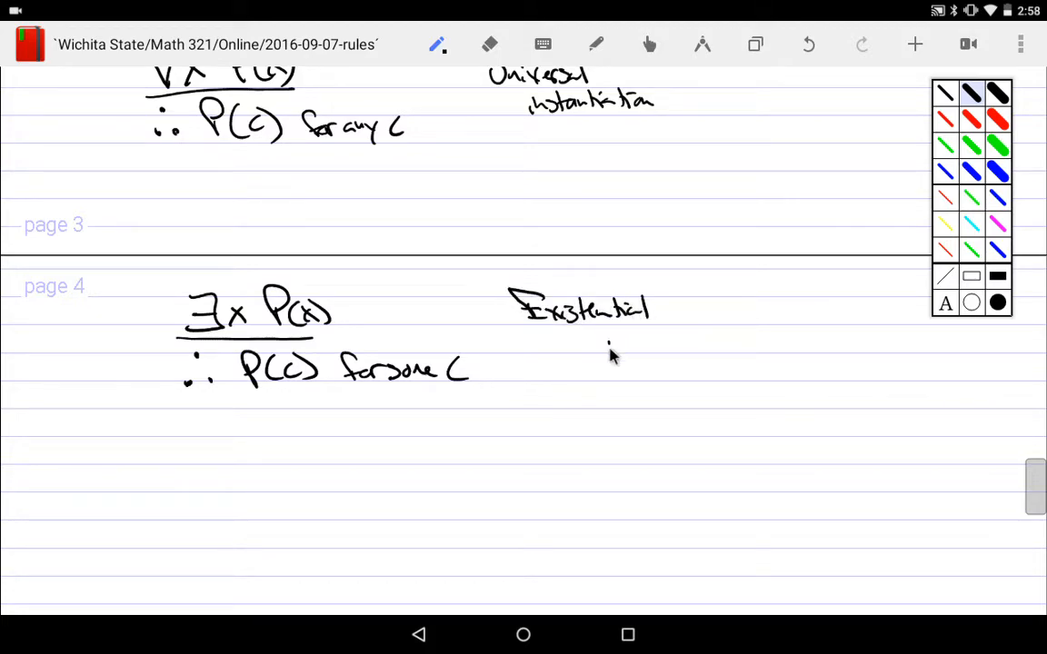
drag(600, 350, 695, 359)
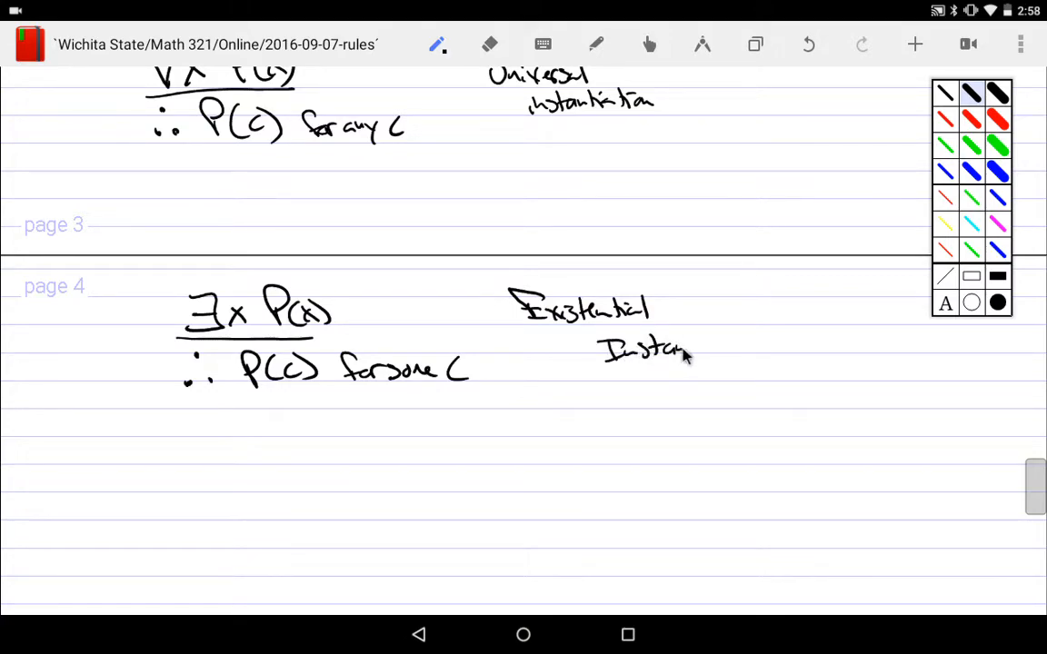
drag(686, 352, 764, 346)
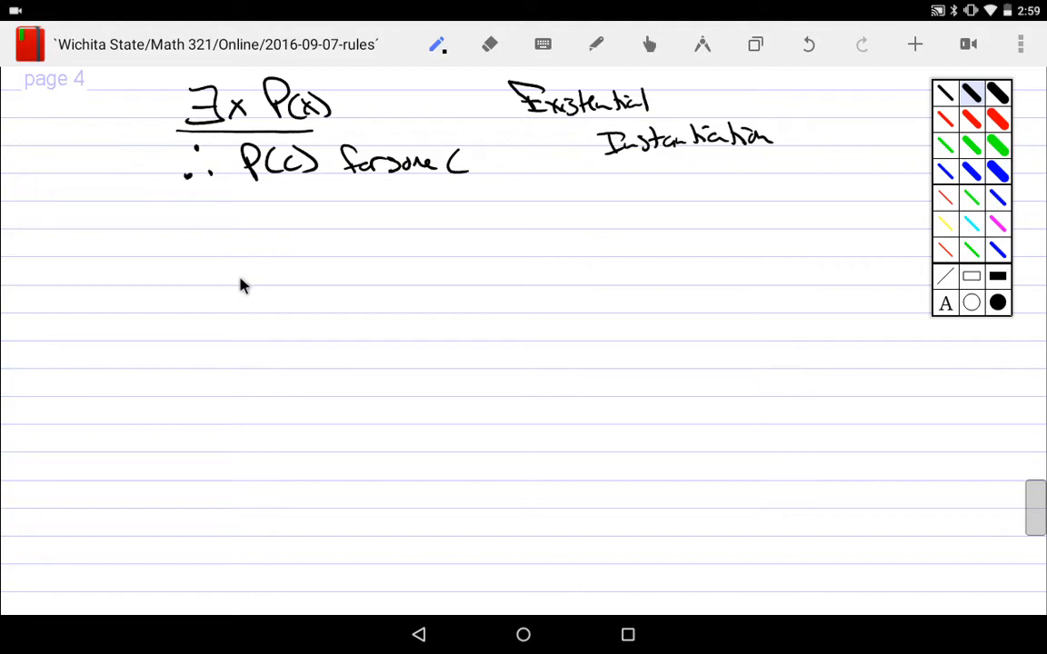
mouse_move(219, 270)
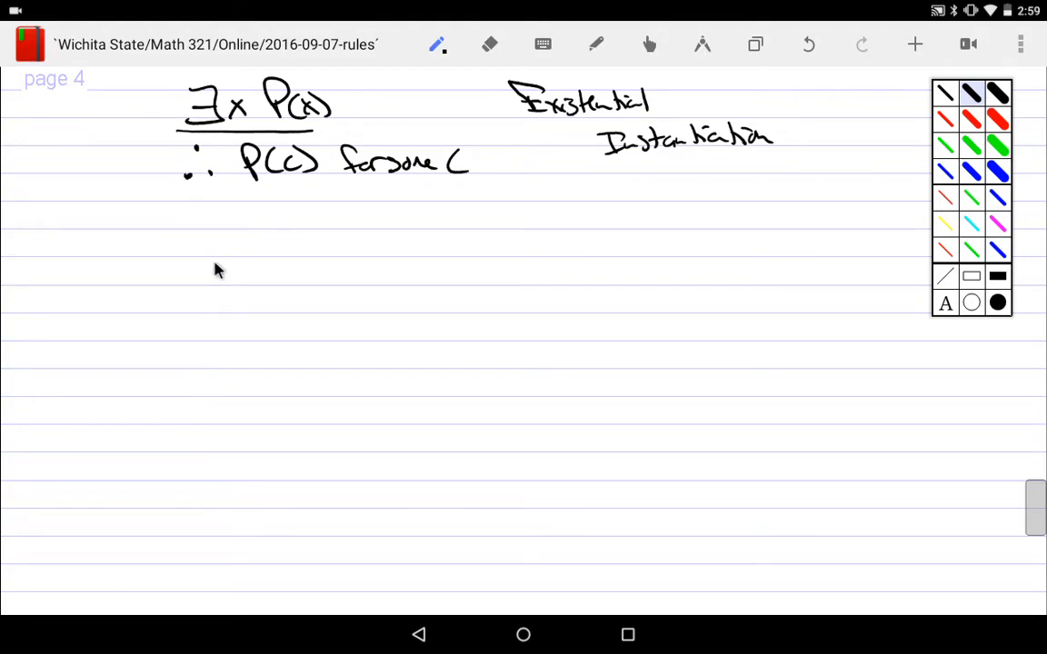
mouse_move(225, 279)
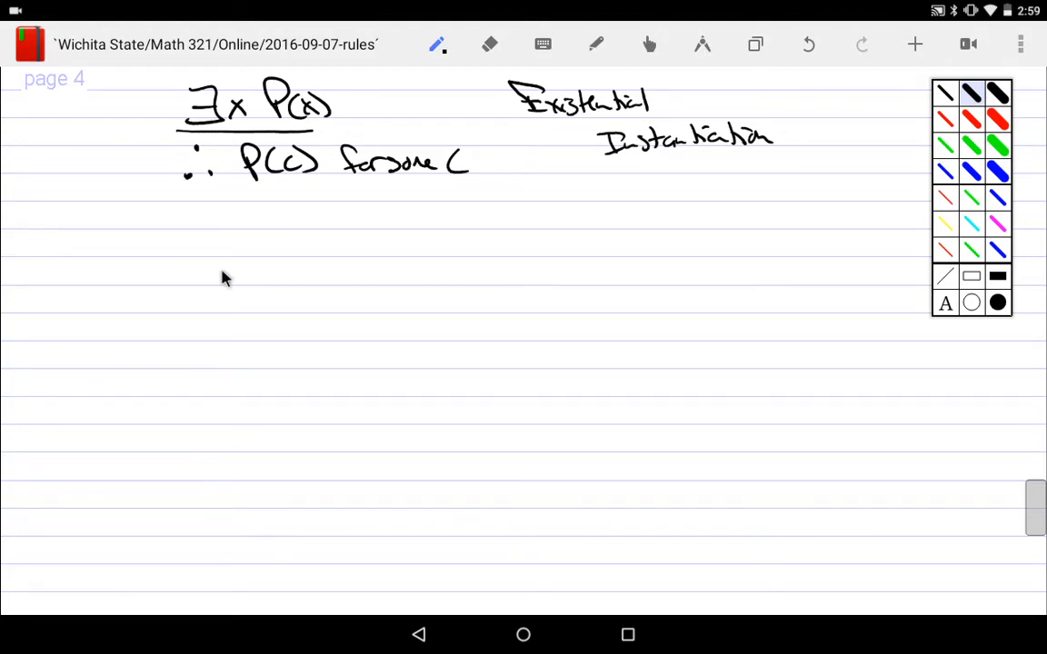
- Write the premise 'P(c) for all c' with a straight line beneath it
drag(218, 263, 309, 277)
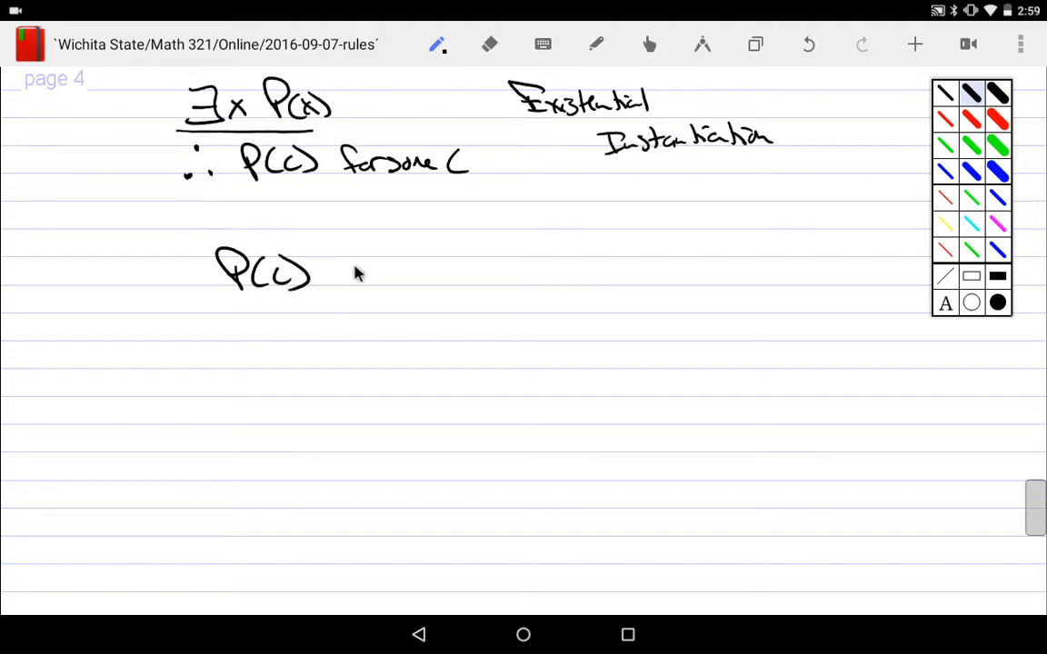
drag(345, 273, 427, 273)
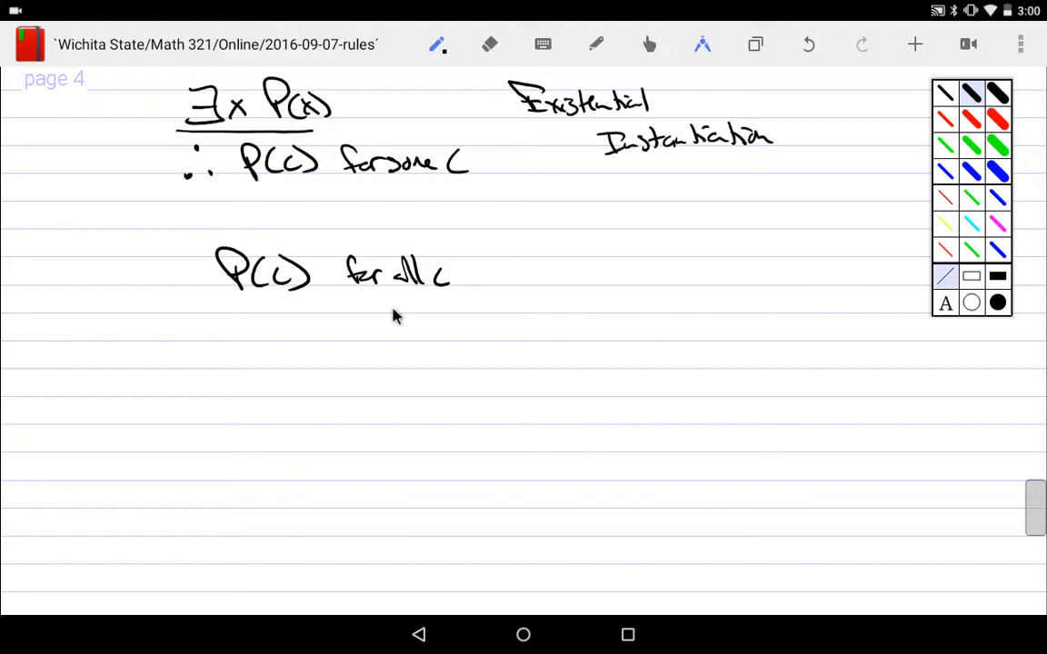
drag(213, 305, 459, 306)
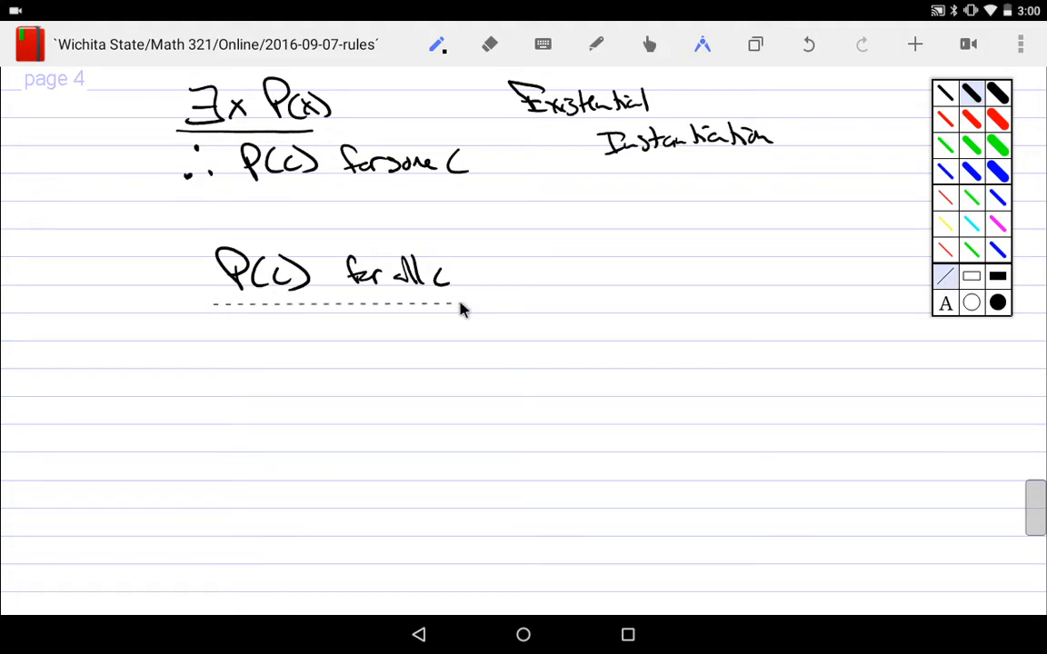
drag(209, 305, 464, 305)
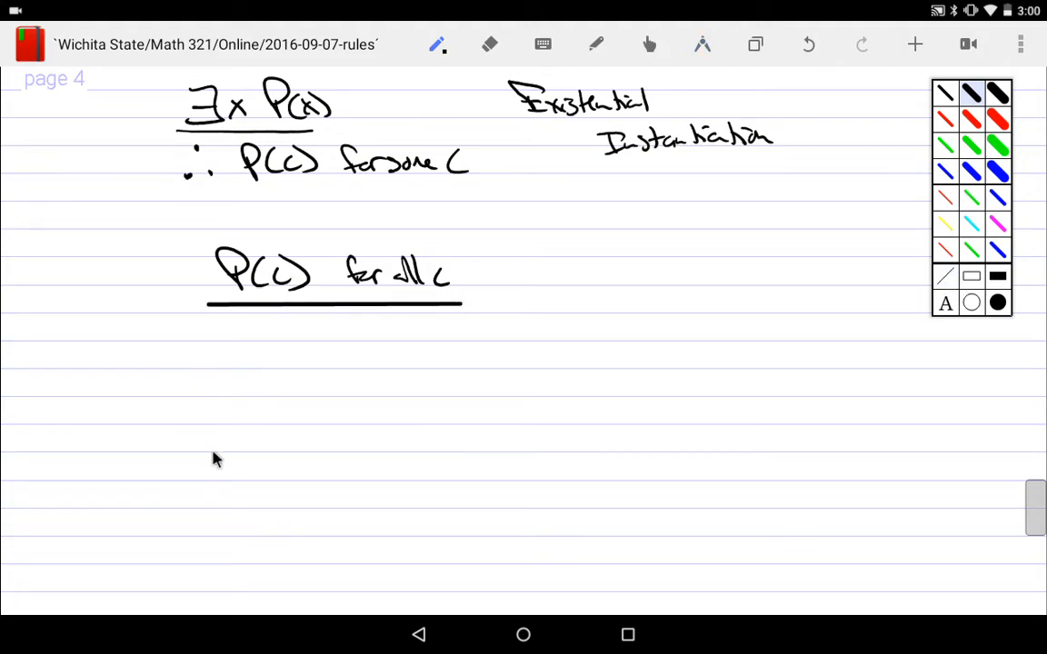
mouse_move(280, 401)
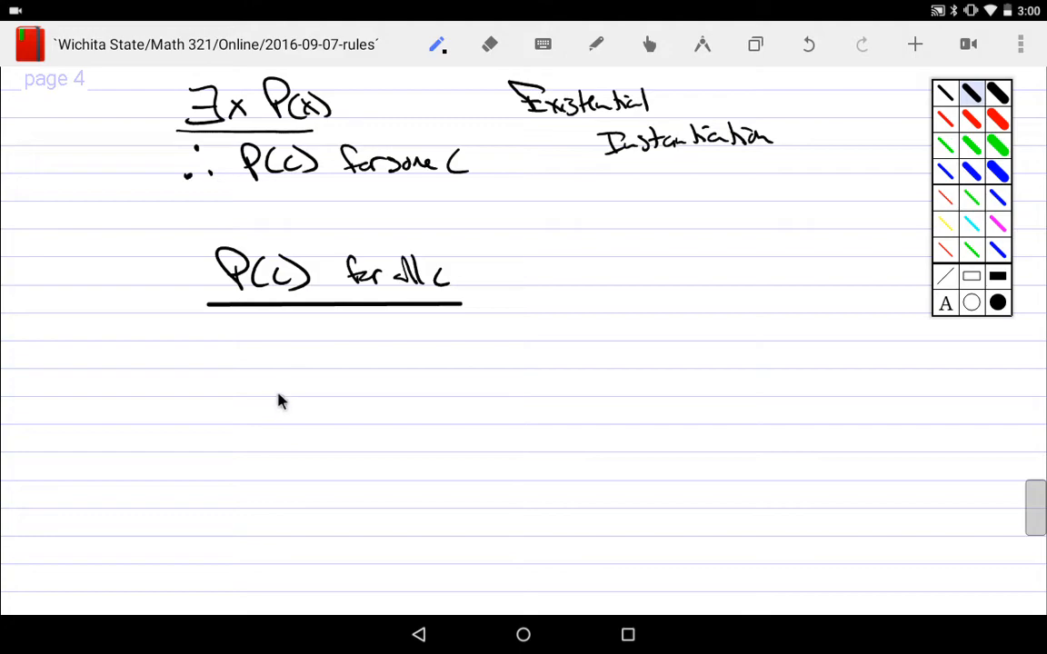
mouse_move(445, 403)
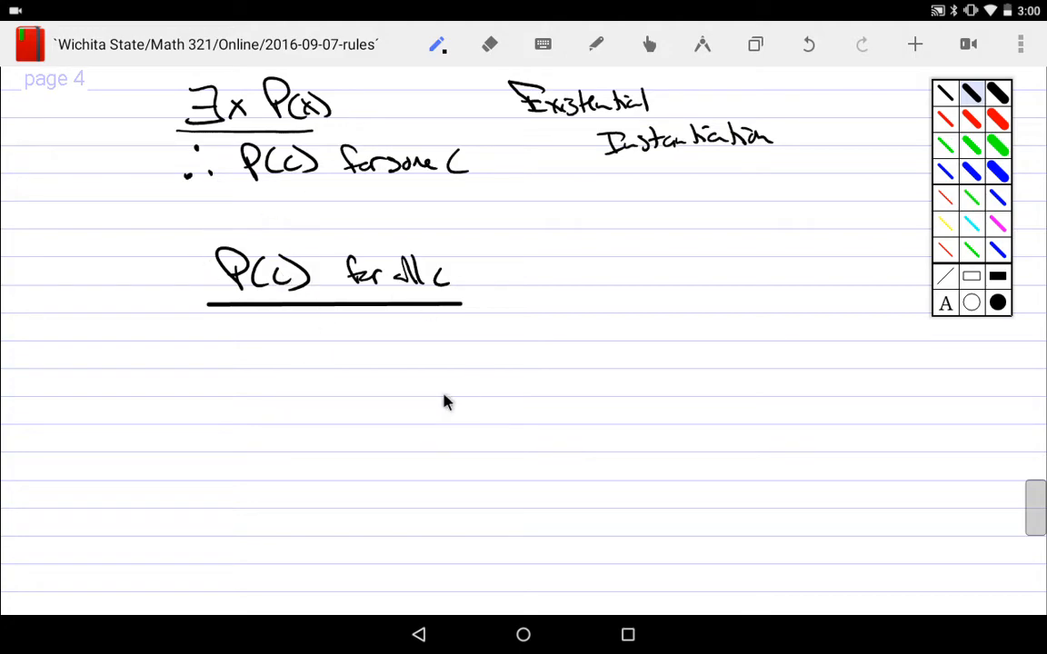
mouse_move(432, 380)
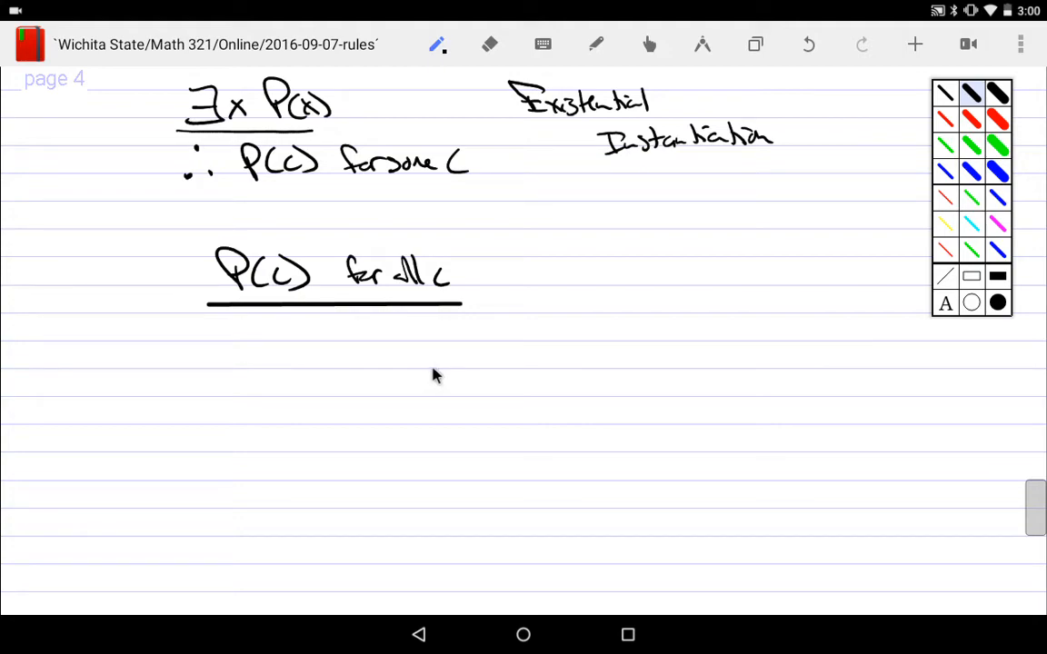
mouse_move(359, 381)
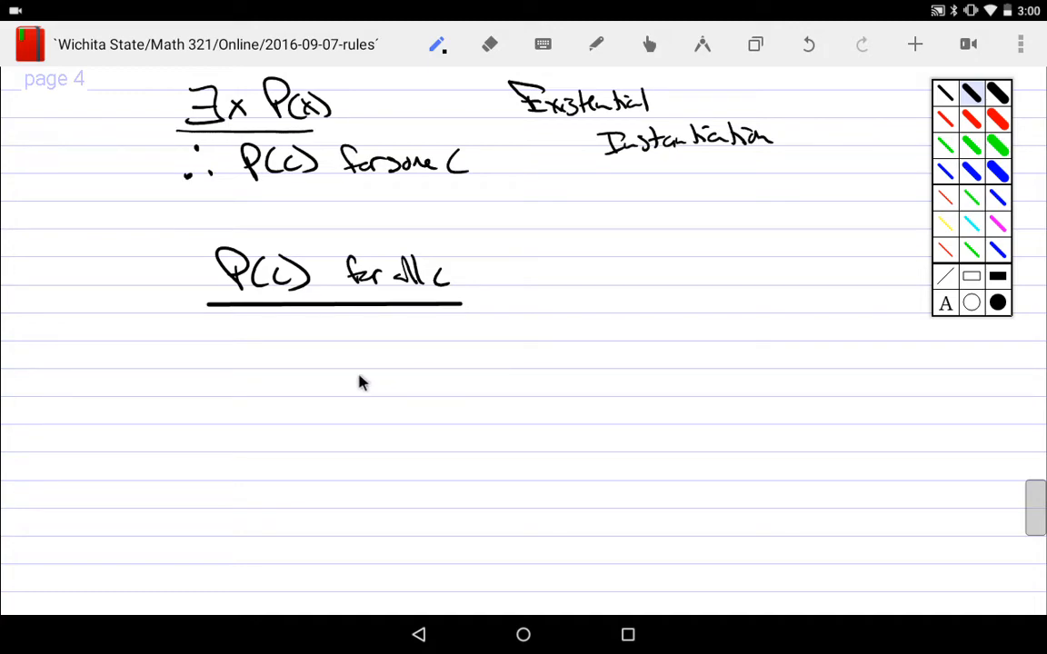
mouse_move(416, 278)
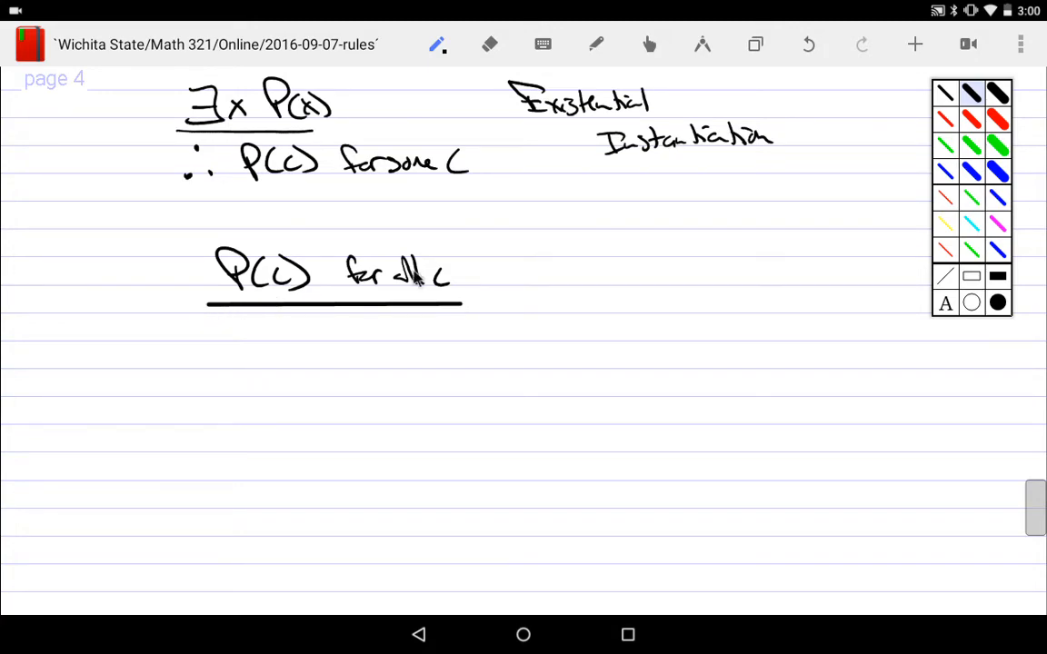
- Write the conclusion ∴ ∀x P(x) and label it 'Univ. Generalization'
drag(238, 316, 228, 350)
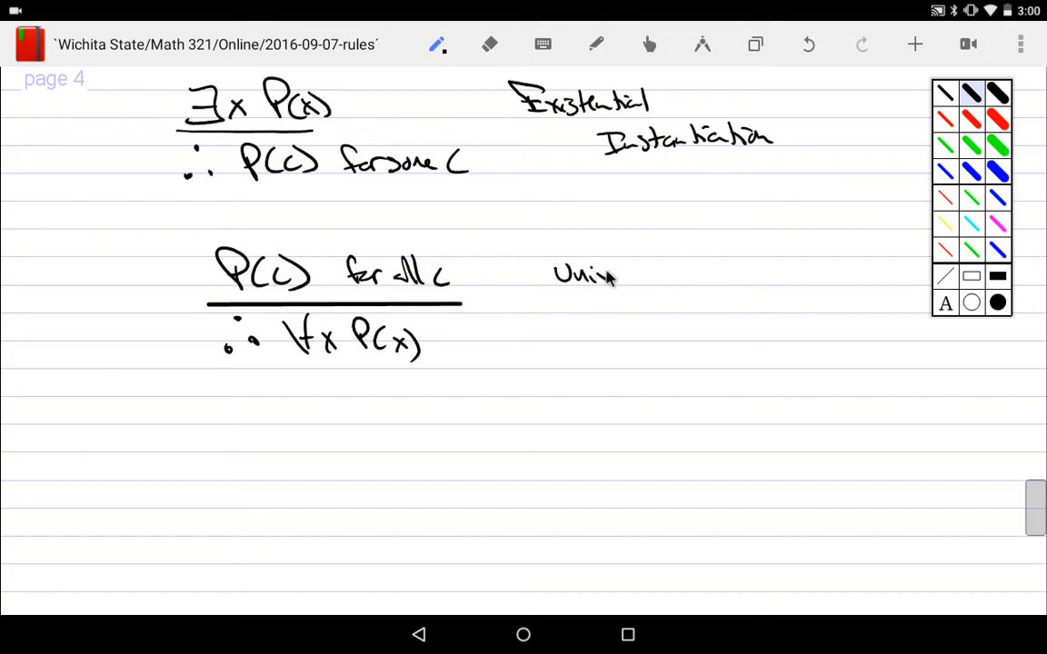
drag(645, 273, 690, 286)
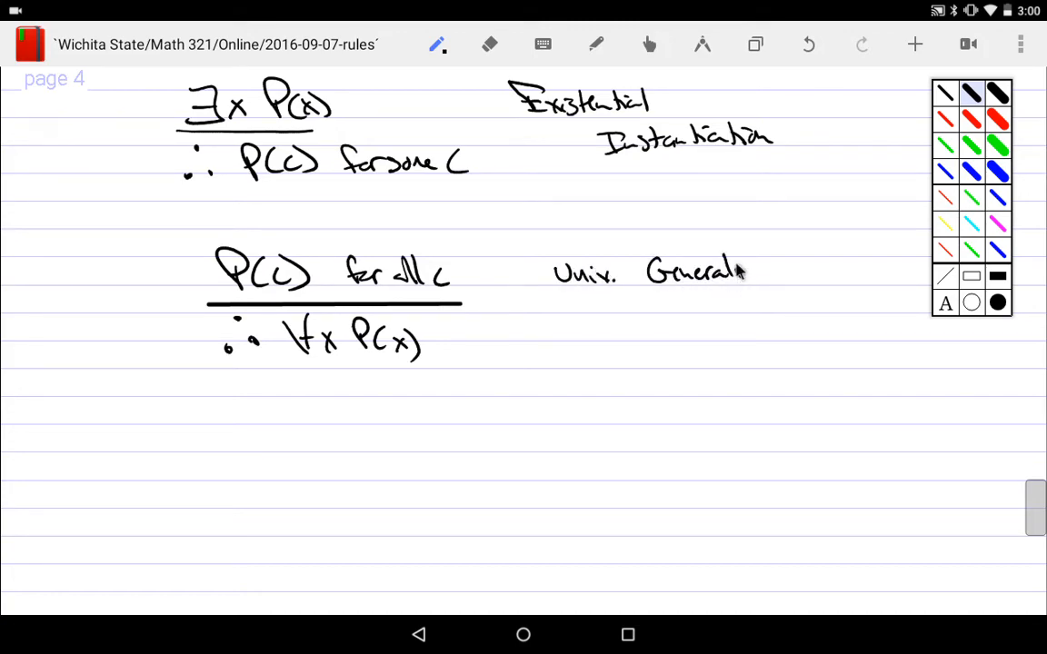
drag(750, 273, 809, 277)
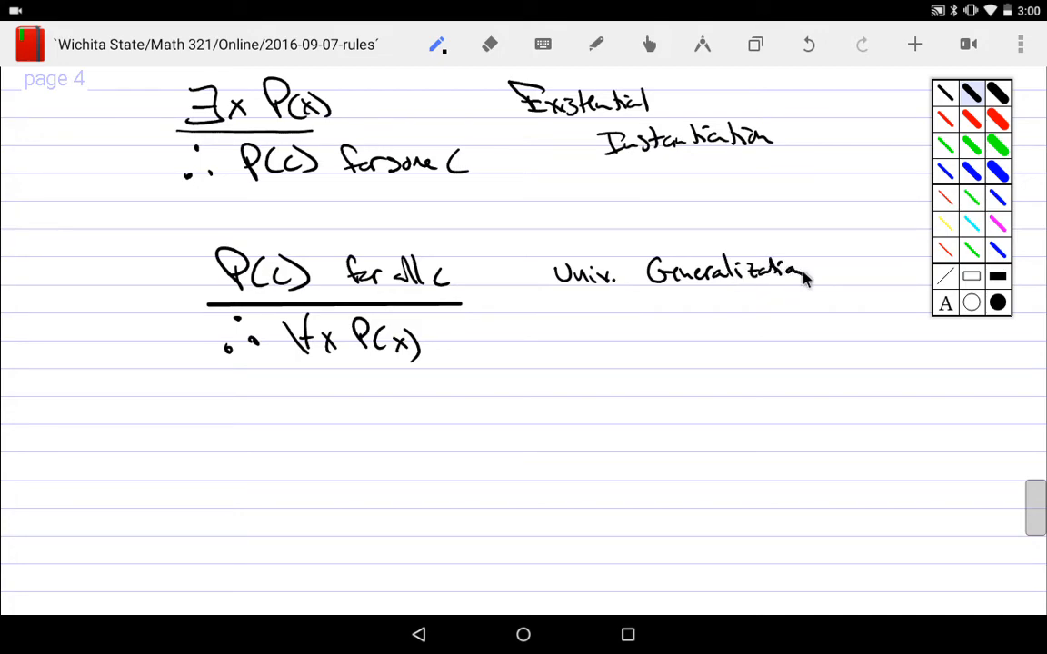
mouse_move(250, 429)
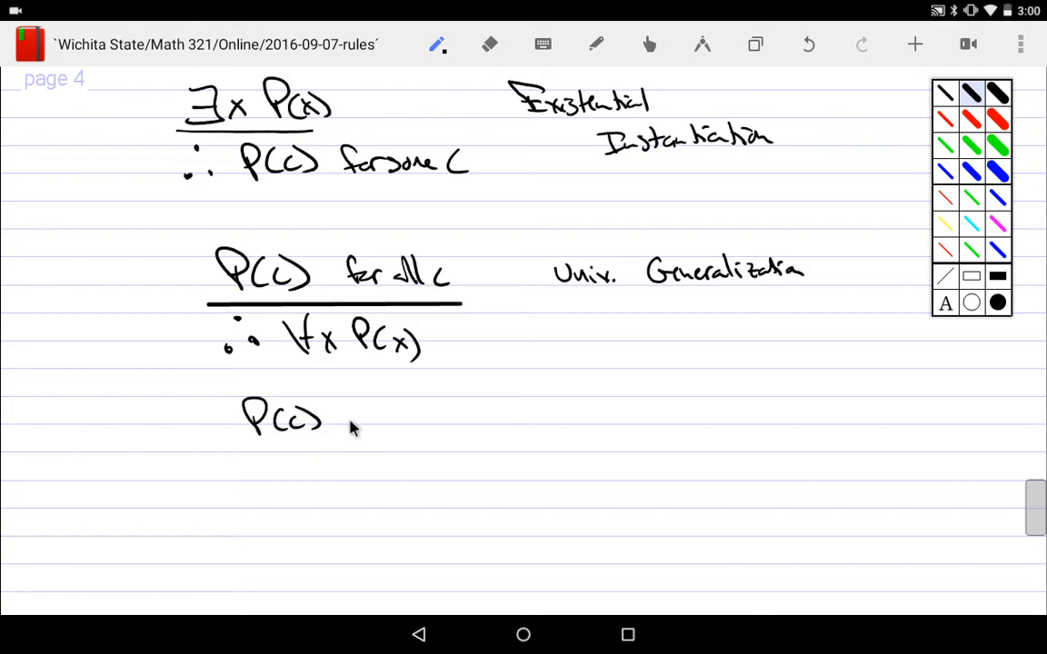
- Write 'P(c) for some c' over a rule line, conclude '∴ ∃x P(x)', and begin 'Existential Generalization'
drag(341, 414, 427, 414)
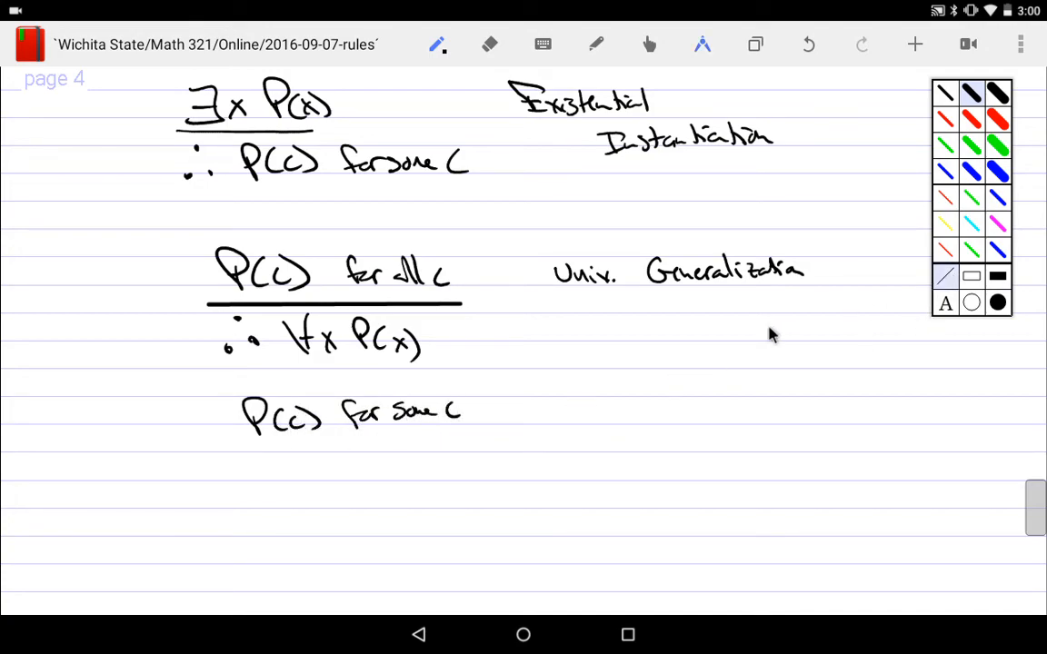
drag(232, 443, 471, 441)
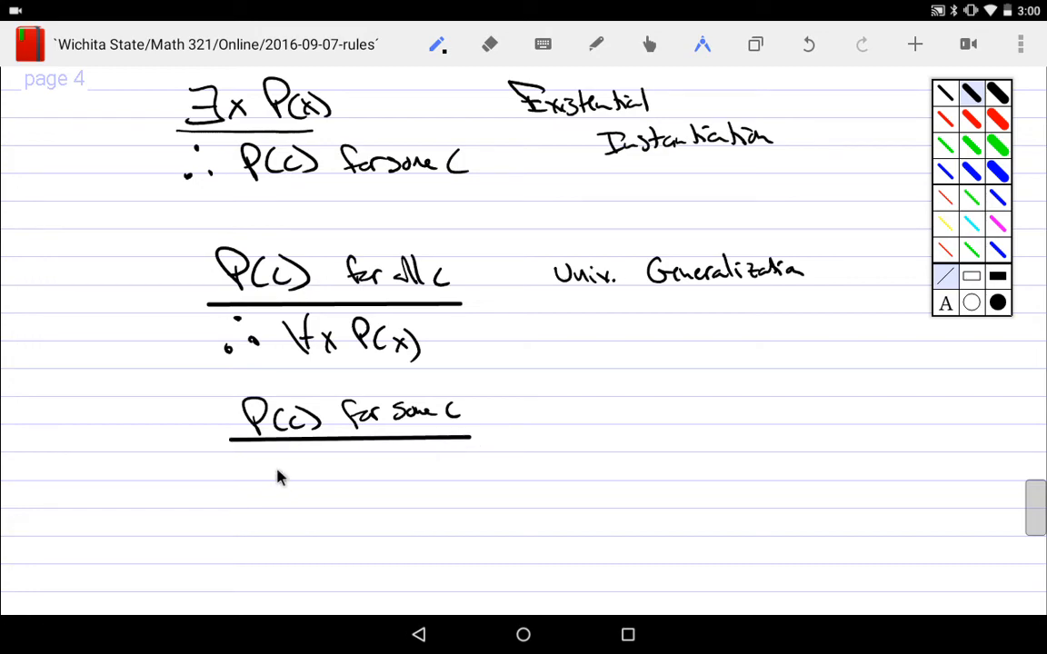
click(263, 468)
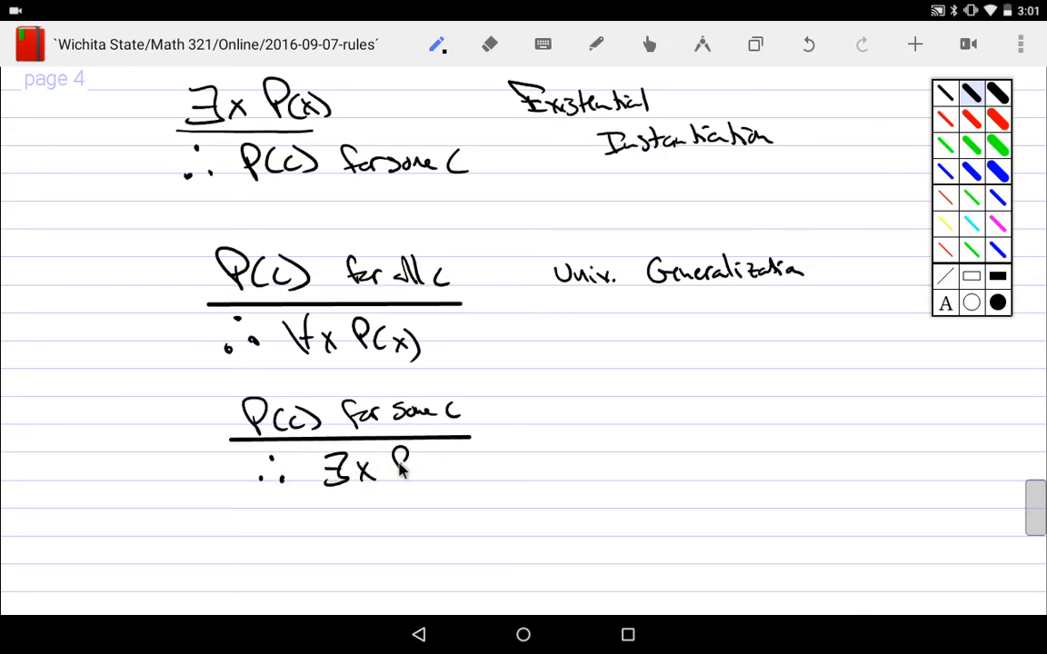
drag(400, 459, 464, 477)
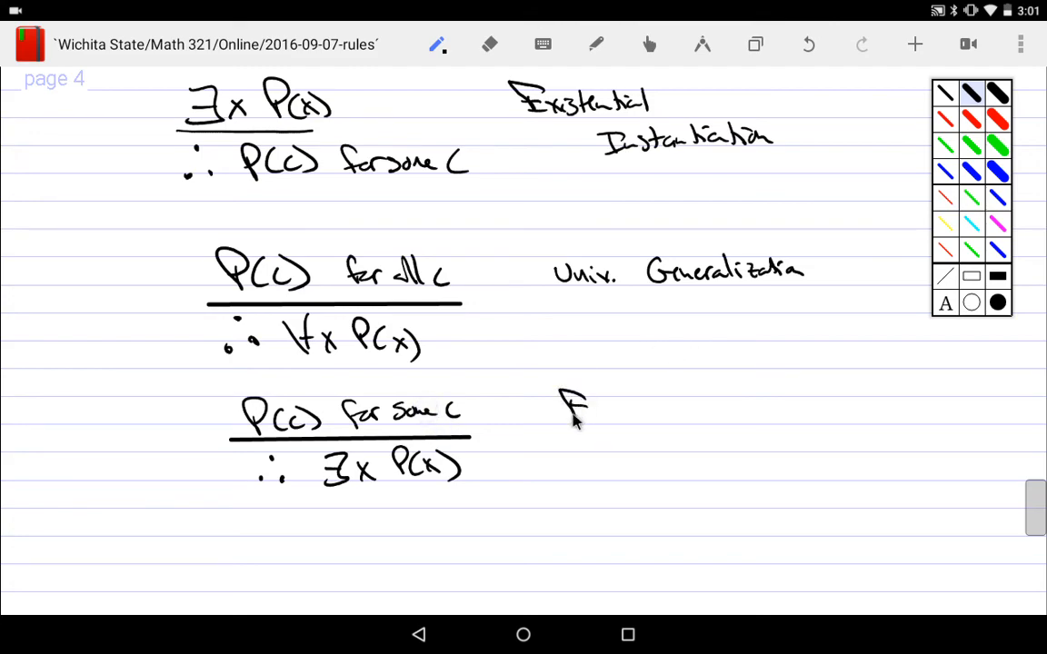
drag(563, 409, 650, 409)
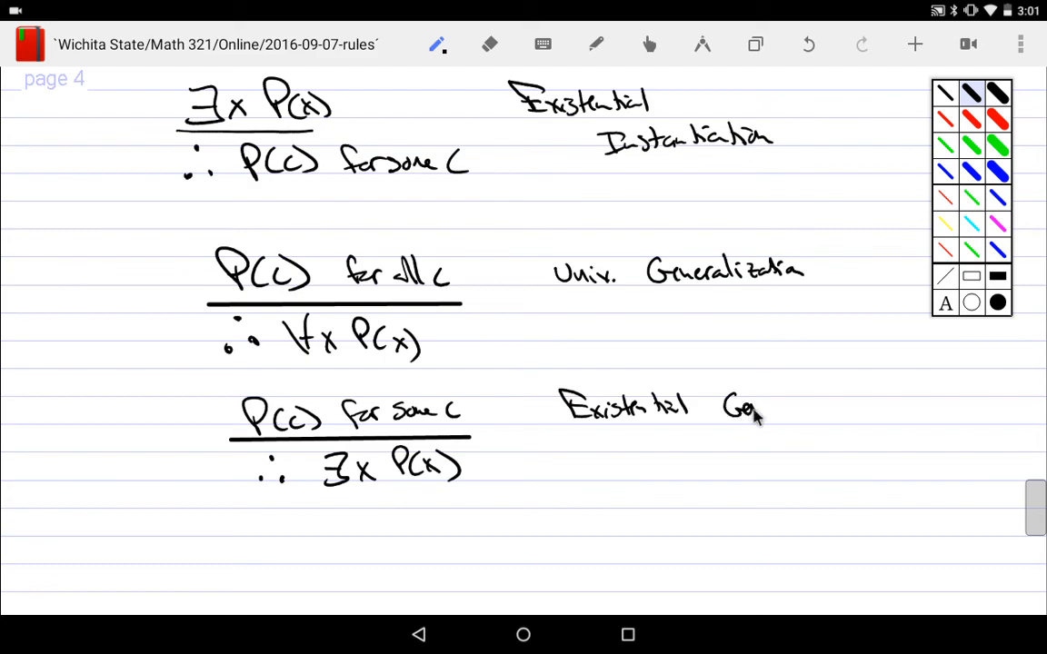
drag(723, 409, 827, 414)
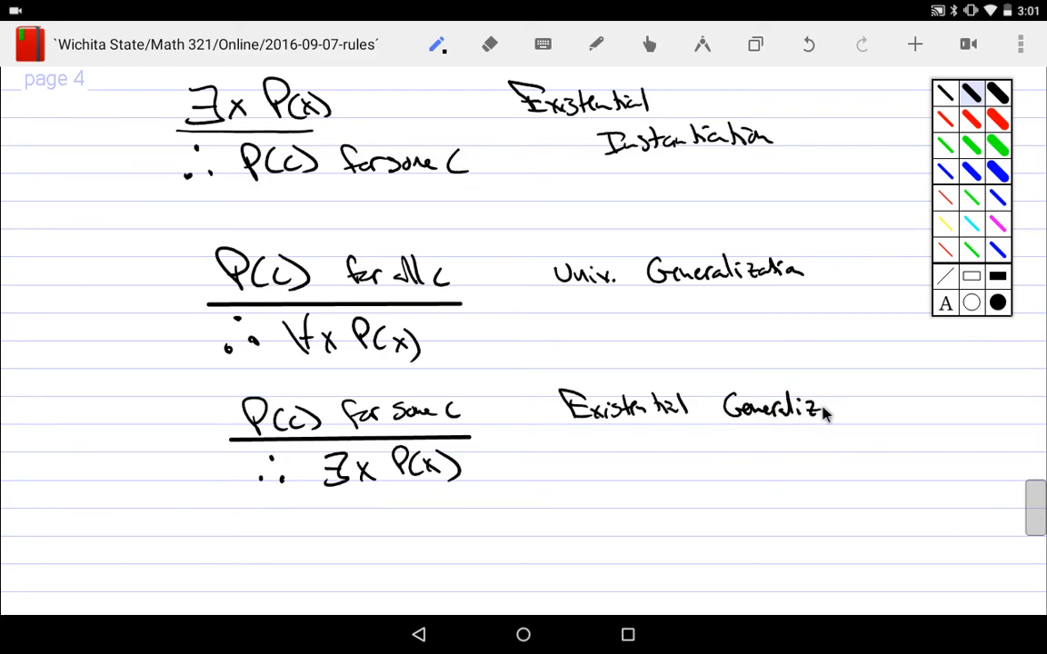